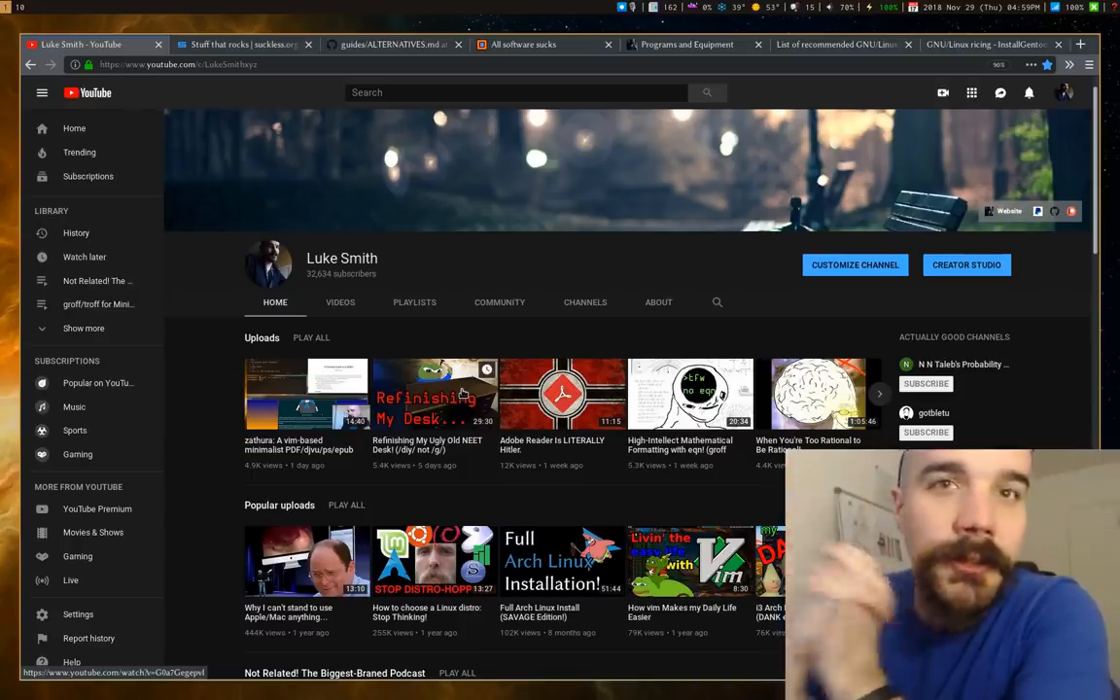
Switch to the suckless.org 'Stuff that rocks' tab listing recommended libraries like musl.
{"action": "scroll", "scroll_direction": "down", "scroll_amount": 3}
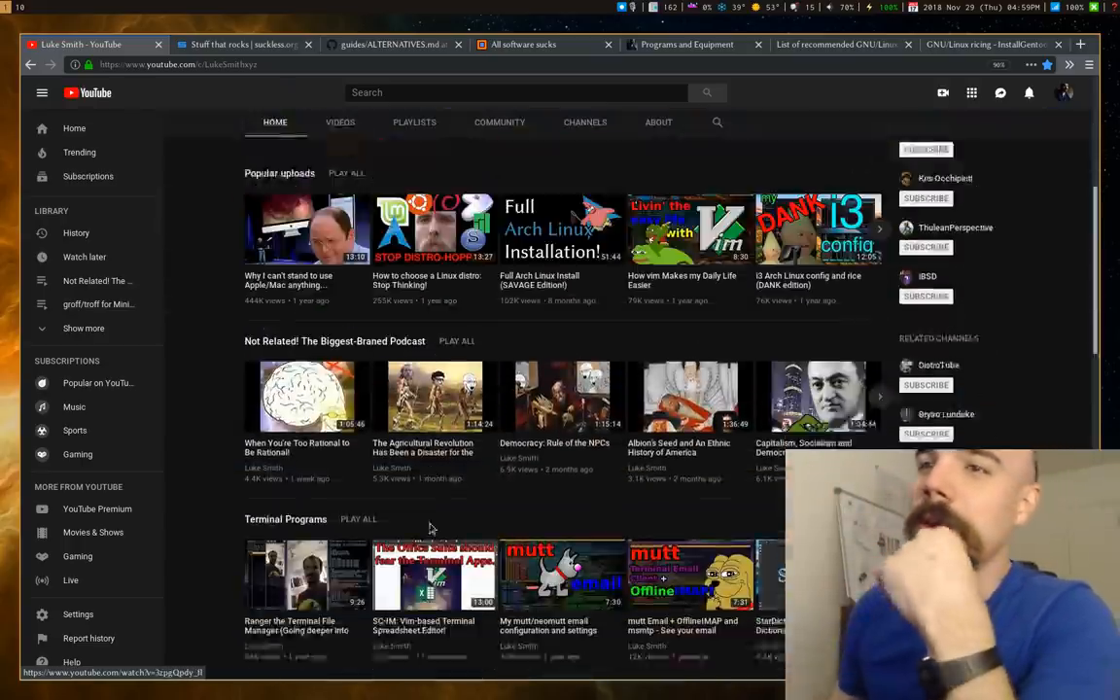
{"action": "scroll", "scroll_direction": "down", "scroll_amount": 3}
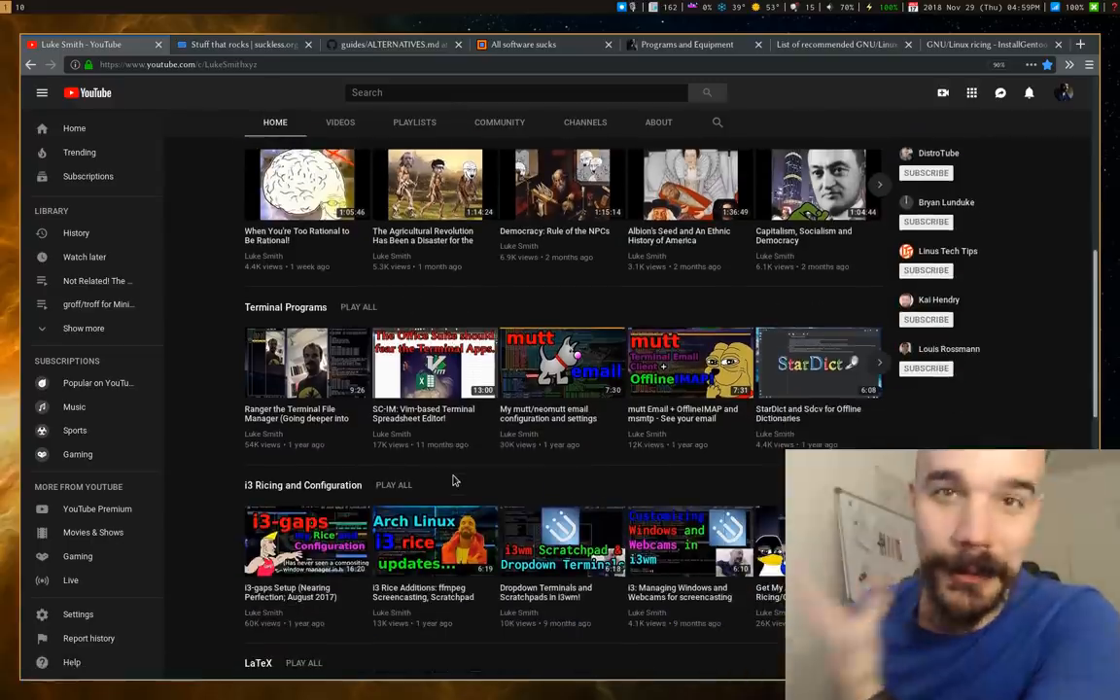
{"action": "mouse_move", "coordinate": [622, 464]}
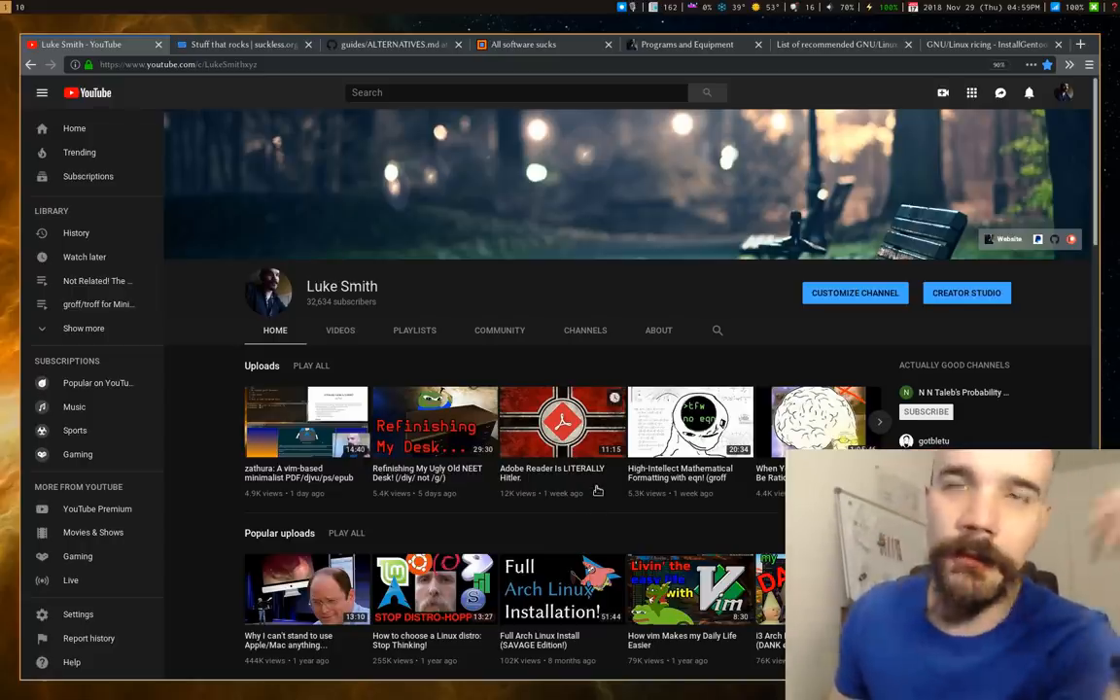
{"action": "mouse_move", "coordinate": [245, 44]}
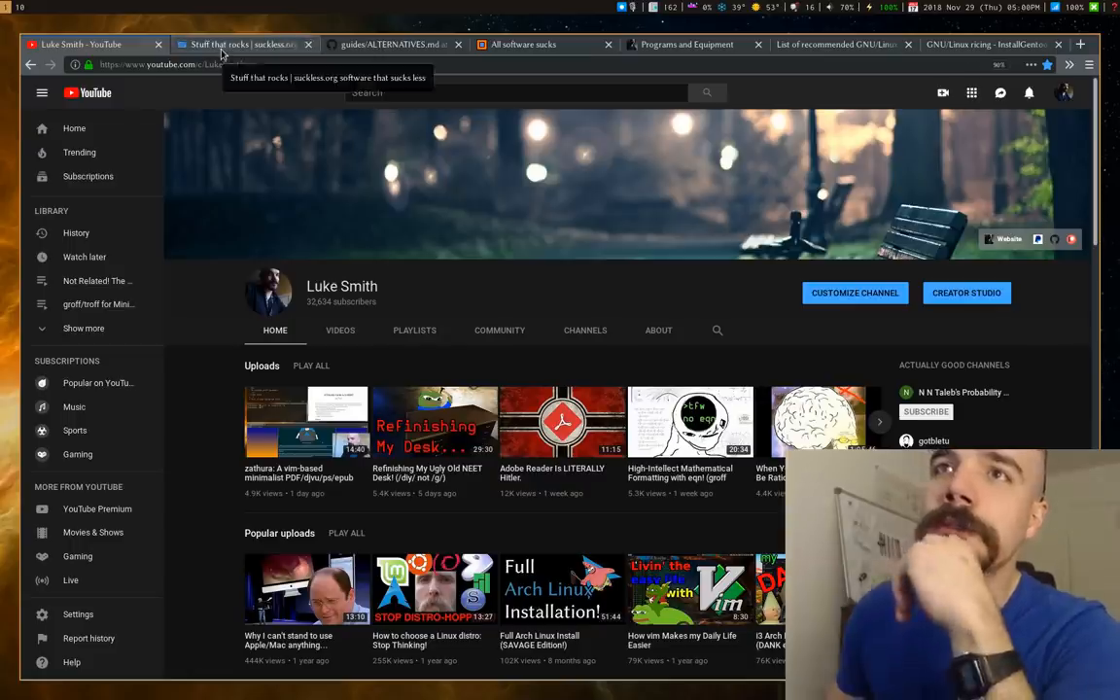
{"action": "left_click", "coordinate": [243, 43]}
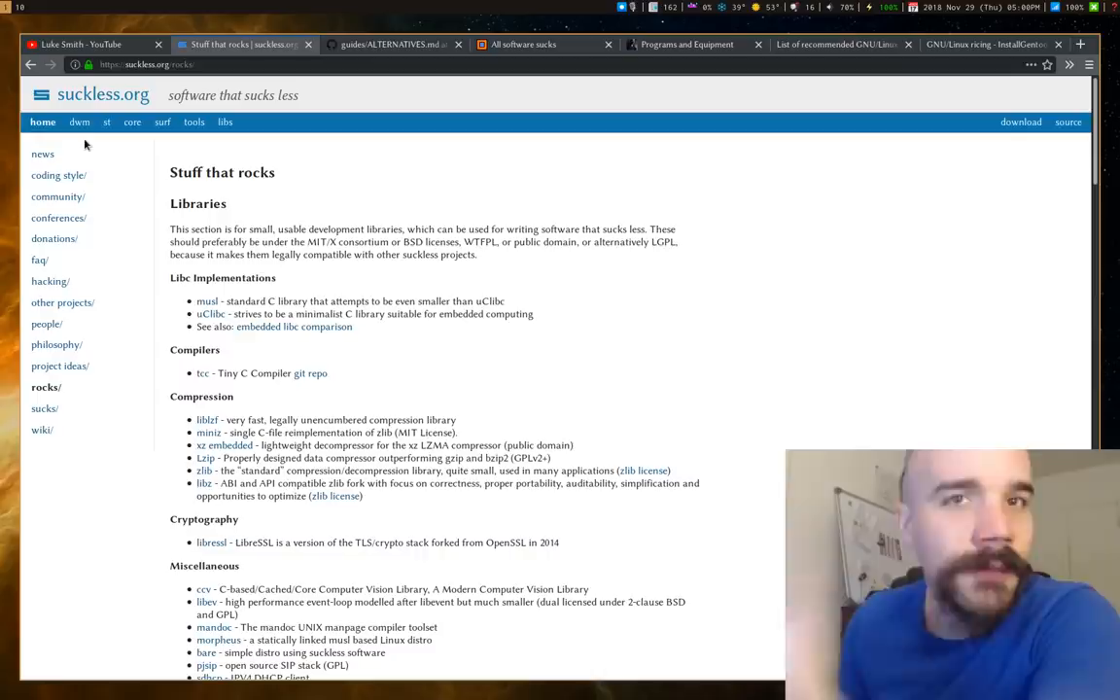
{"action": "mouse_move", "coordinate": [163, 120]}
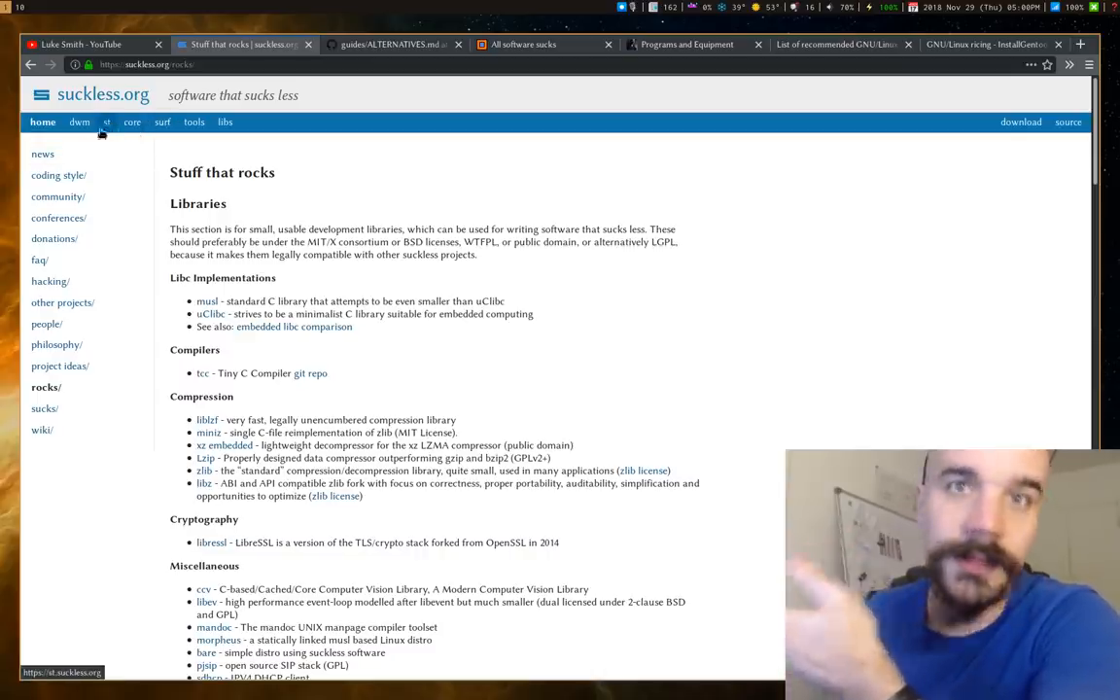
{"action": "mouse_move", "coordinate": [79, 120]}
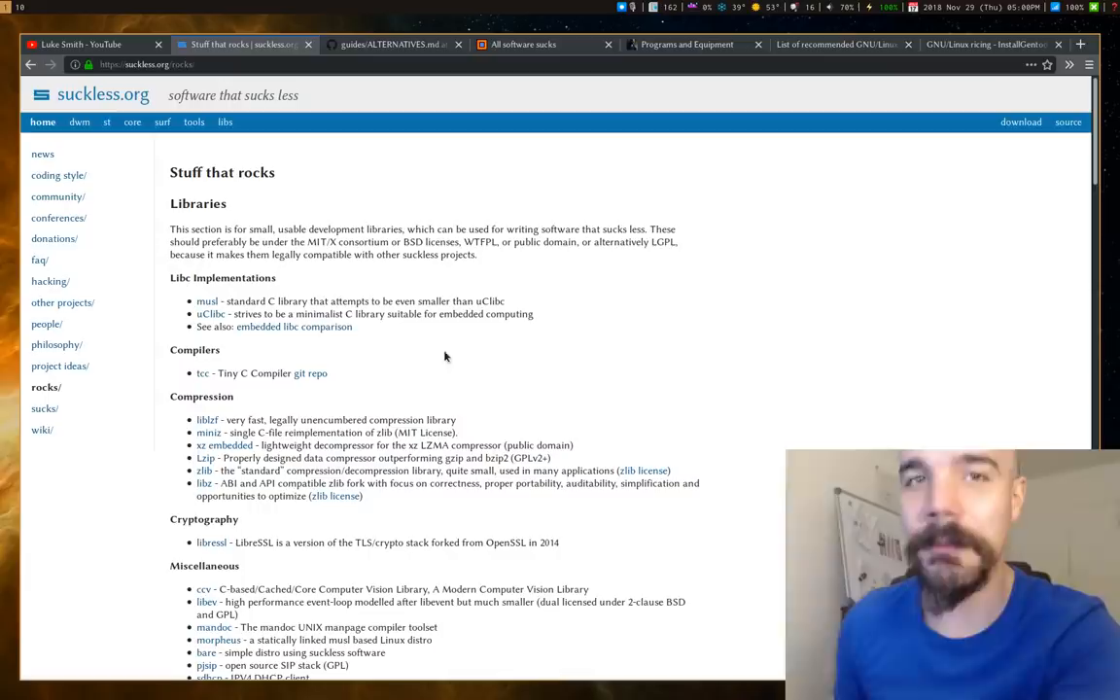
Scroll the Programs list down past utilities to the Web Browsers and X11 tools sections.
{"action": "scroll", "scroll_direction": "down", "scroll_amount": 3}
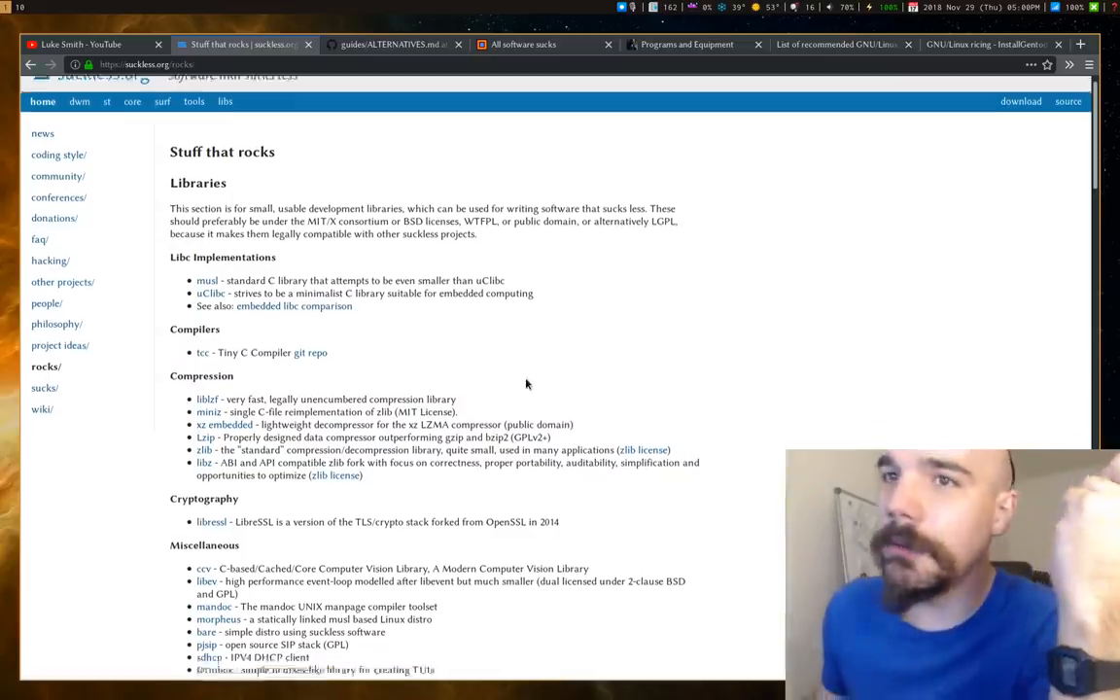
{"action": "scroll", "scroll_direction": "down", "scroll_amount": 3}
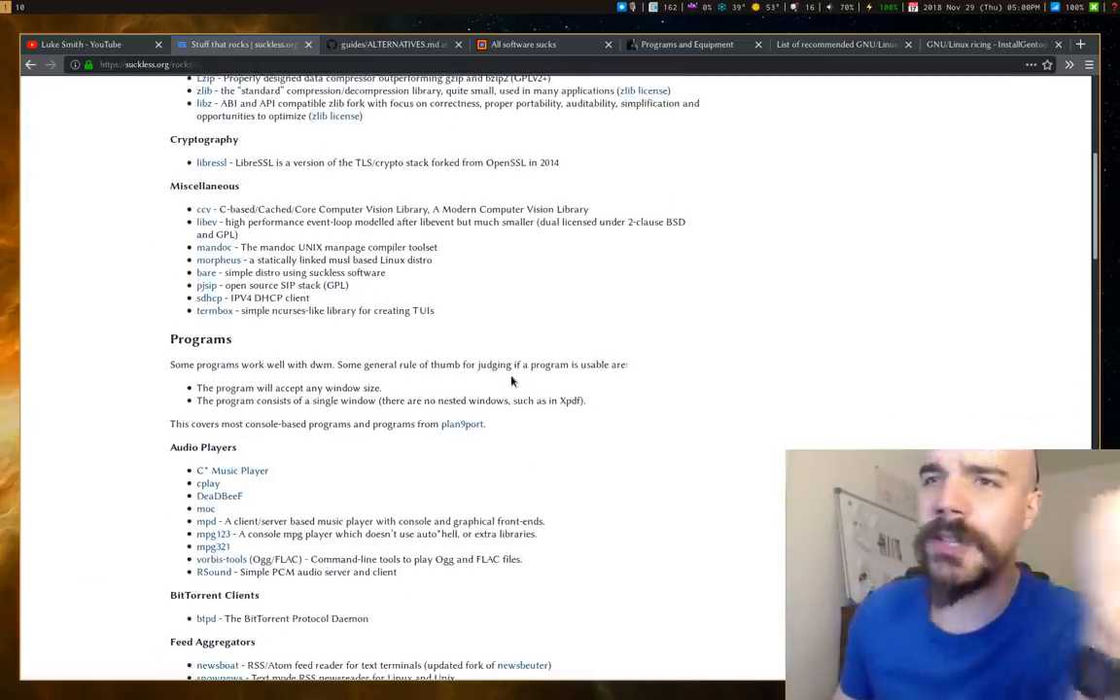
{"action": "scroll", "scroll_direction": "down", "scroll_amount": 3}
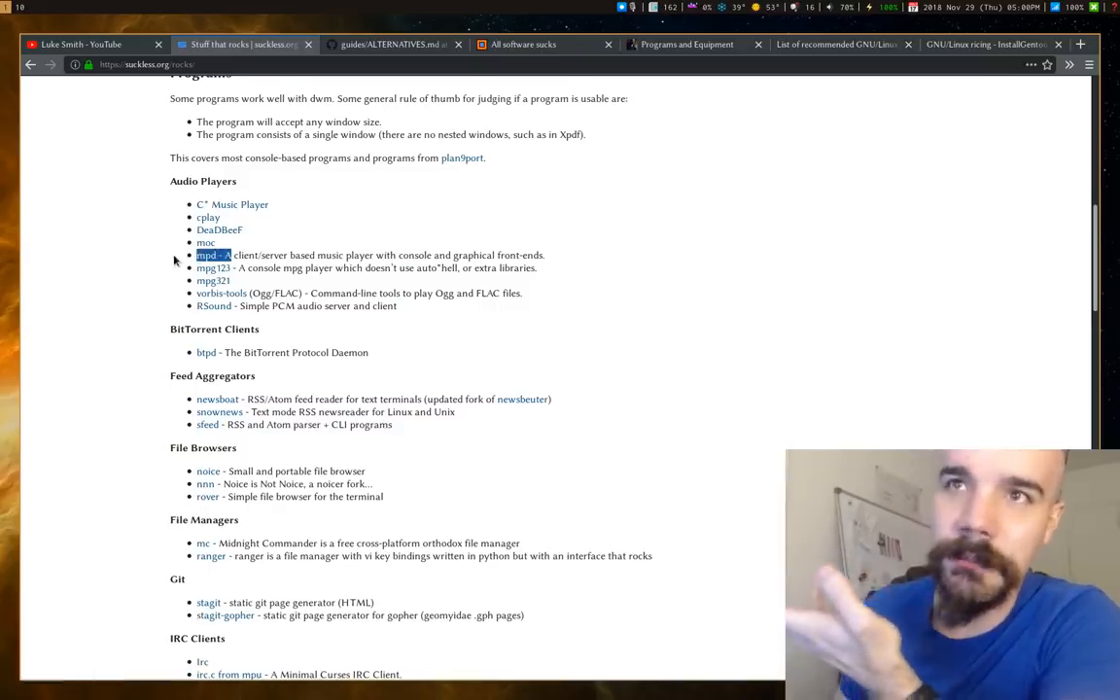
{"action": "scroll", "scroll_direction": "down", "scroll_amount": 3}
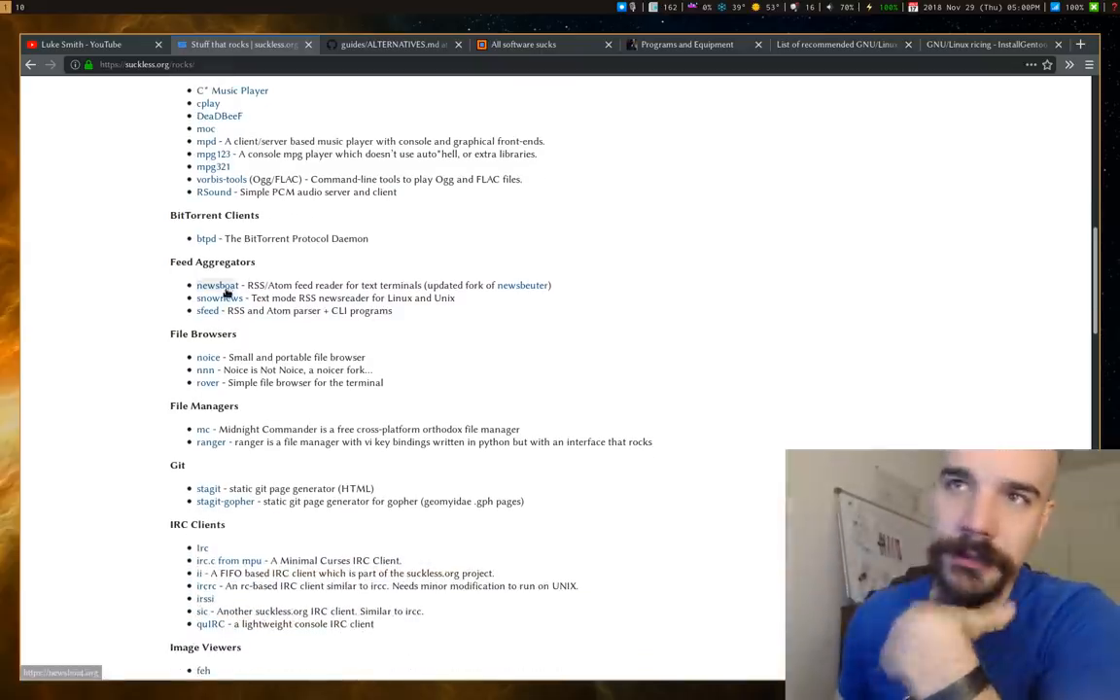
{"action": "scroll", "scroll_direction": "down", "scroll_amount": 3}
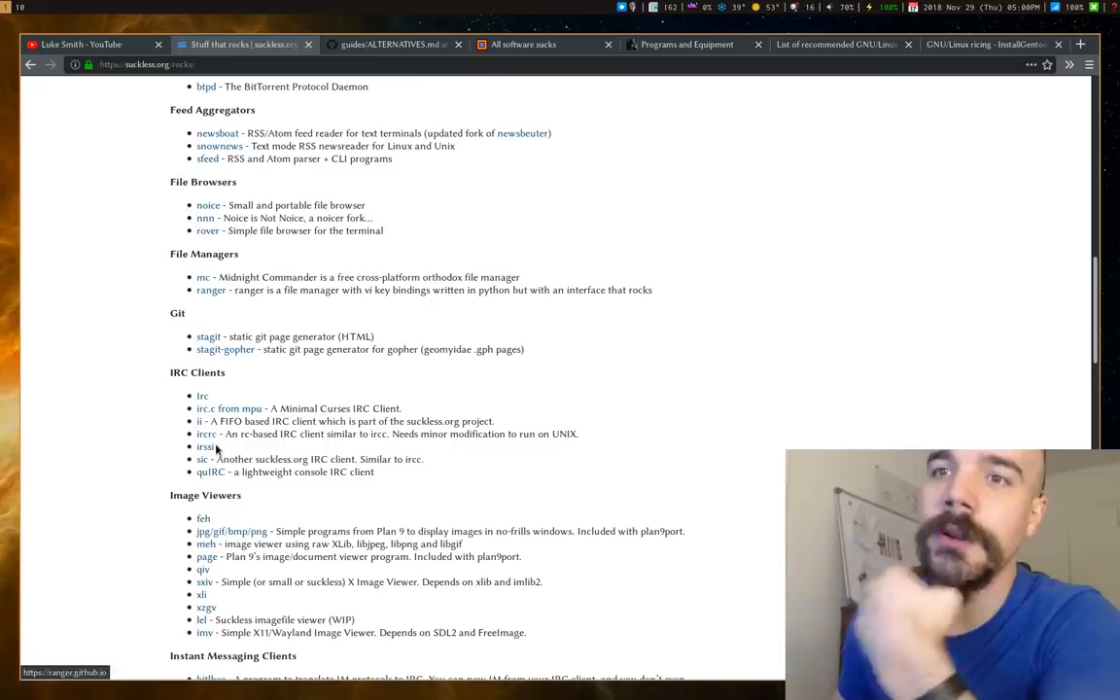
{"action": "scroll", "scroll_direction": "down", "scroll_amount": 3}
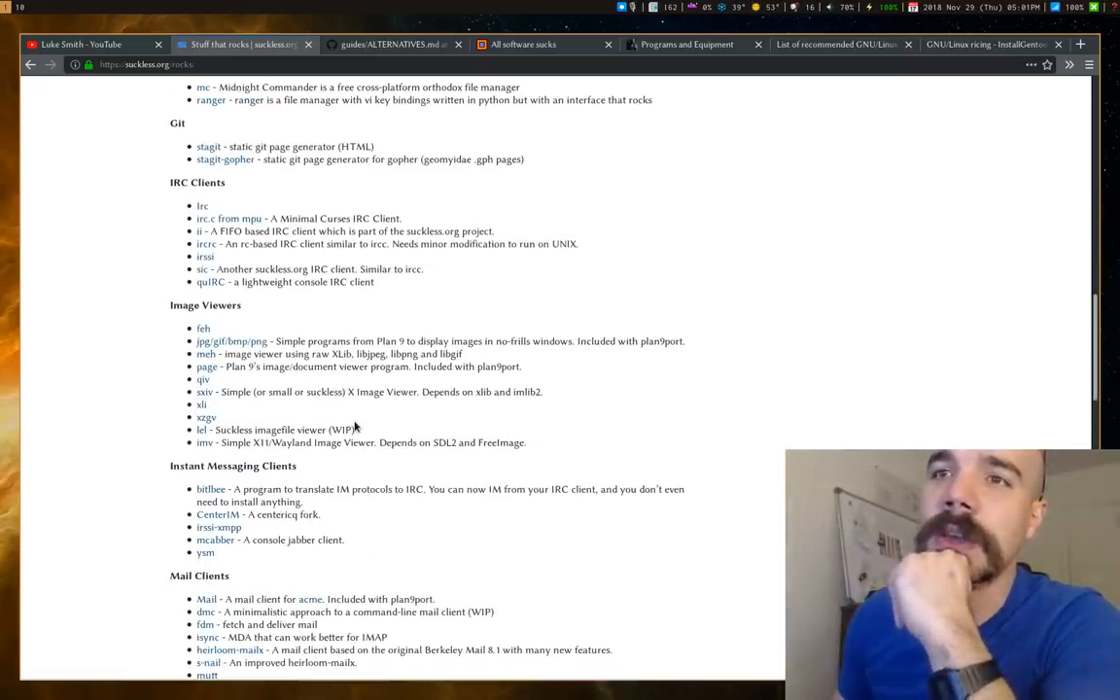
{"action": "mouse_move", "coordinate": [216, 326]}
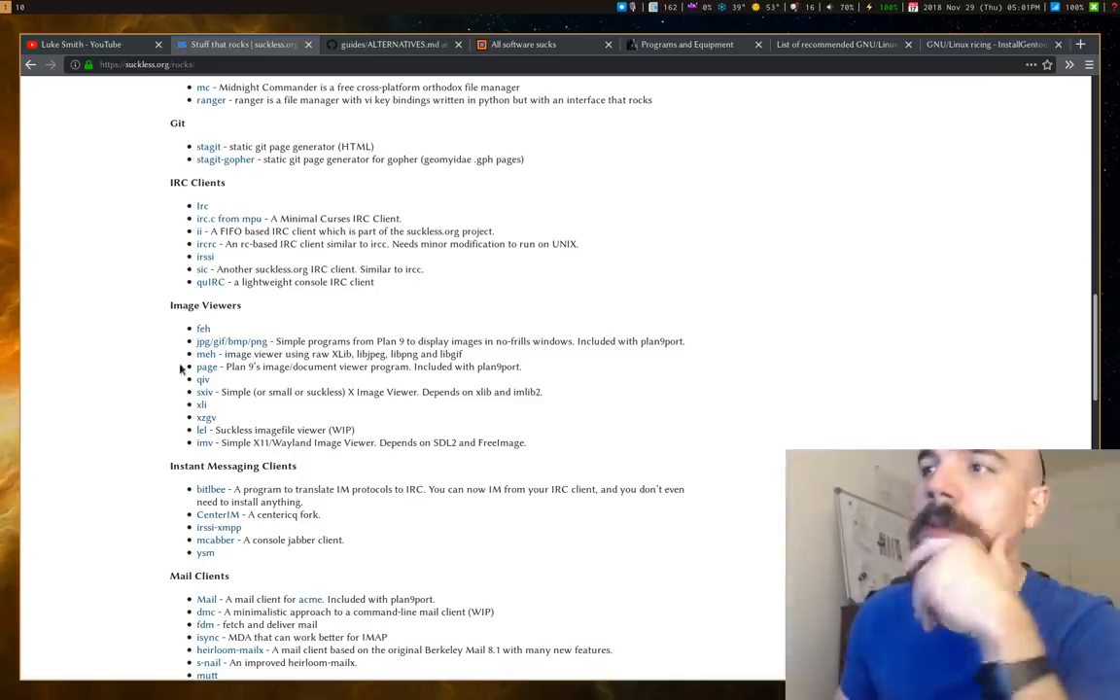
{"action": "scroll", "scroll_direction": "down", "scroll_amount": 3}
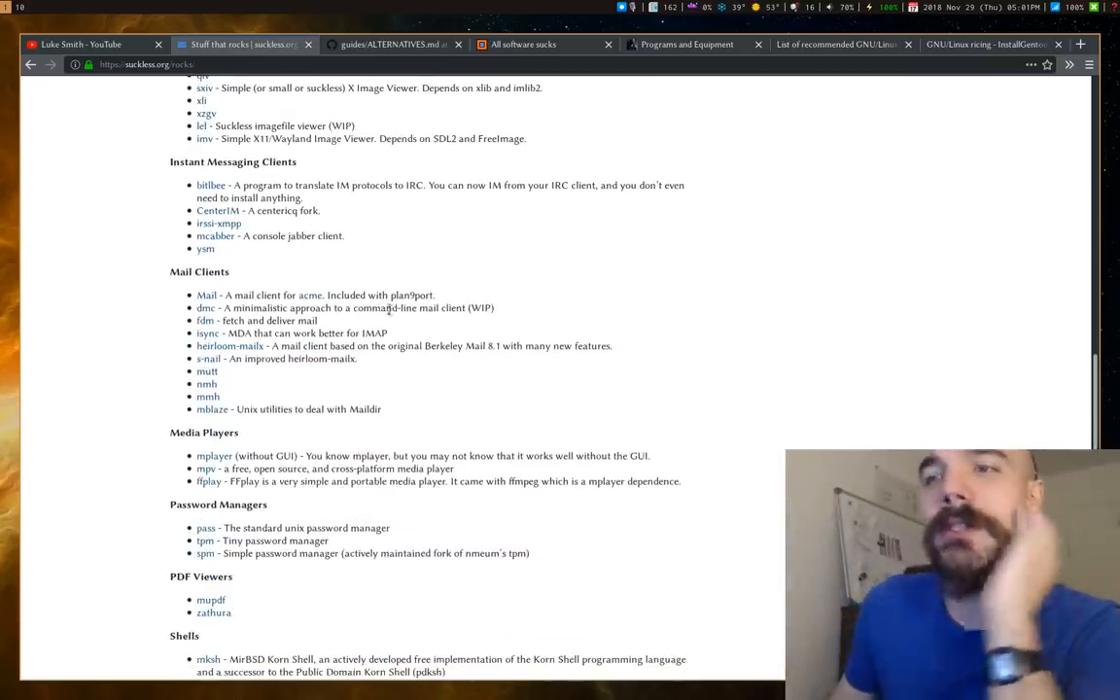
{"action": "scroll", "scroll_direction": "down", "scroll_amount": 3}
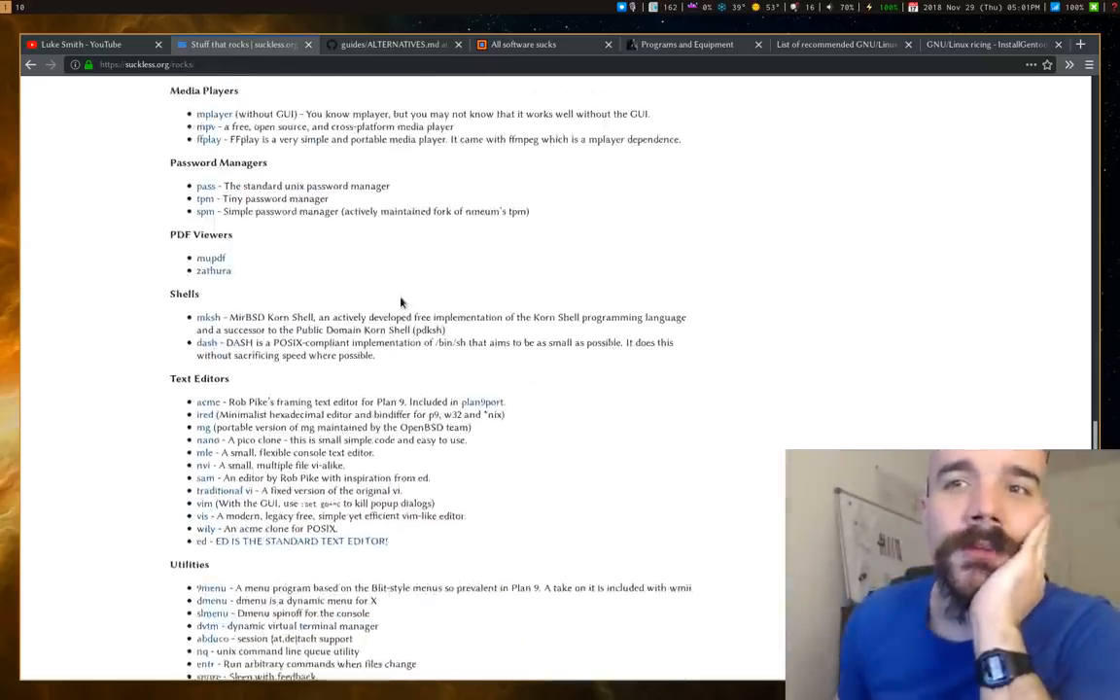
{"action": "scroll", "scroll_direction": "down", "scroll_amount": 3}
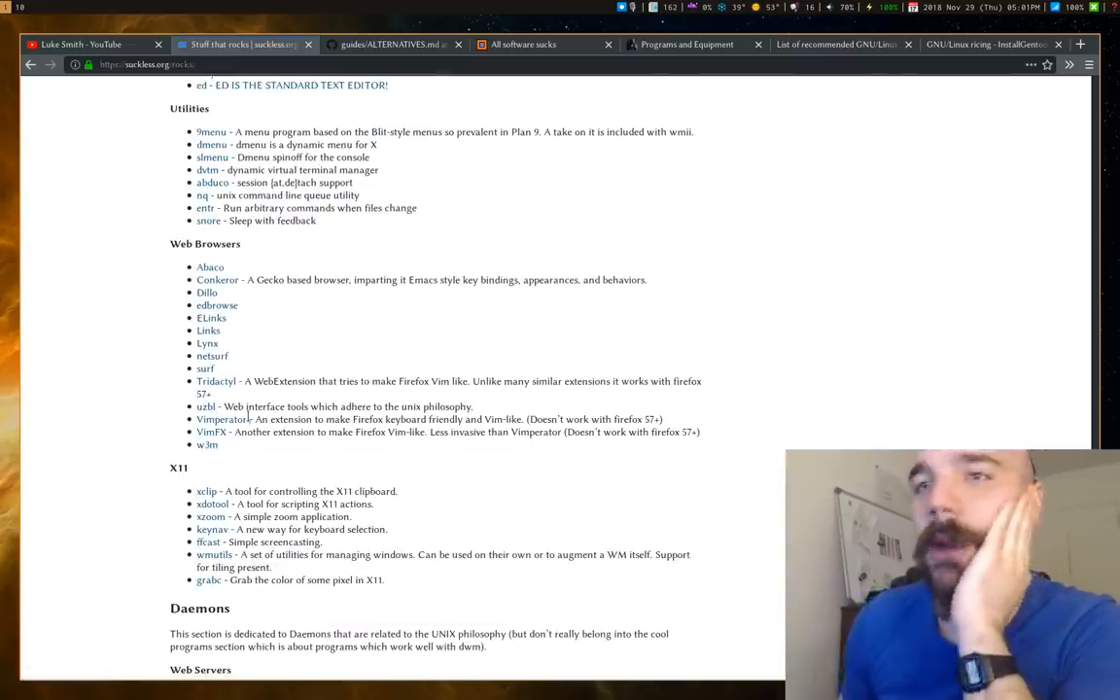
Move the view between Daemons and the Media Players, Shells and Text Editors sections.
{"action": "left_click_drag", "start_coordinate": [252, 432], "coordinate": [224, 443]}
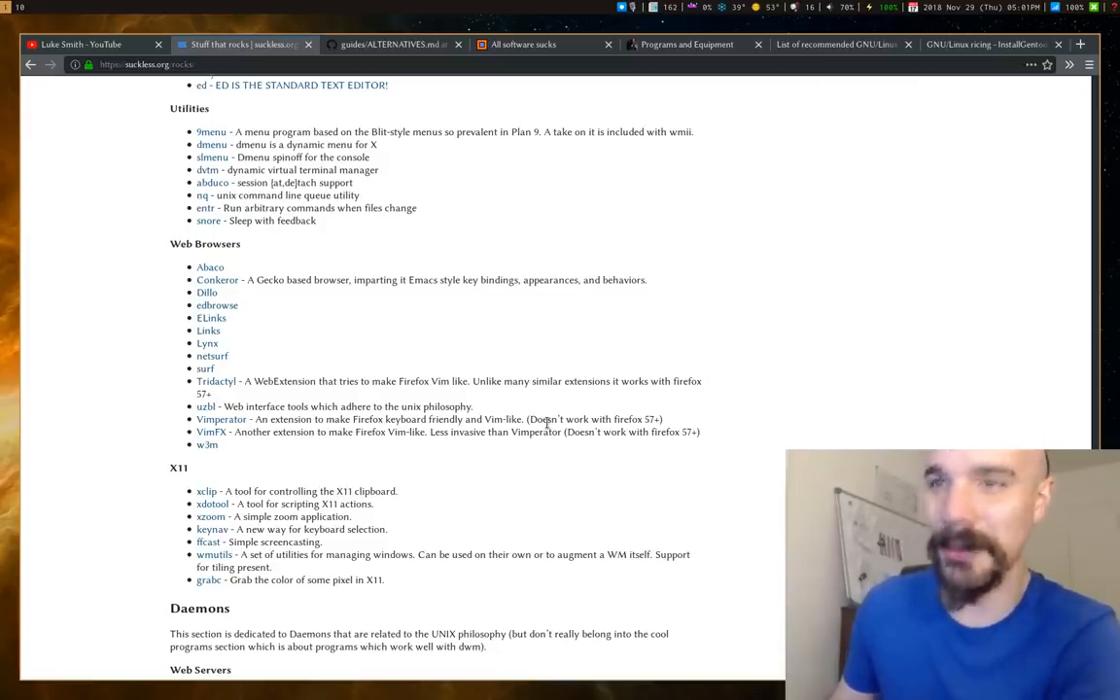
{"action": "mouse_move", "coordinate": [476, 377]}
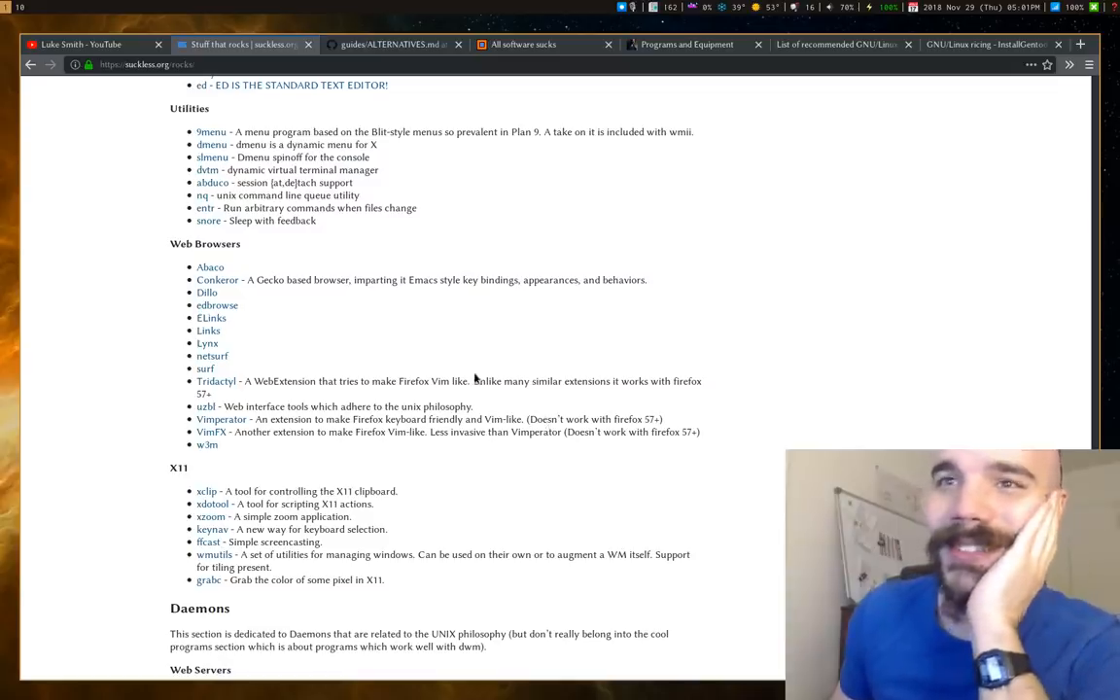
{"action": "scroll", "scroll_direction": "down", "scroll_amount": 3}
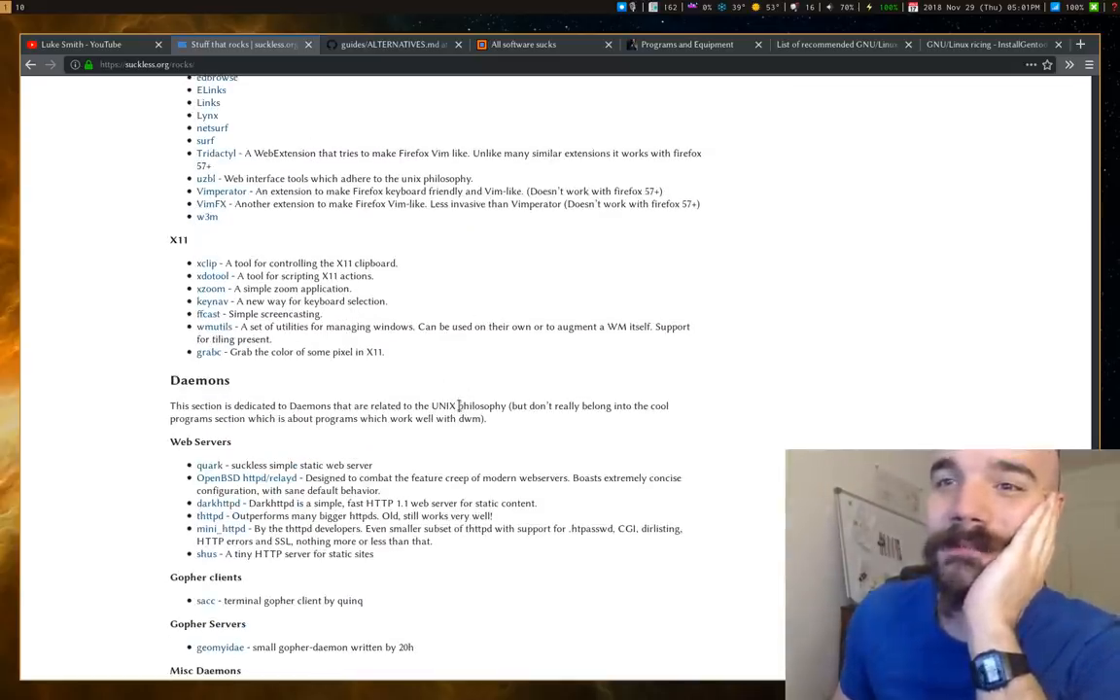
{"action": "scroll", "scroll_direction": "up", "scroll_amount": 3}
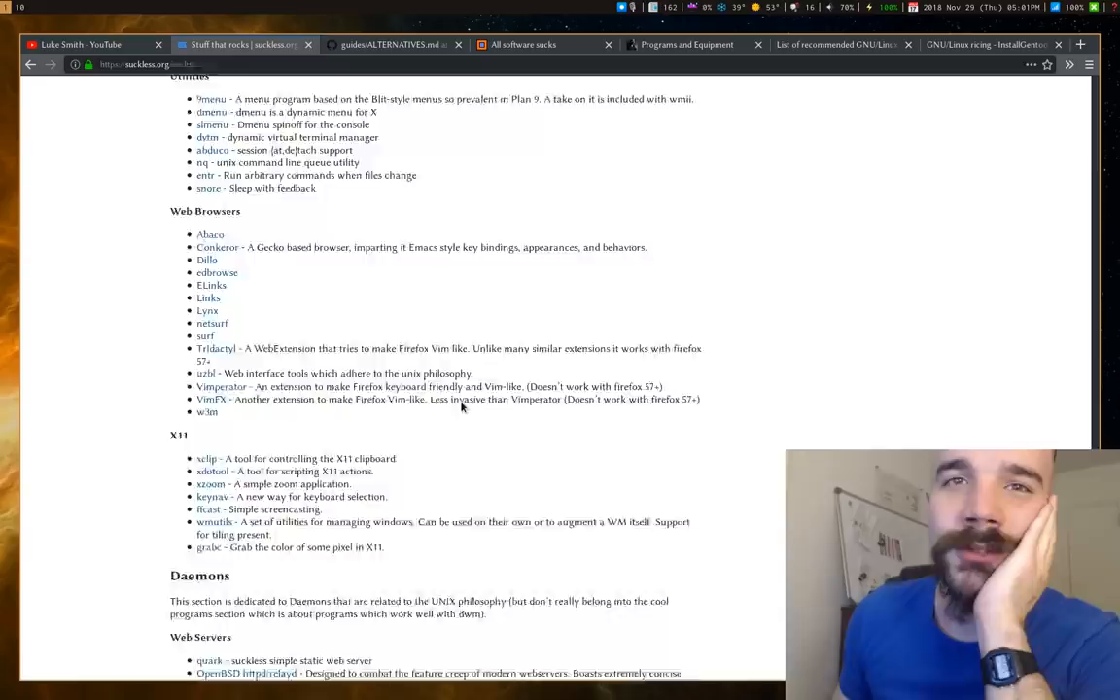
{"action": "scroll", "scroll_direction": "up", "scroll_amount": 3}
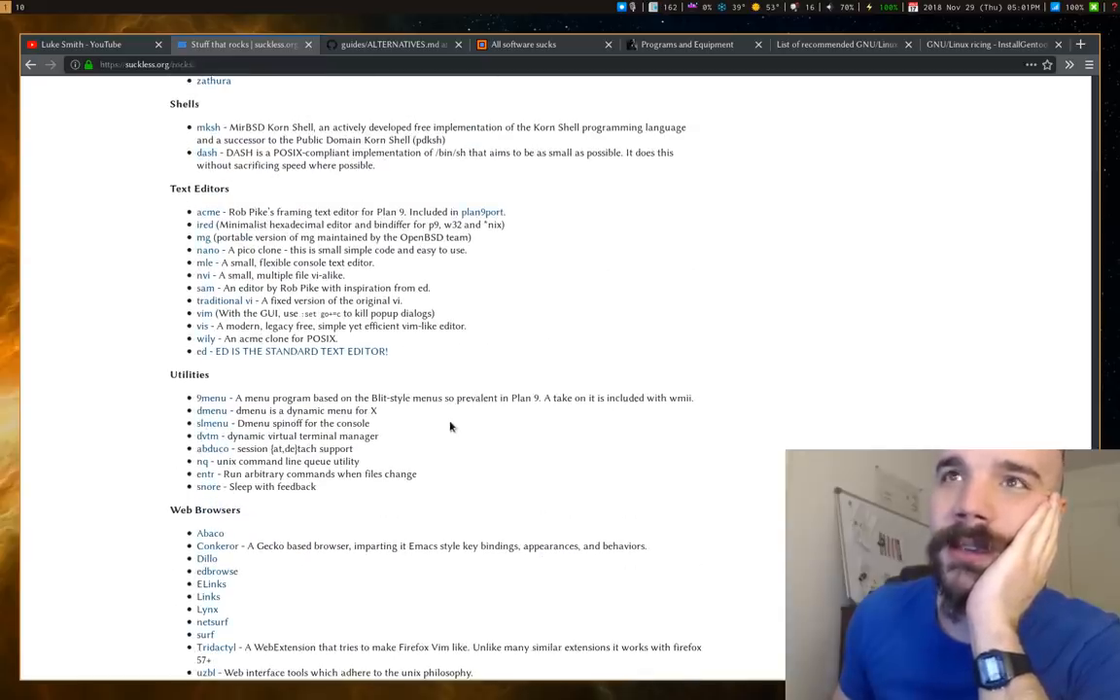
{"action": "scroll", "scroll_direction": "down", "scroll_amount": 3}
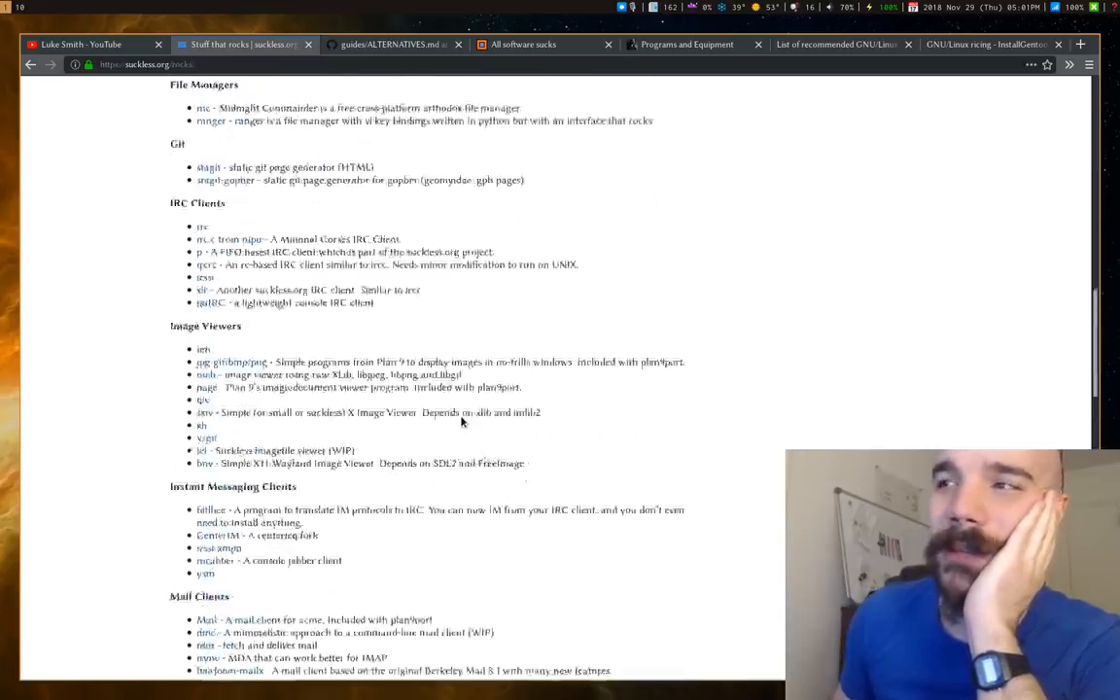
{"action": "scroll", "scroll_direction": "down", "scroll_amount": 3}
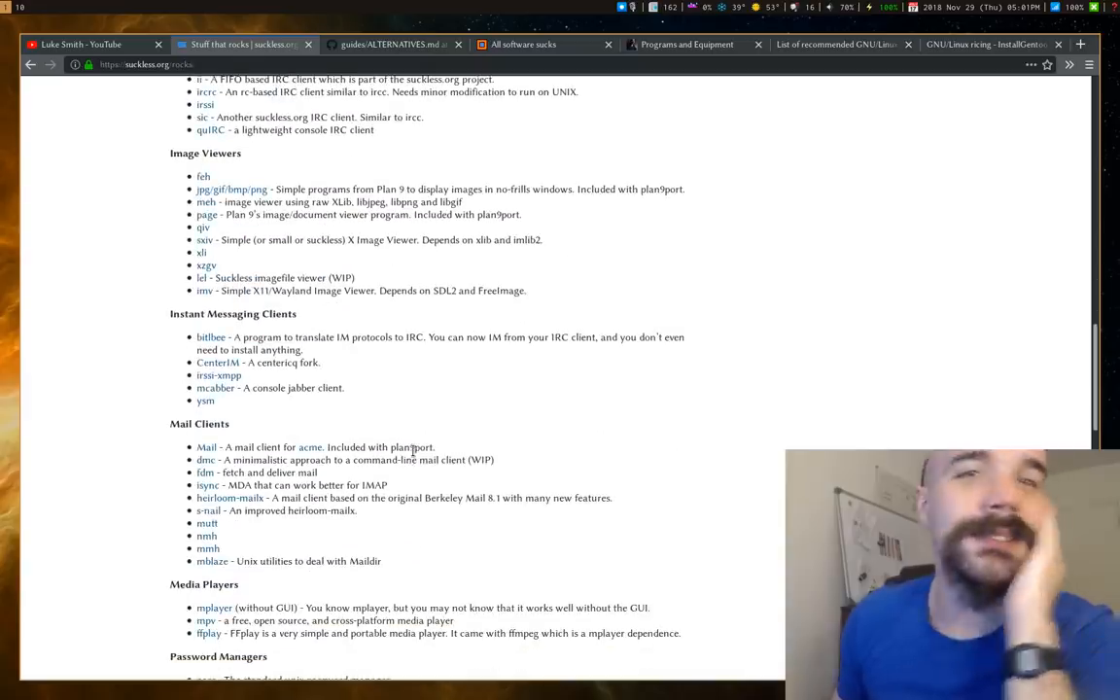
{"action": "scroll", "scroll_direction": "down", "scroll_amount": 3}
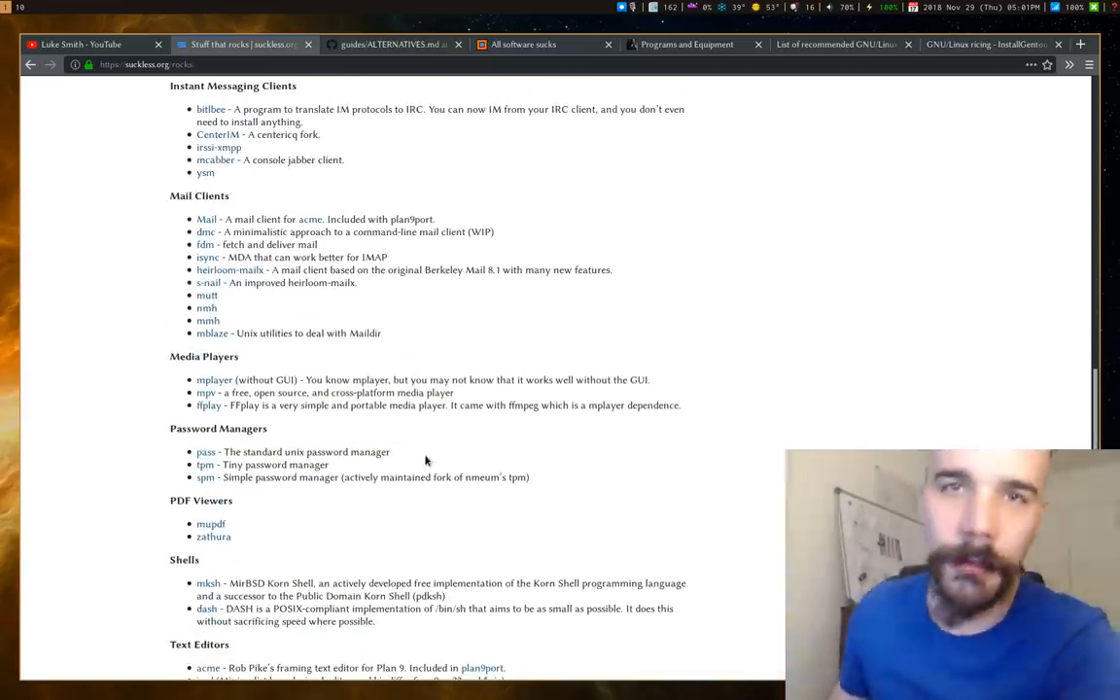
{"action": "scroll", "scroll_direction": "down", "scroll_amount": 3}
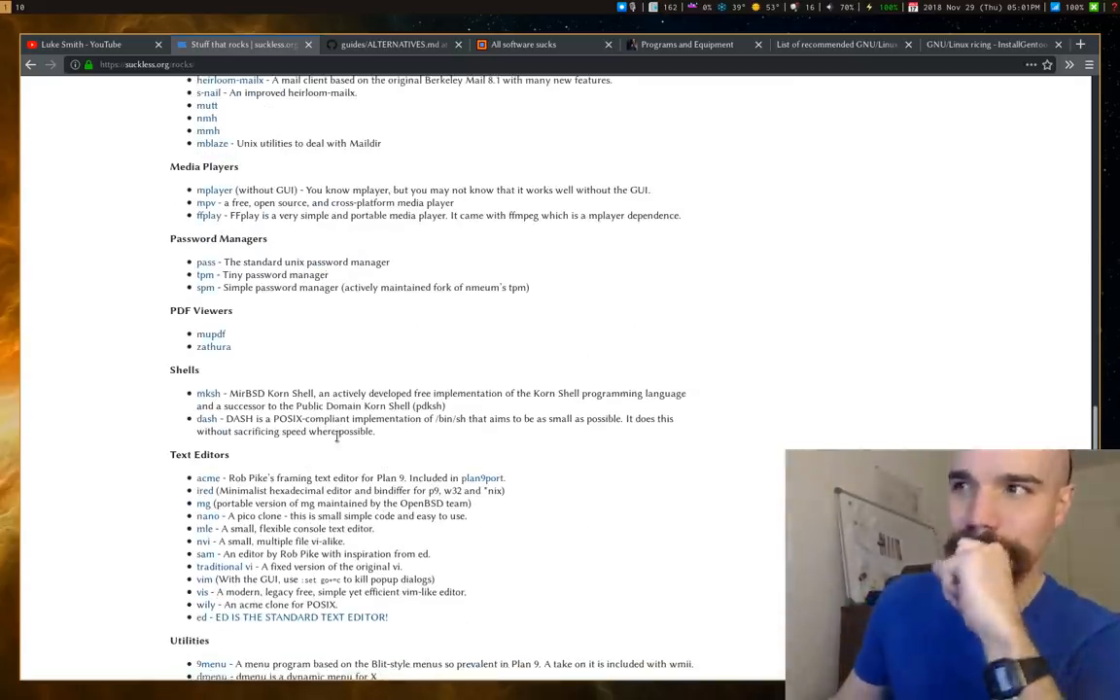
Switch to the GitHub mayfrost/guides ALTERNATIVES.md tab showing its table of contents.
{"action": "left_click", "coordinate": [389, 43]}
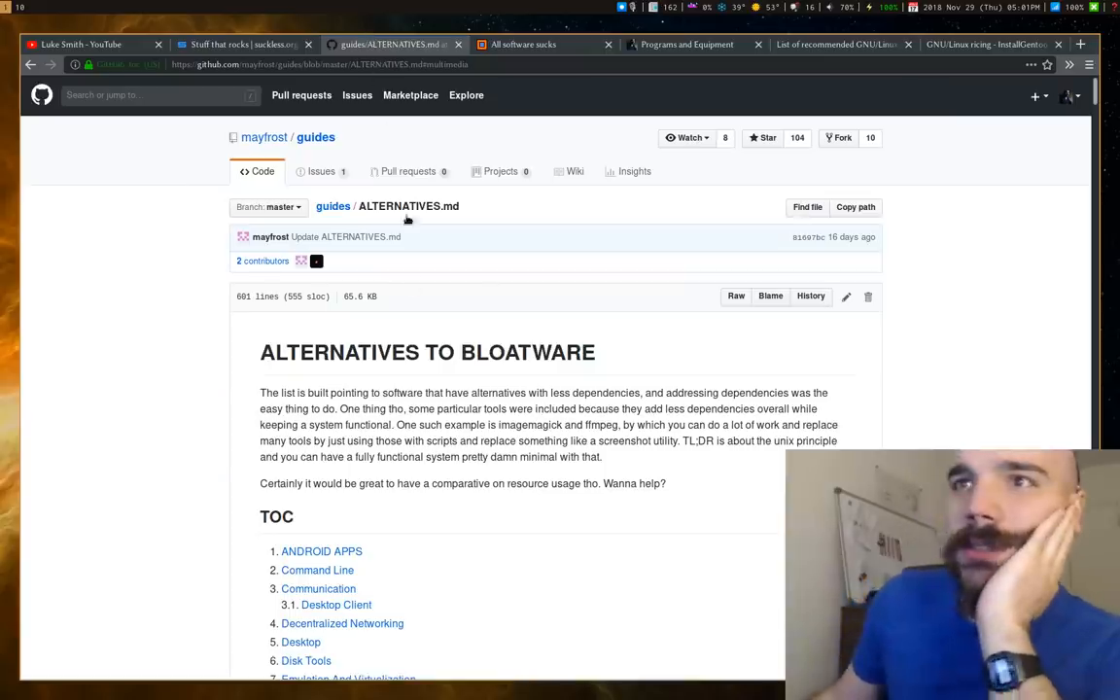
{"action": "scroll", "scroll_direction": "down", "scroll_amount": 3}
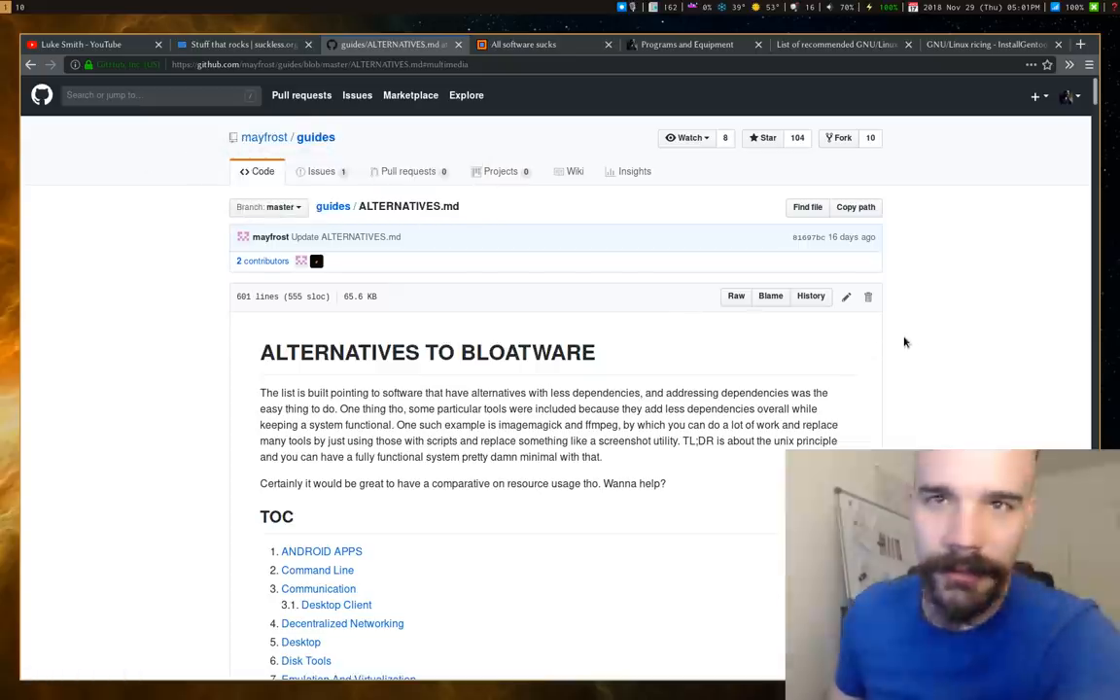
{"action": "mouse_move", "coordinate": [934, 336]}
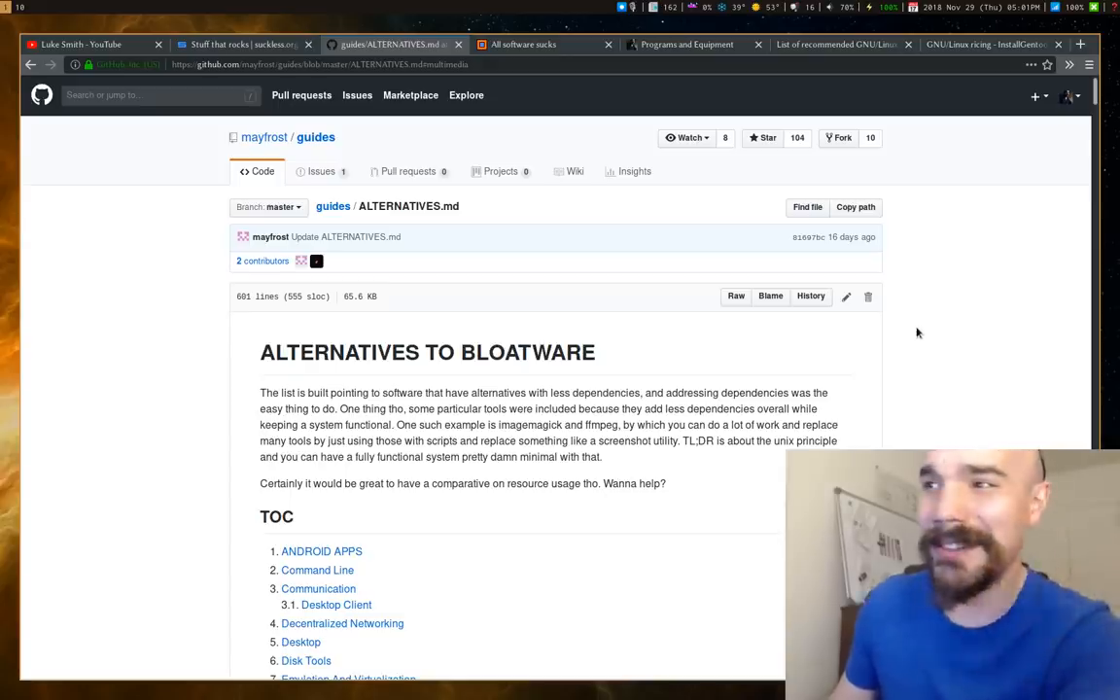
{"action": "scroll", "scroll_direction": "down", "scroll_amount": 3}
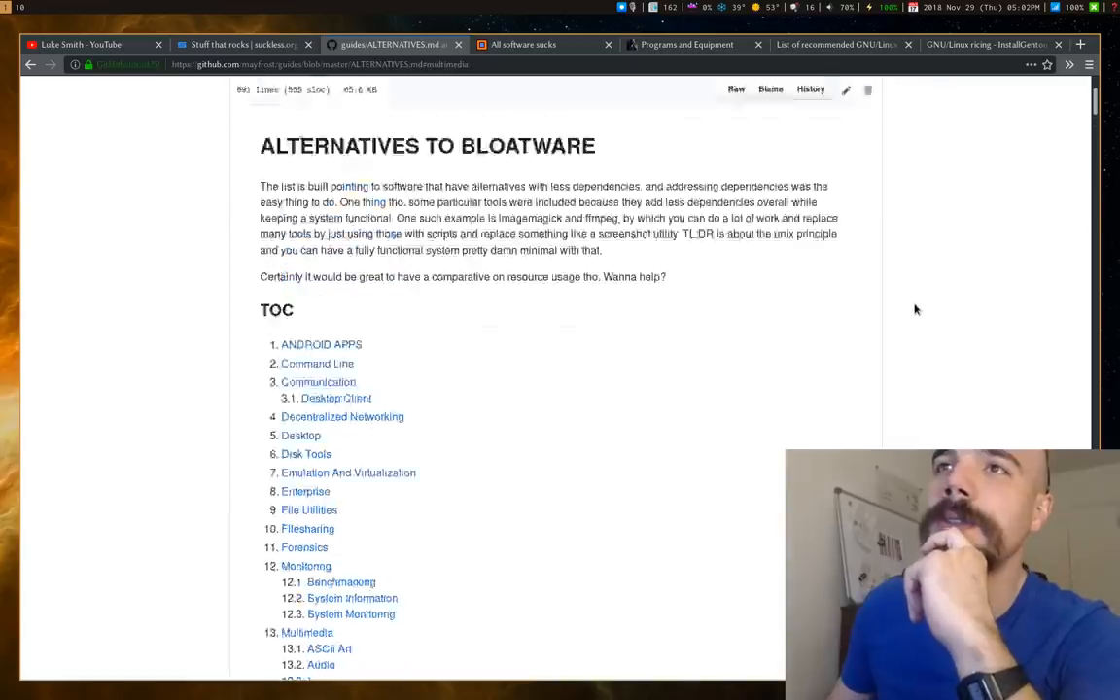
Scroll the guide's categories down from Android Apps through the middle sections.
{"action": "scroll", "scroll_direction": "down", "scroll_amount": 3}
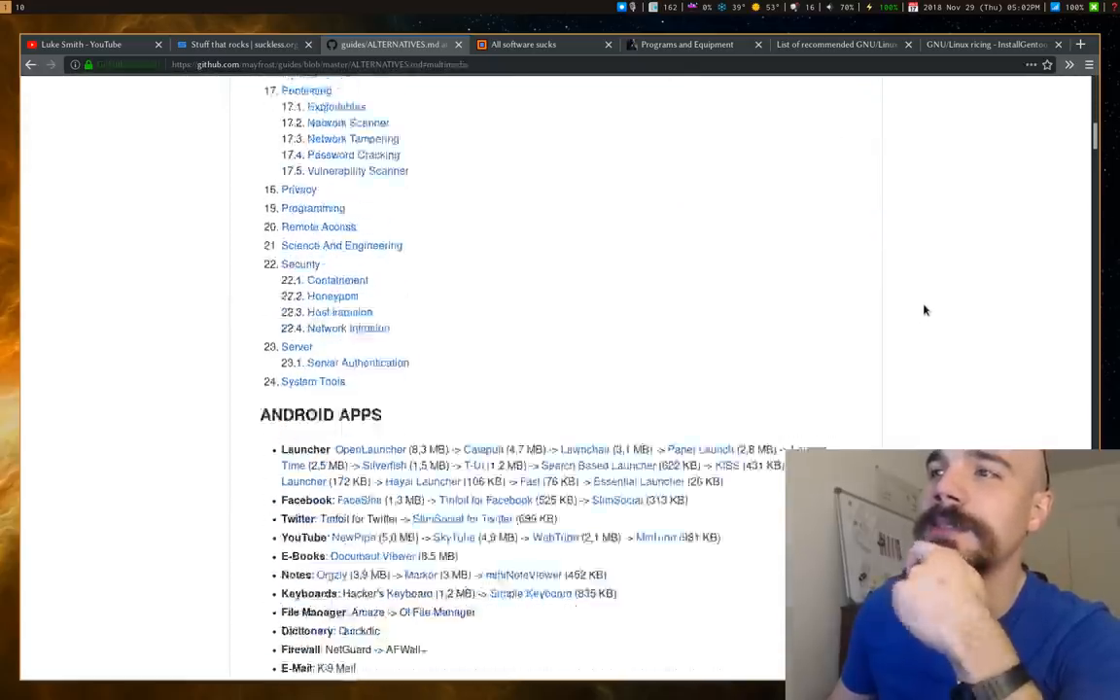
{"action": "scroll", "scroll_direction": "up", "scroll_amount": 3}
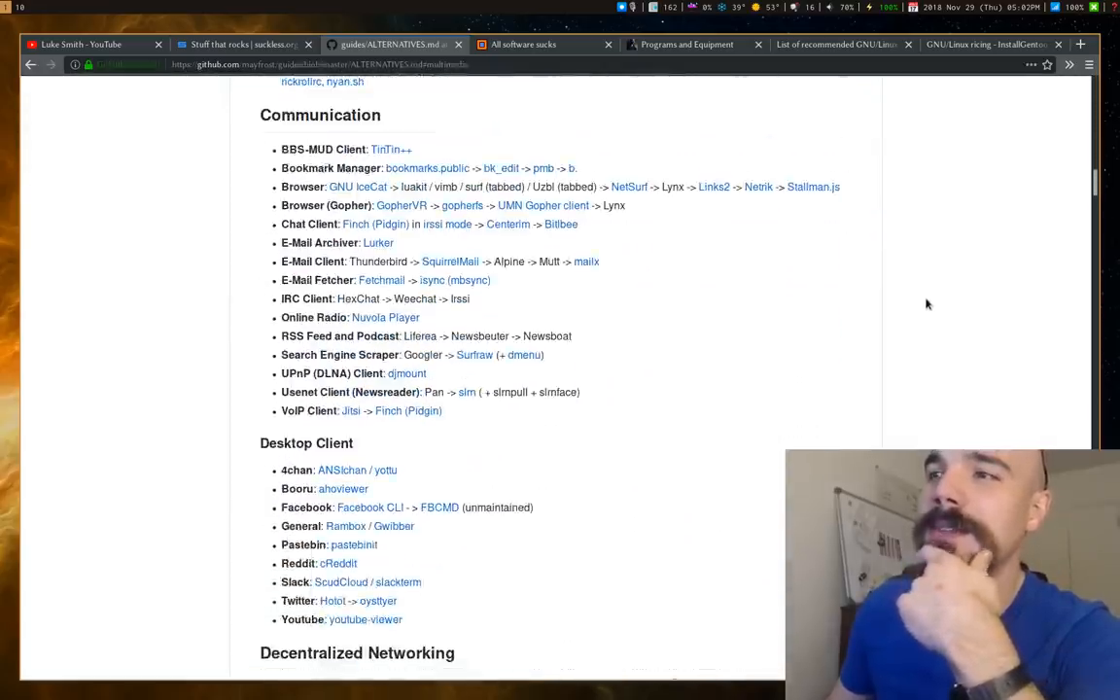
{"action": "scroll", "scroll_direction": "down", "scroll_amount": 3}
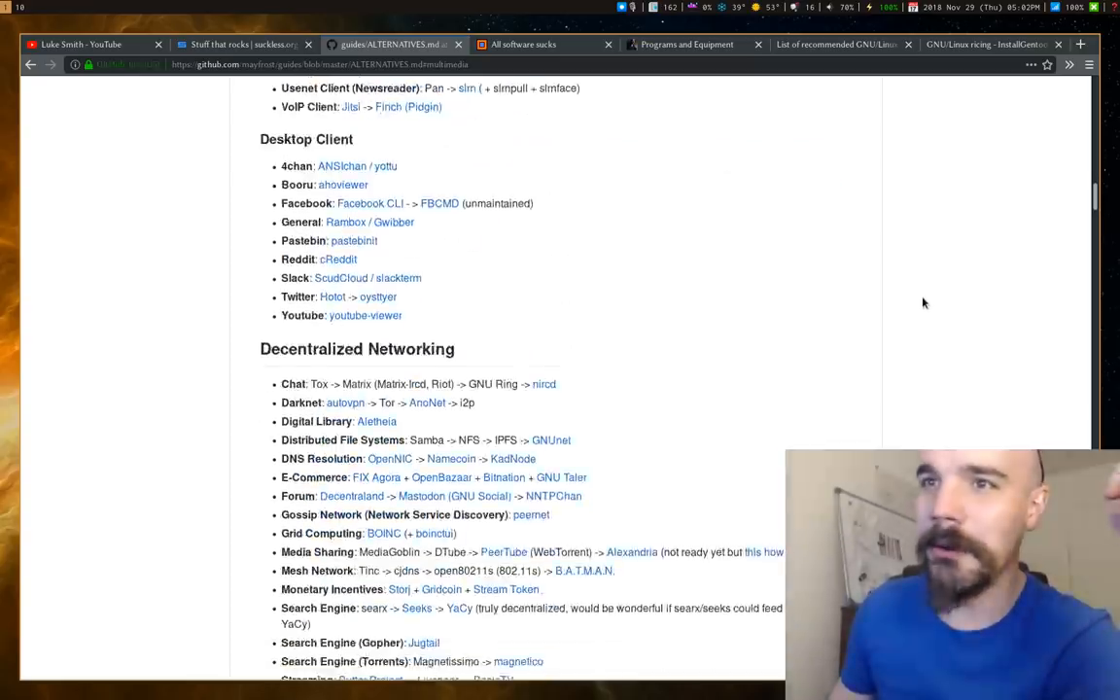
{"action": "scroll", "scroll_direction": "down", "scroll_amount": 3}
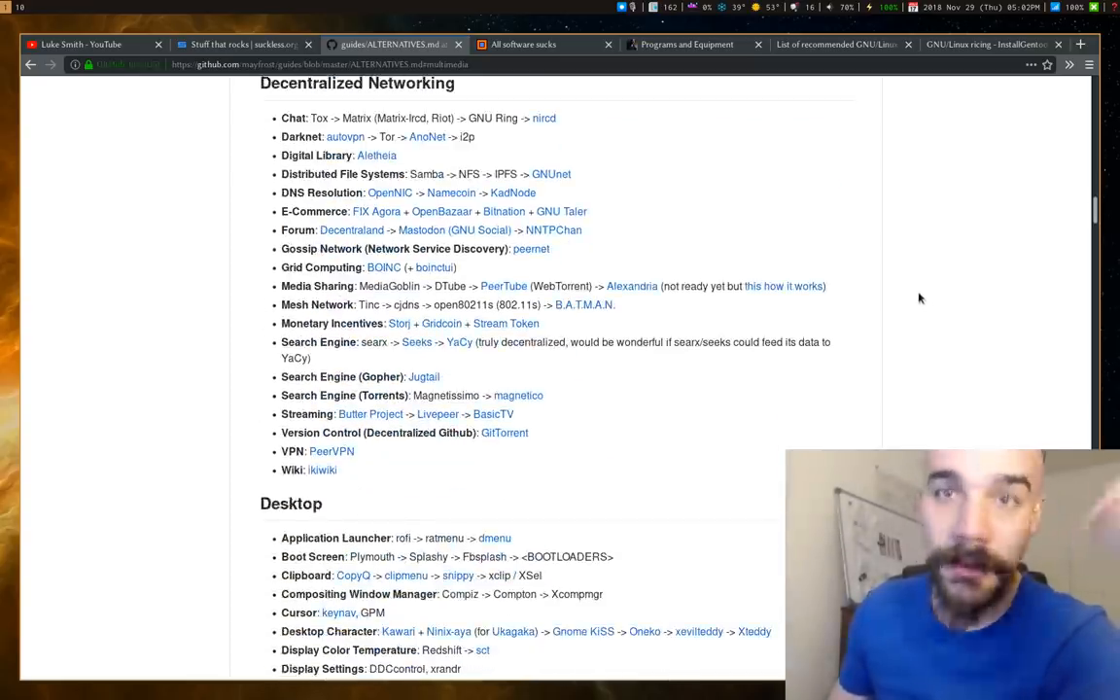
{"action": "scroll", "scroll_direction": "down", "scroll_amount": 3}
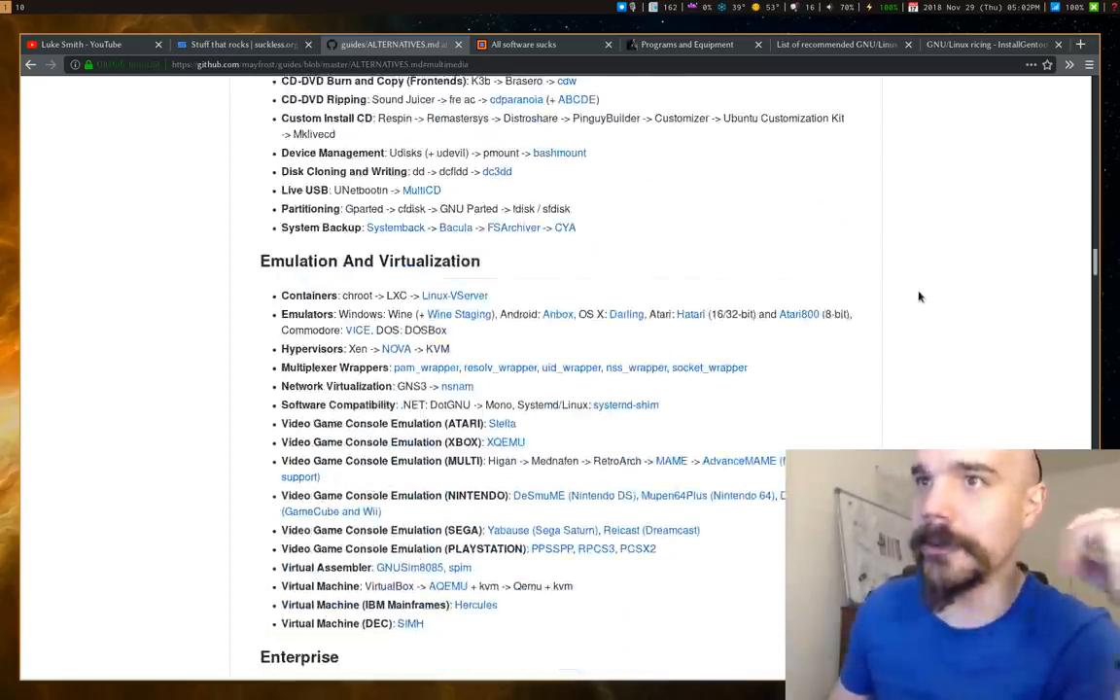
{"action": "scroll", "scroll_direction": "down", "scroll_amount": 3}
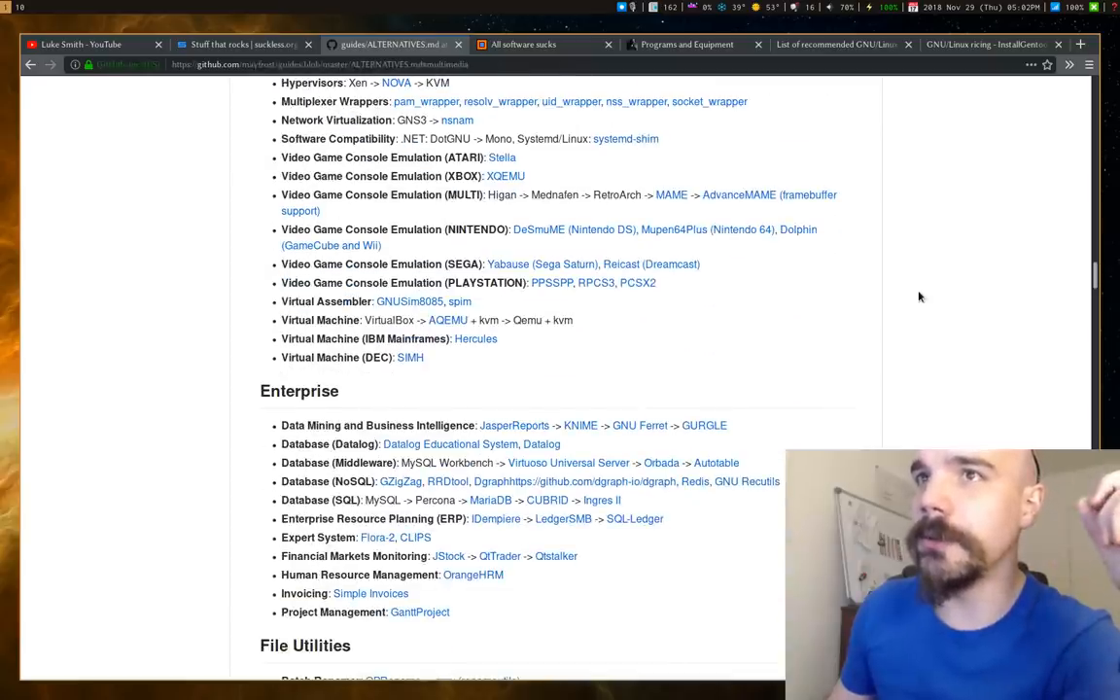
{"action": "scroll", "scroll_direction": "down", "scroll_amount": 3}
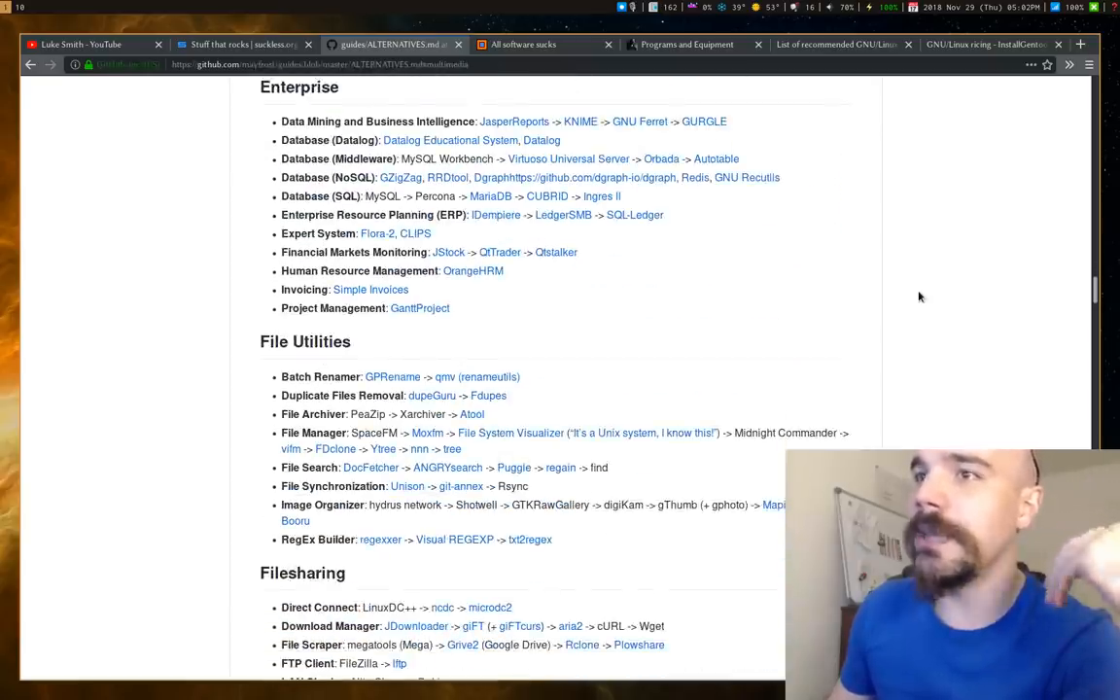
{"action": "scroll", "scroll_direction": "down", "scroll_amount": 3}
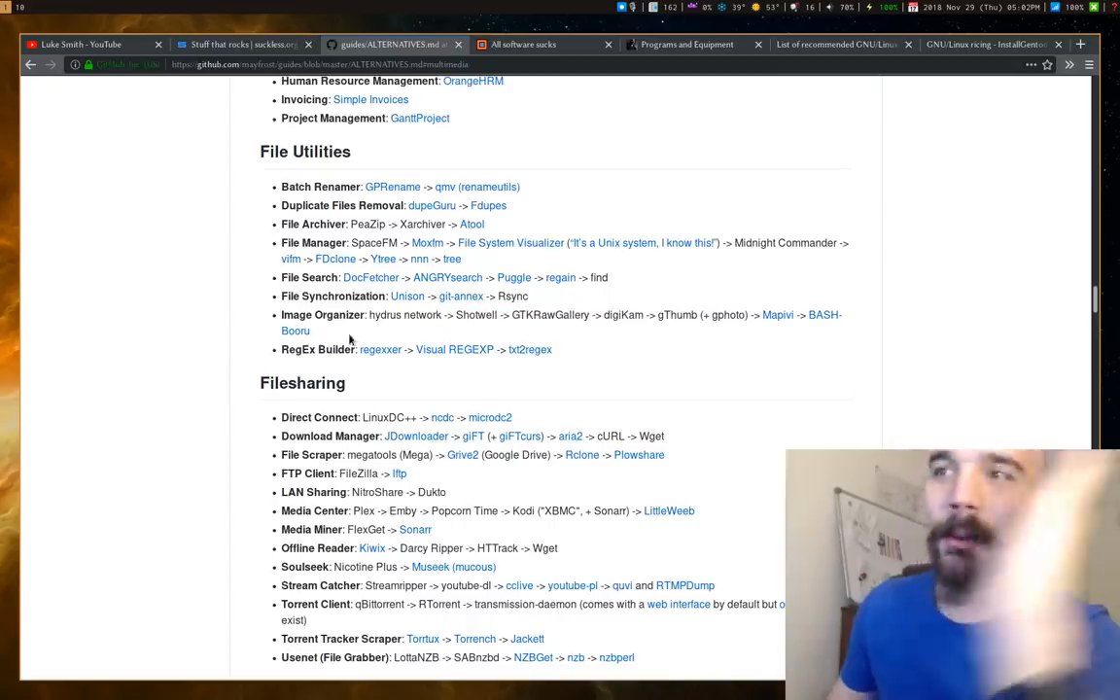
{"action": "scroll", "scroll_direction": "down", "scroll_amount": 3}
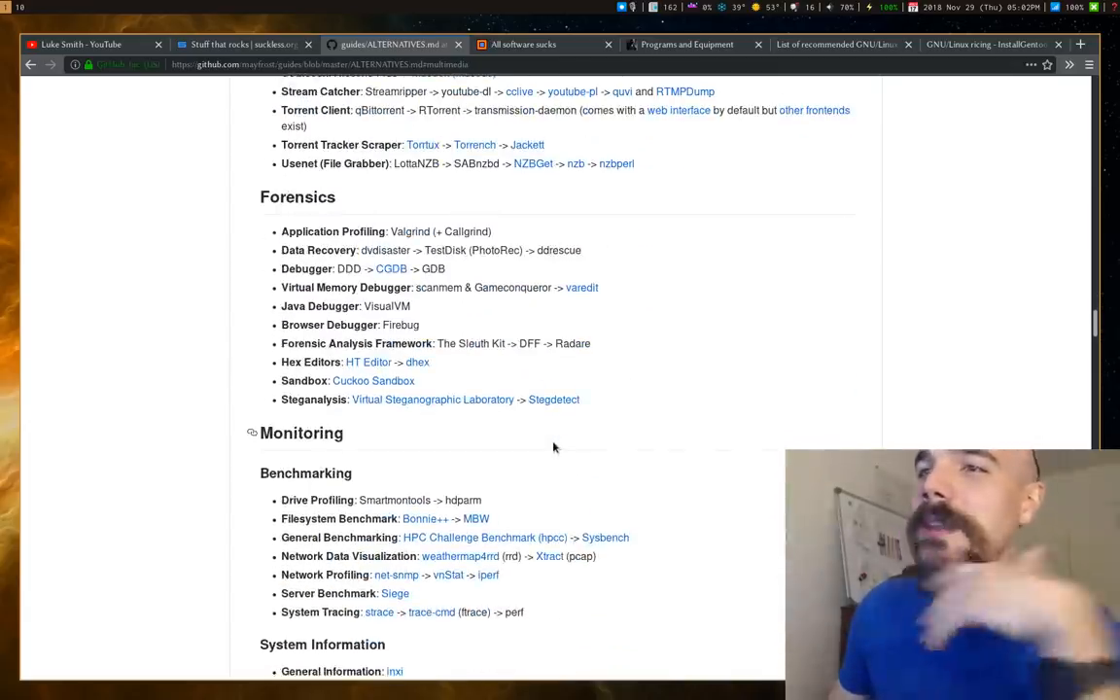
{"action": "scroll", "scroll_direction": "down", "scroll_amount": 3}
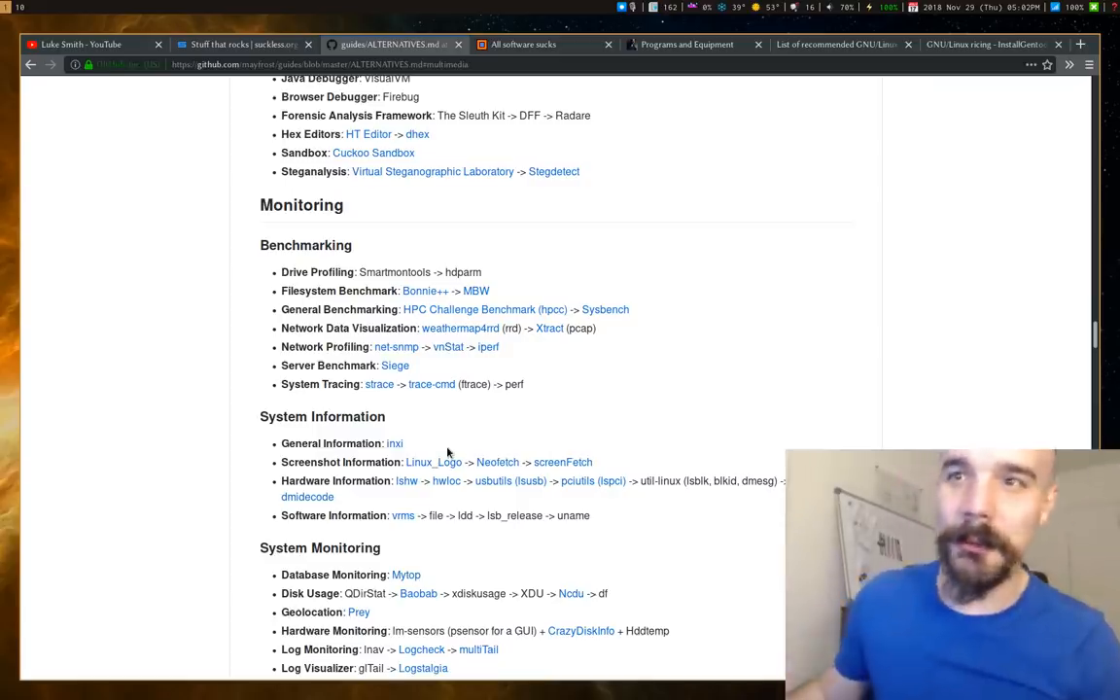
Continue down past Office until Package Management and Pentesting come into view.
{"action": "scroll", "scroll_direction": "down", "scroll_amount": 3}
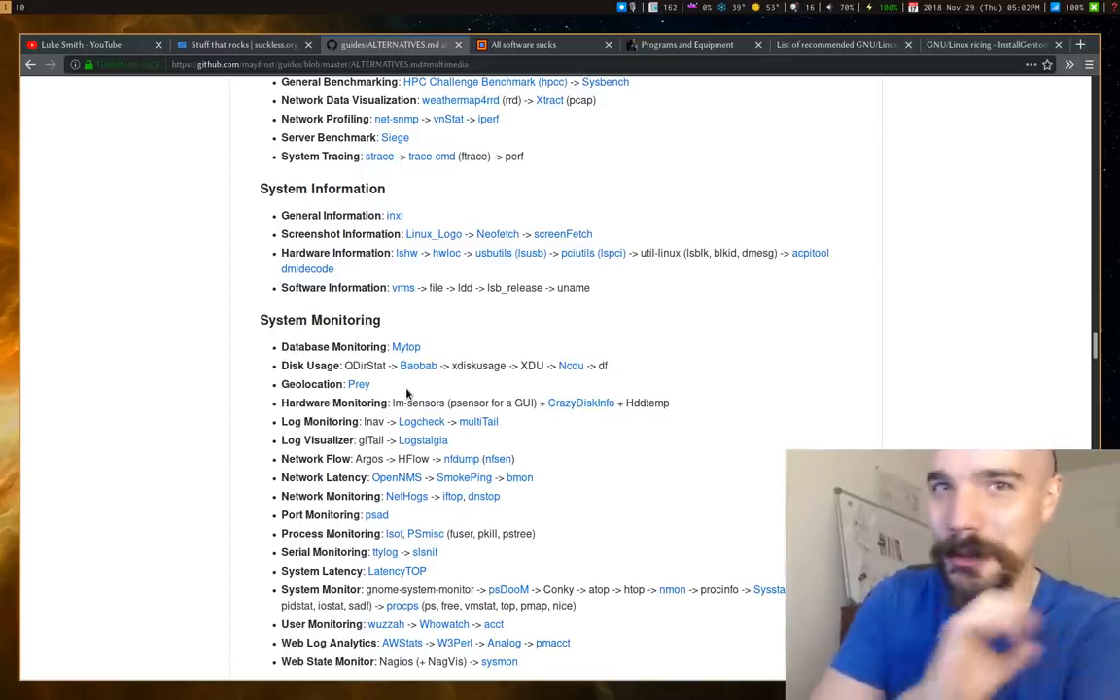
{"action": "scroll", "scroll_direction": "down", "scroll_amount": 3}
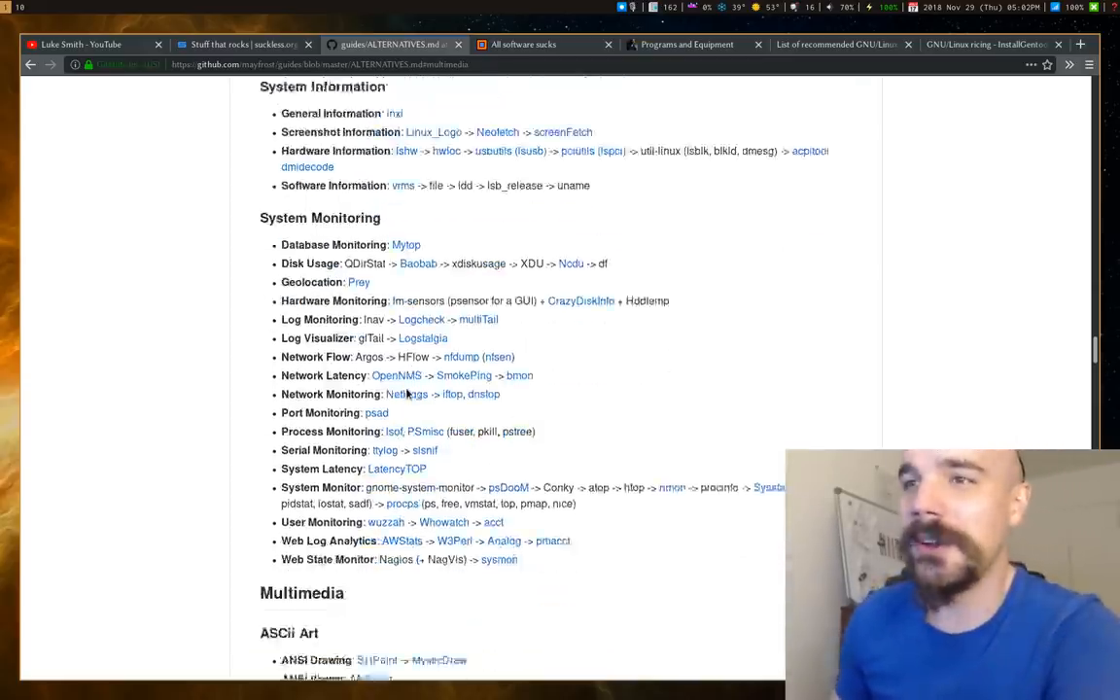
{"action": "scroll", "scroll_direction": "down", "scroll_amount": 3}
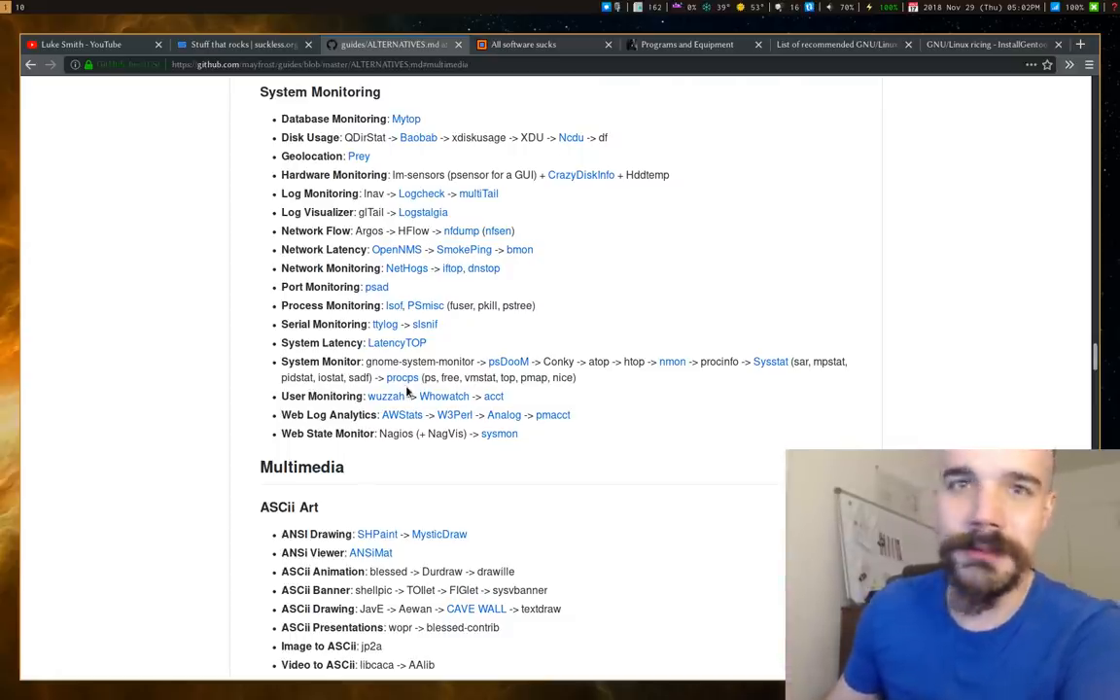
{"action": "scroll", "scroll_direction": "down", "scroll_amount": 3}
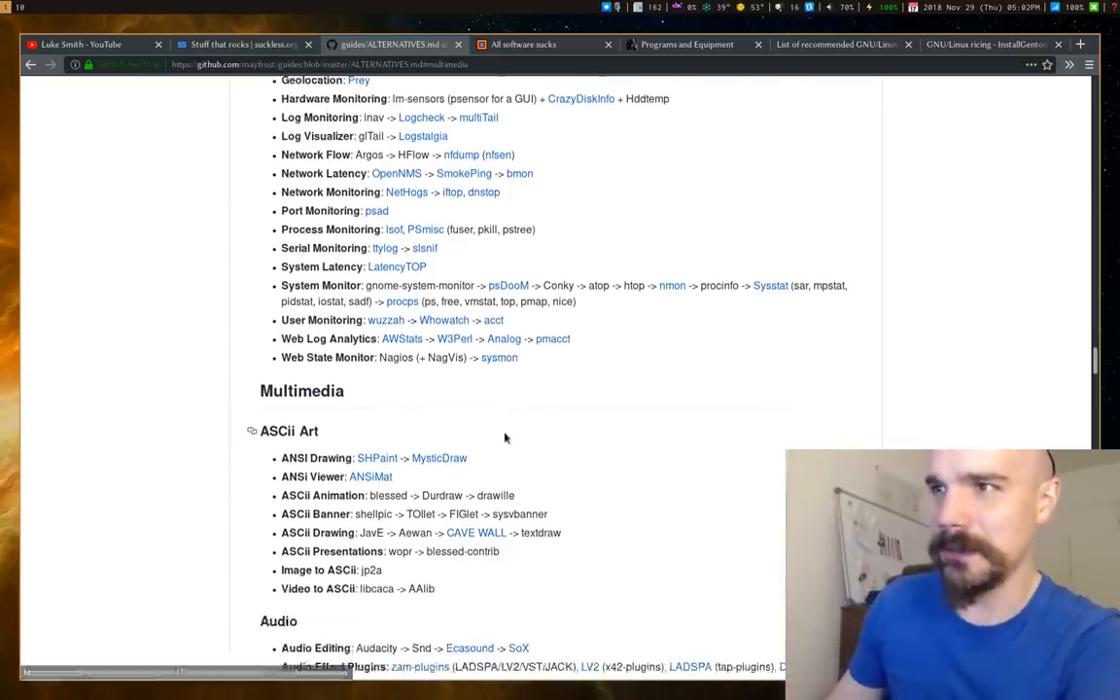
{"action": "scroll", "scroll_direction": "down", "scroll_amount": 3}
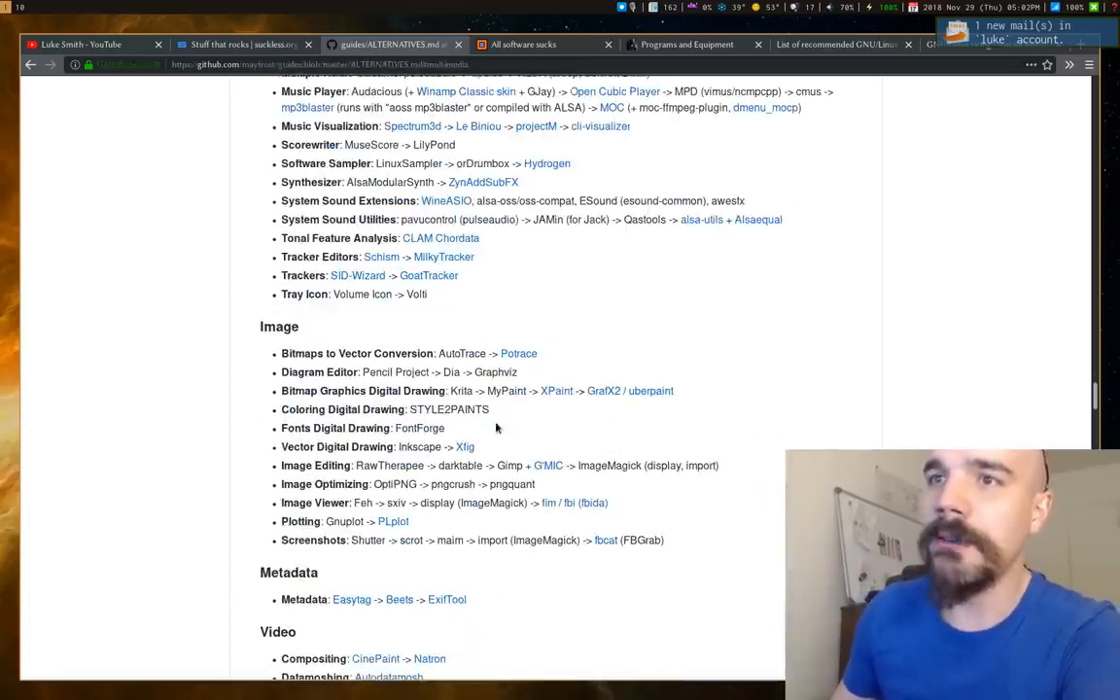
{"action": "scroll", "scroll_direction": "down", "scroll_amount": 3}
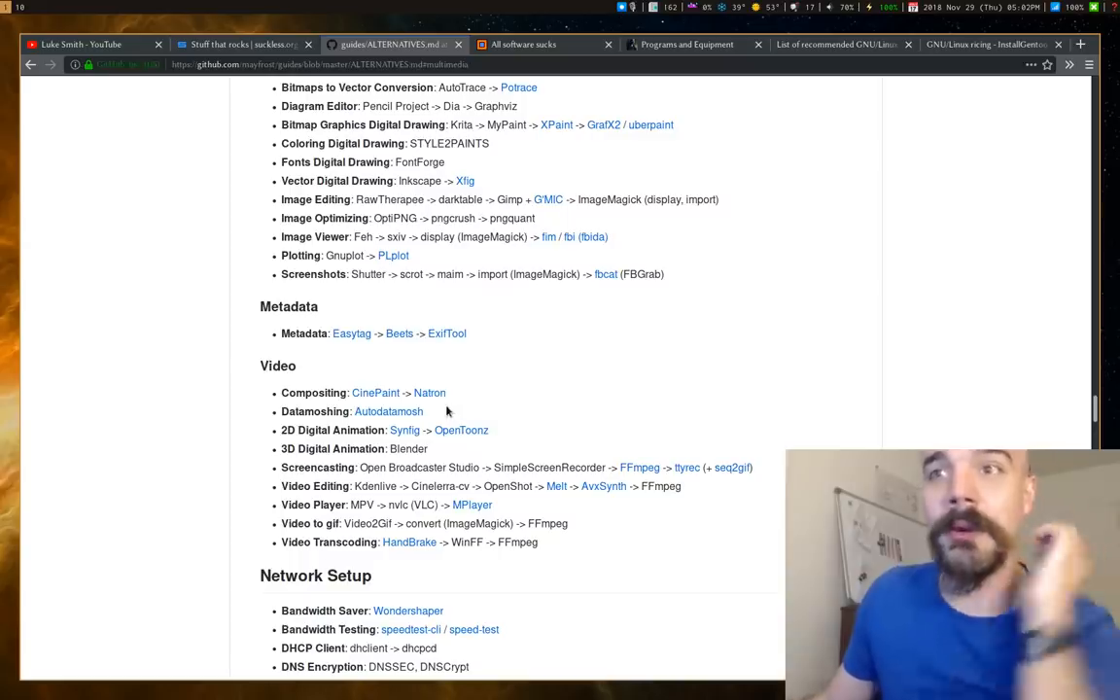
{"action": "scroll", "scroll_direction": "down", "scroll_amount": 3}
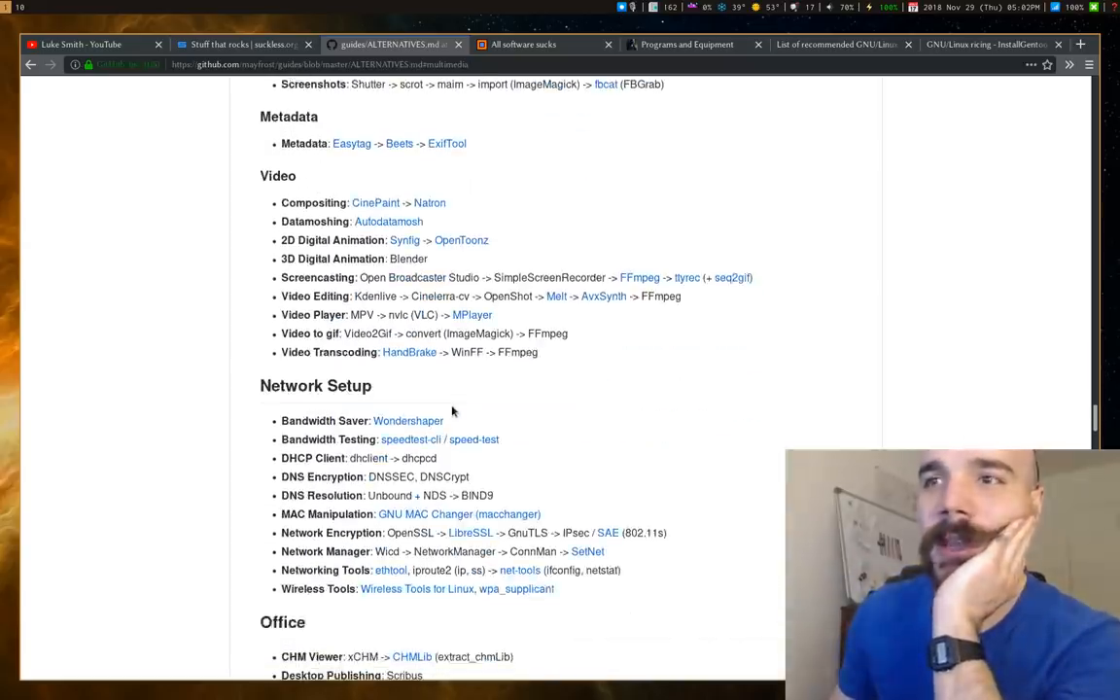
{"action": "scroll", "scroll_direction": "down", "scroll_amount": 3}
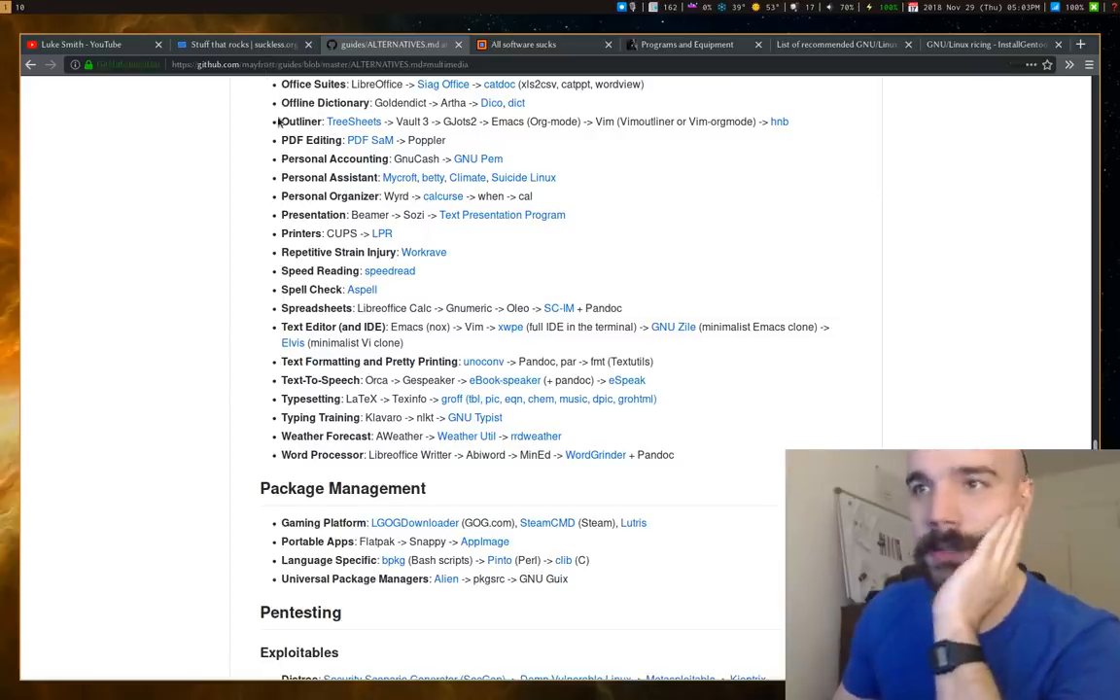
{"action": "scroll", "scroll_direction": "down", "scroll_amount": 3}
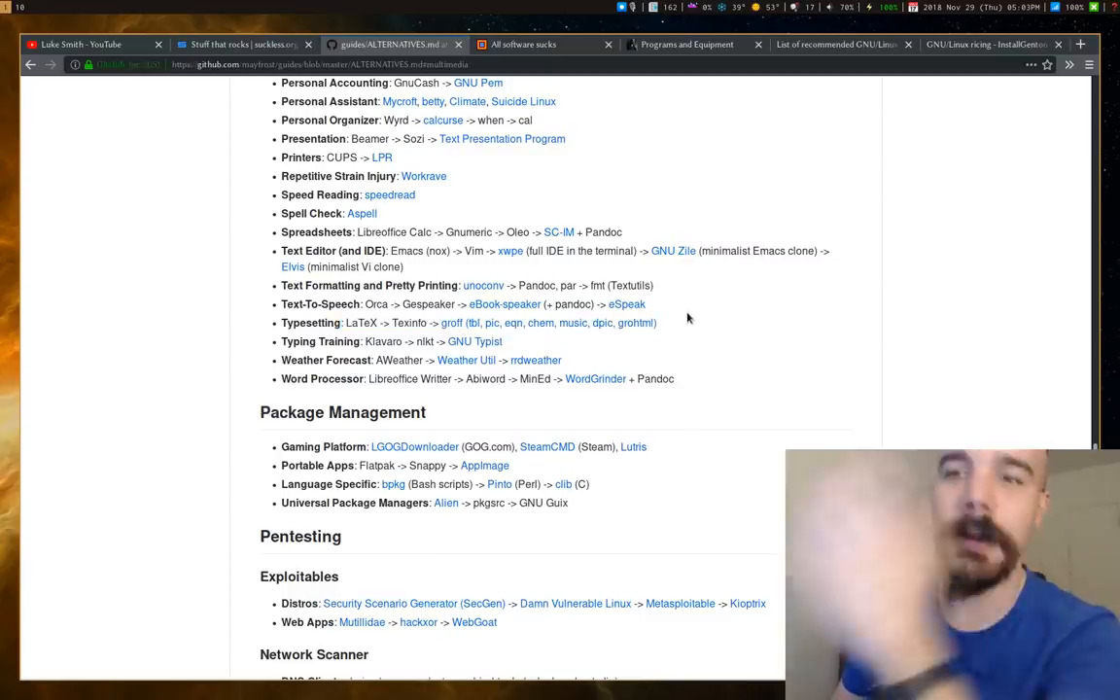
{"action": "scroll", "scroll_direction": "down", "scroll_amount": 3}
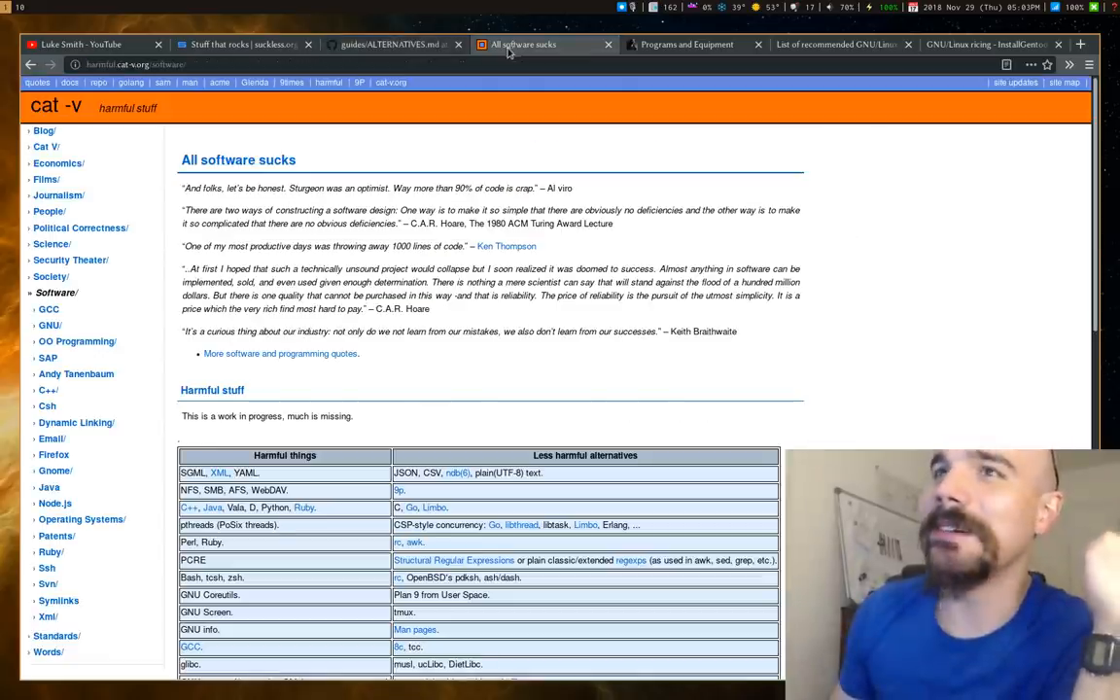
{"action": "mouse_move", "coordinate": [840, 257]}
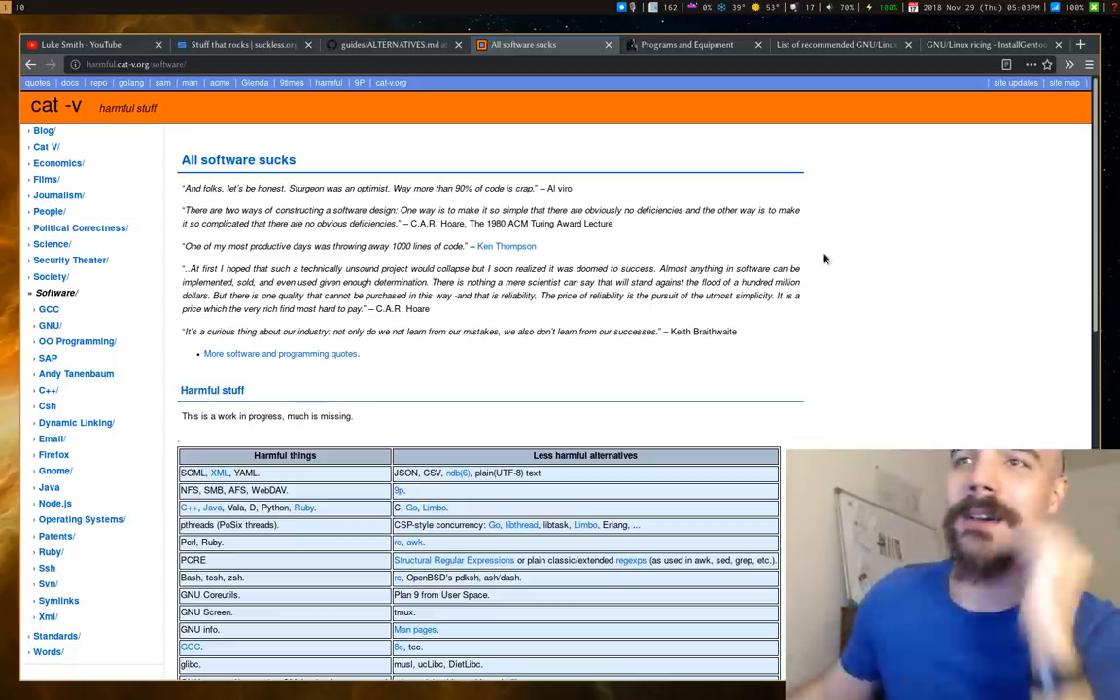
Scroll the cat-v.org harmful stuff page to its harmful things / less harmful alternatives table.
{"action": "scroll", "scroll_direction": "down", "scroll_amount": 3}
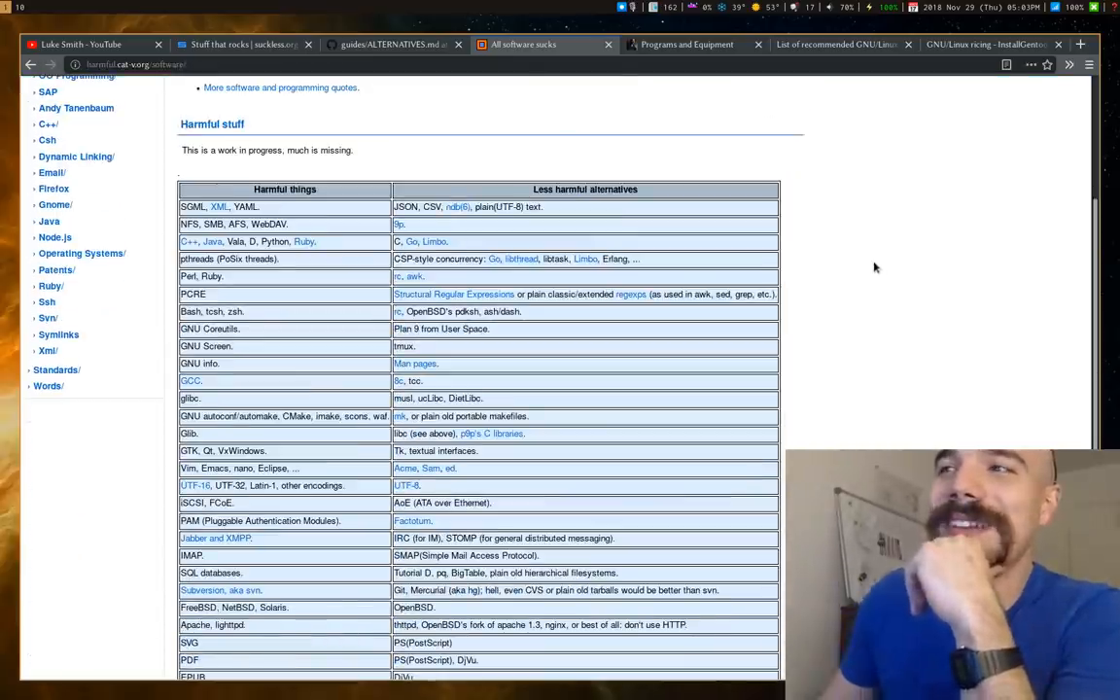
{"action": "mouse_move", "coordinate": [882, 264]}
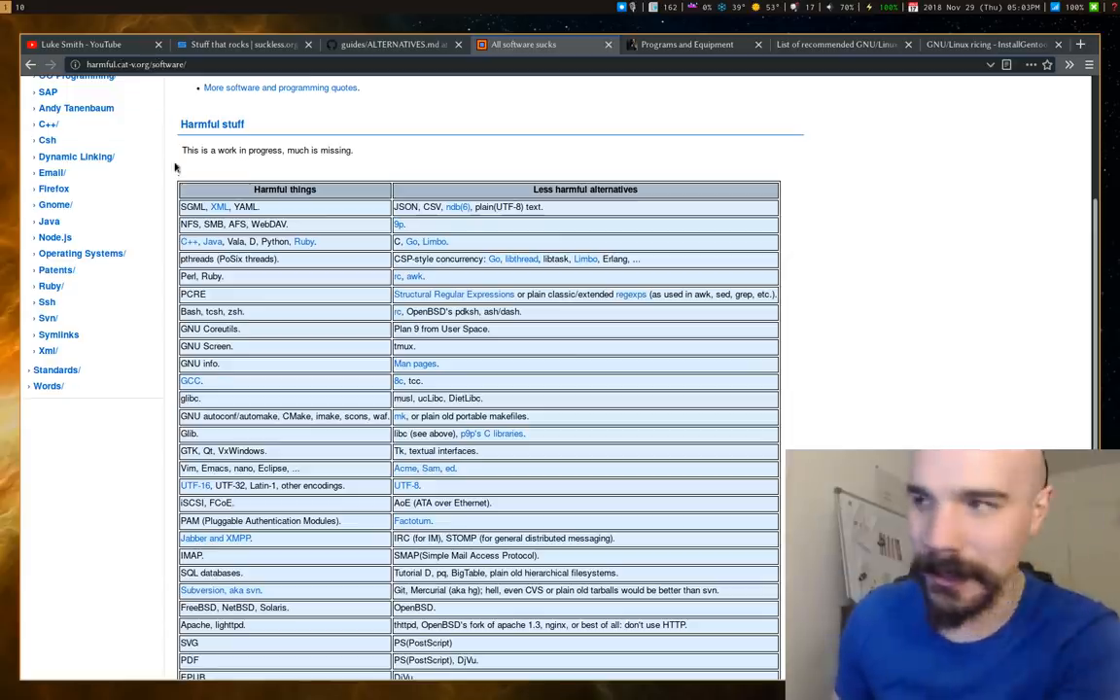
{"action": "scroll", "scroll_direction": "down", "scroll_amount": 3}
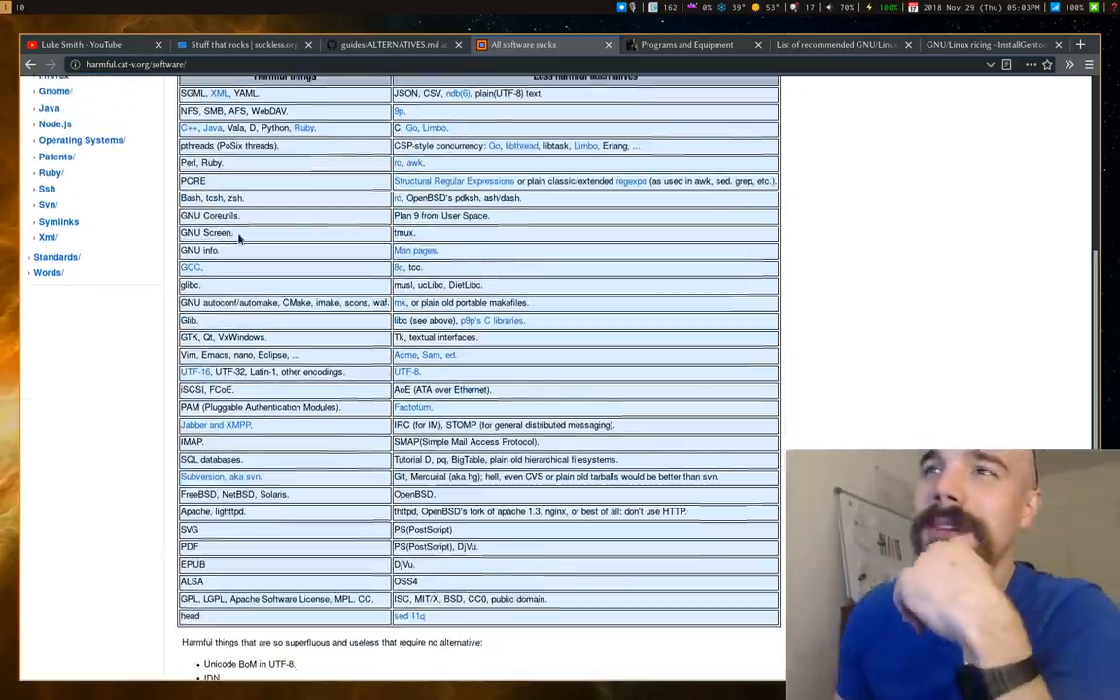
{"action": "scroll", "scroll_direction": "up", "scroll_amount": 3}
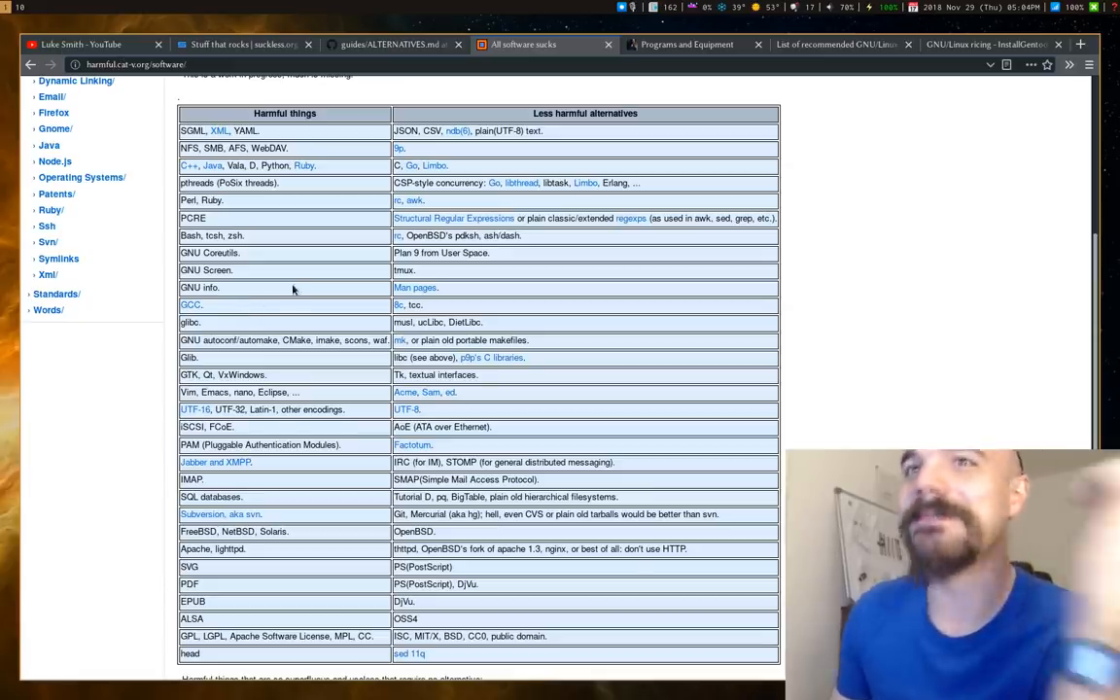
{"action": "scroll", "scroll_direction": "down", "scroll_amount": 3}
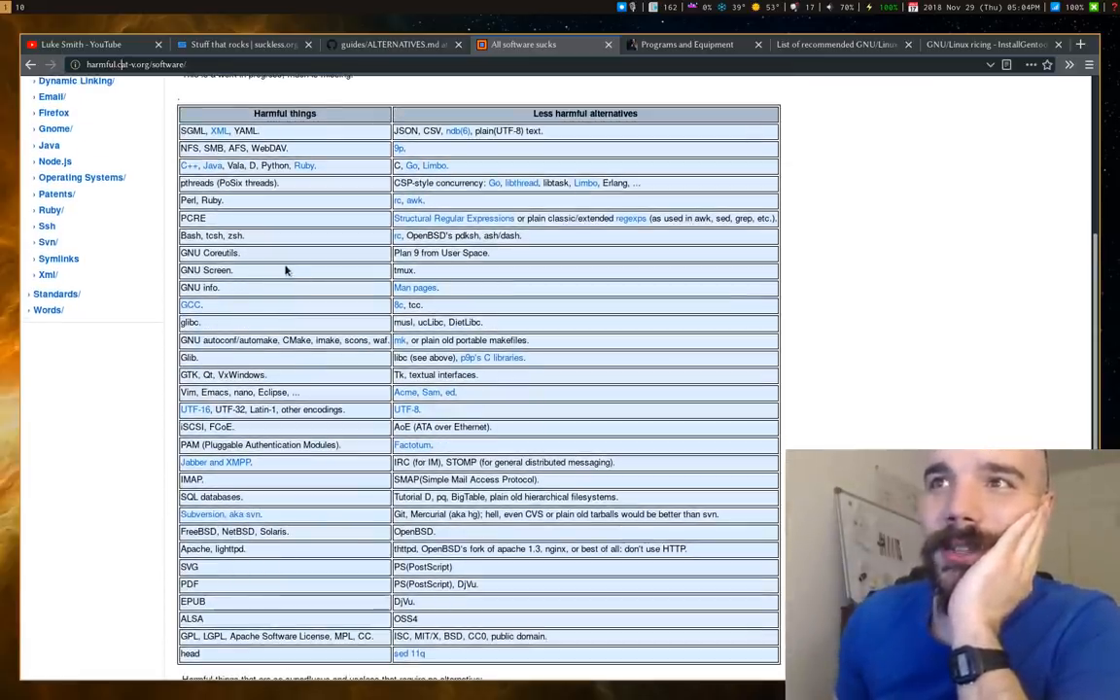
{"action": "scroll", "scroll_direction": "down", "scroll_amount": 3}
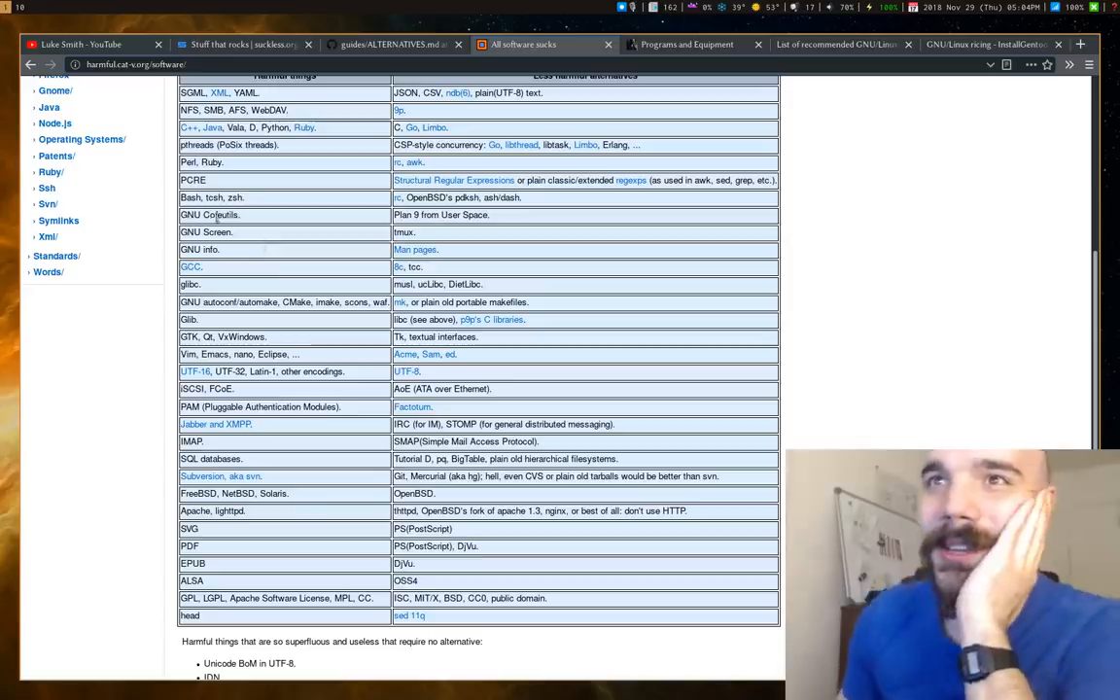
{"action": "double_click", "coordinate": [210, 214]}
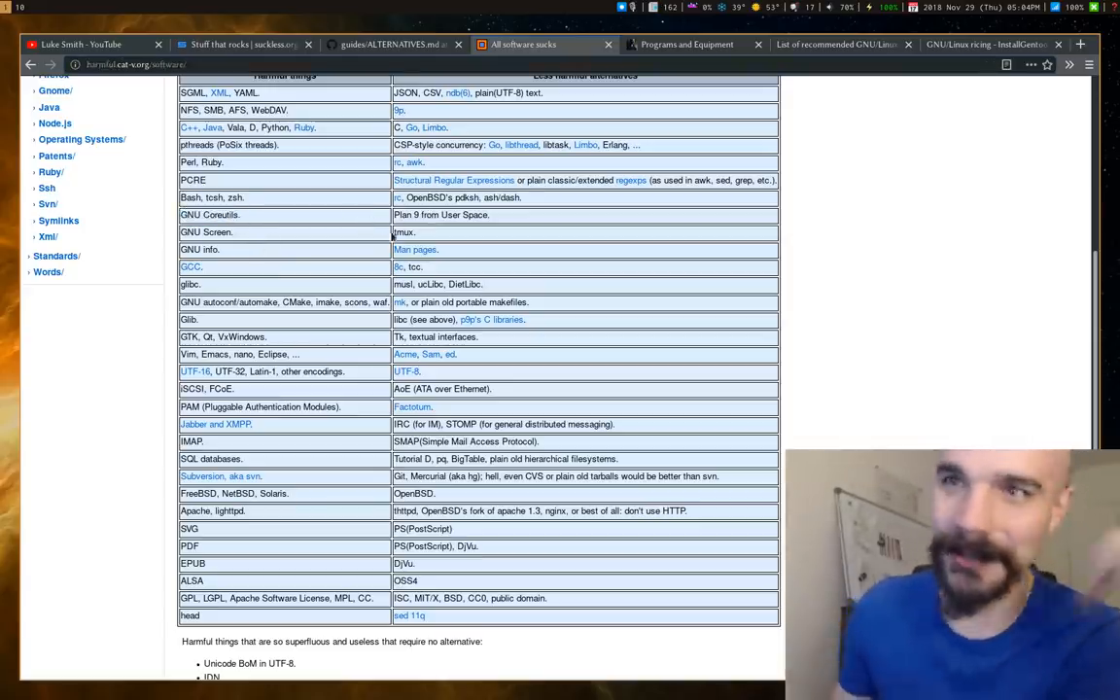
{"action": "scroll", "scroll_direction": "down", "scroll_amount": 3}
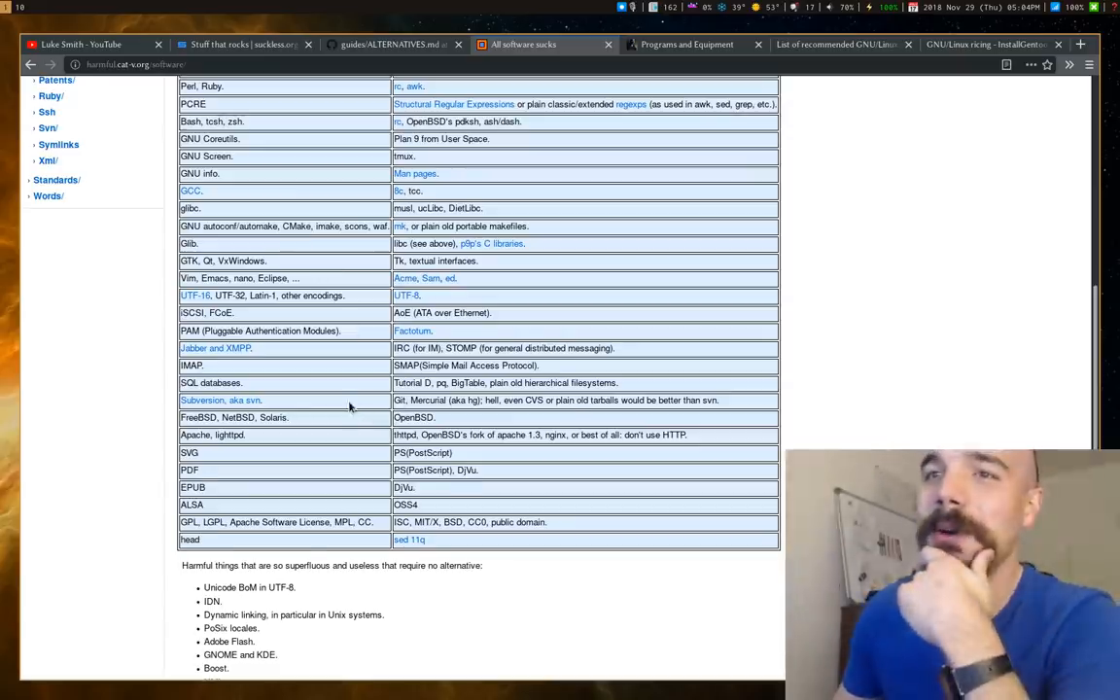
{"action": "scroll", "scroll_direction": "down", "scroll_amount": 3}
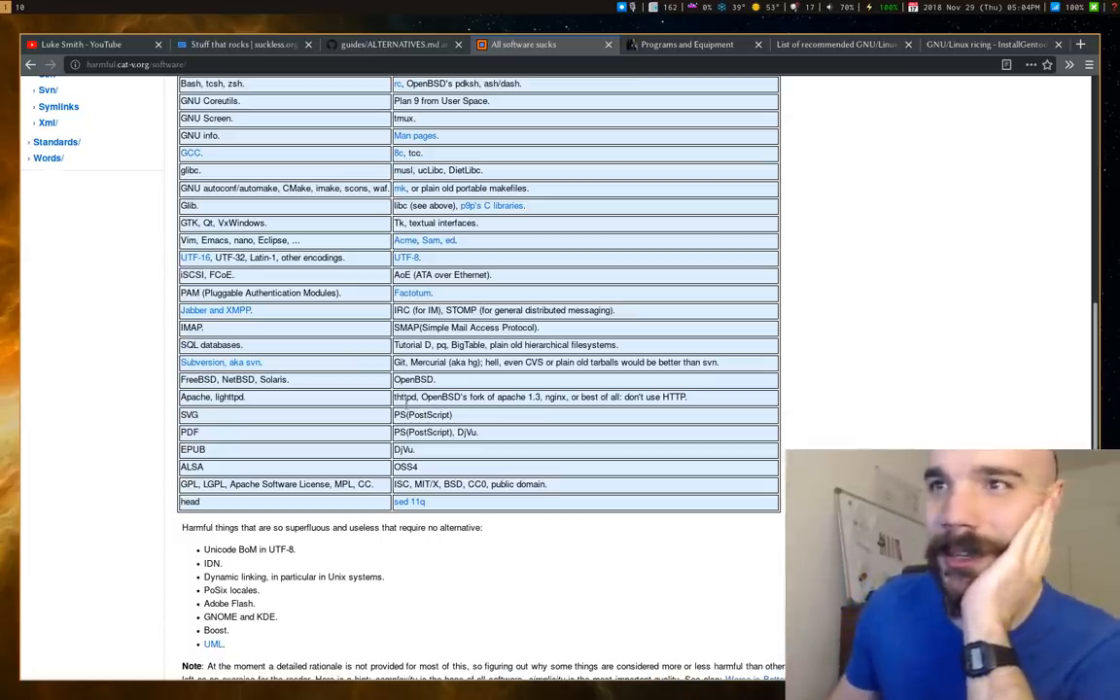
{"action": "scroll", "scroll_direction": "down", "scroll_amount": 3}
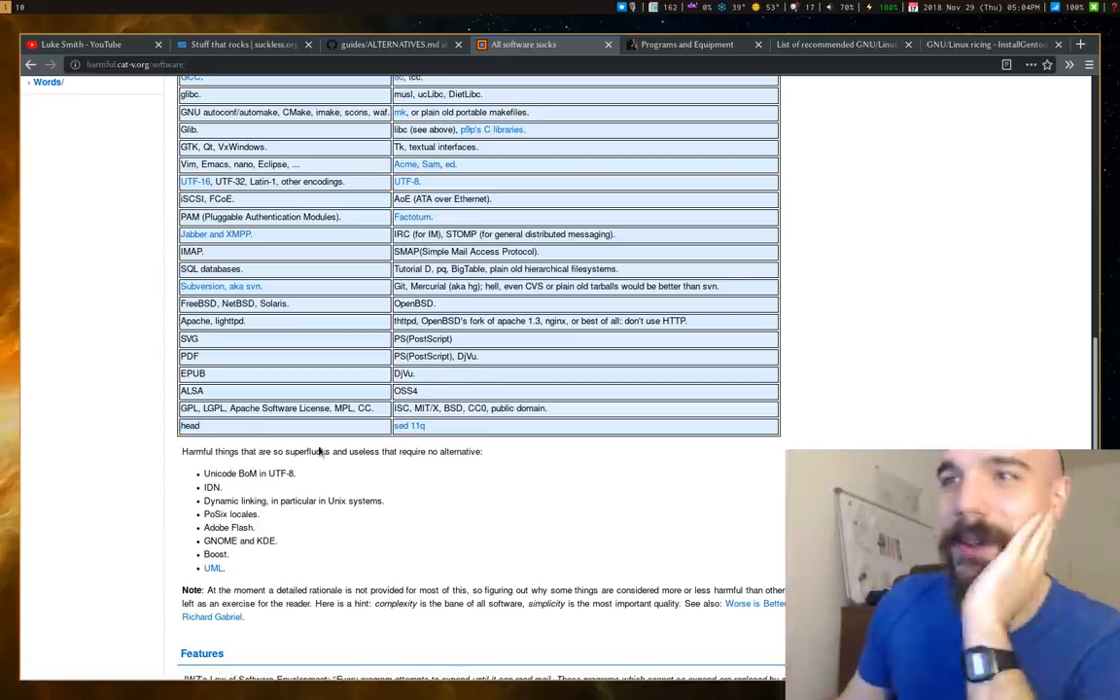
{"action": "mouse_move", "coordinate": [408, 426]}
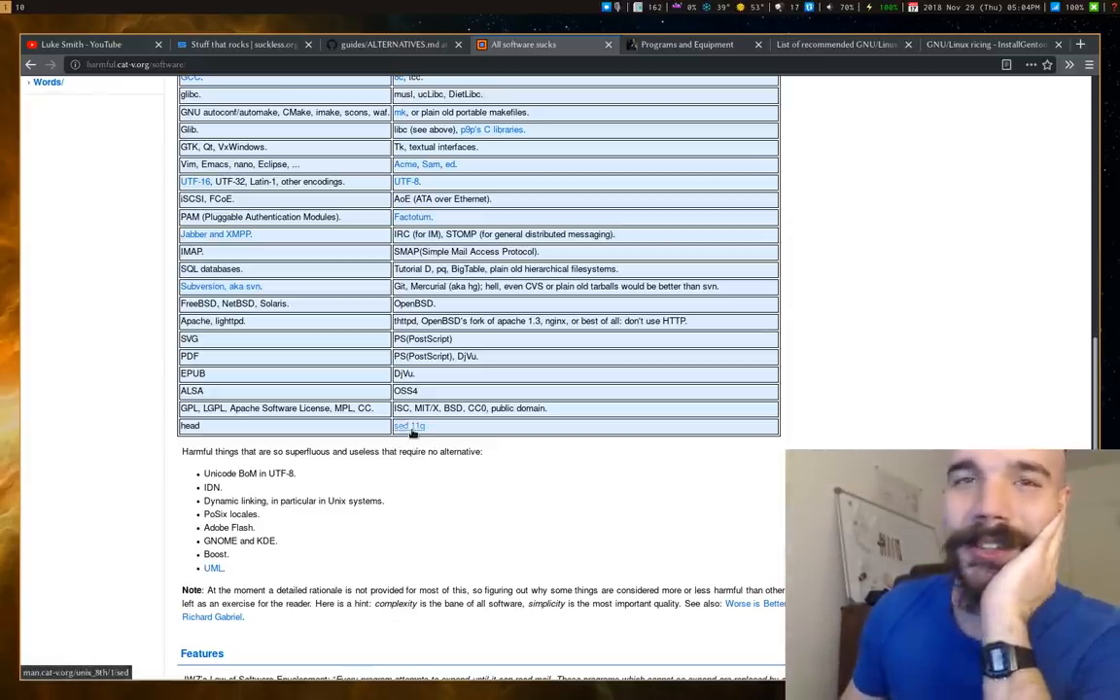
{"action": "scroll", "scroll_direction": "down", "scroll_amount": 3}
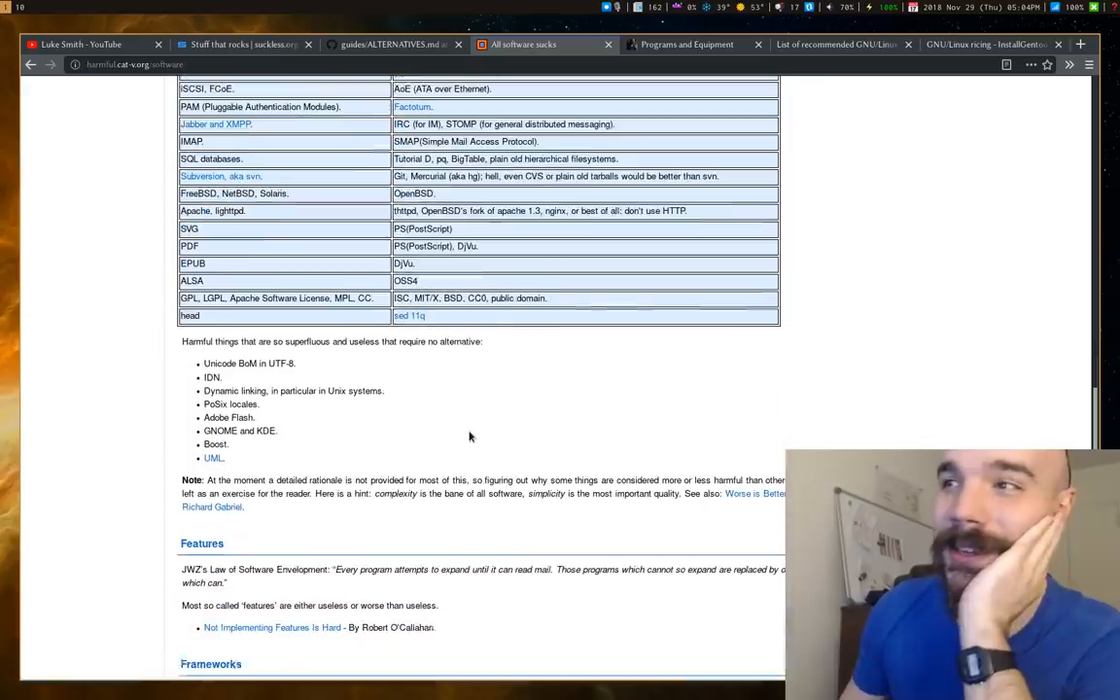
{"action": "scroll", "scroll_direction": "down", "scroll_amount": 3}
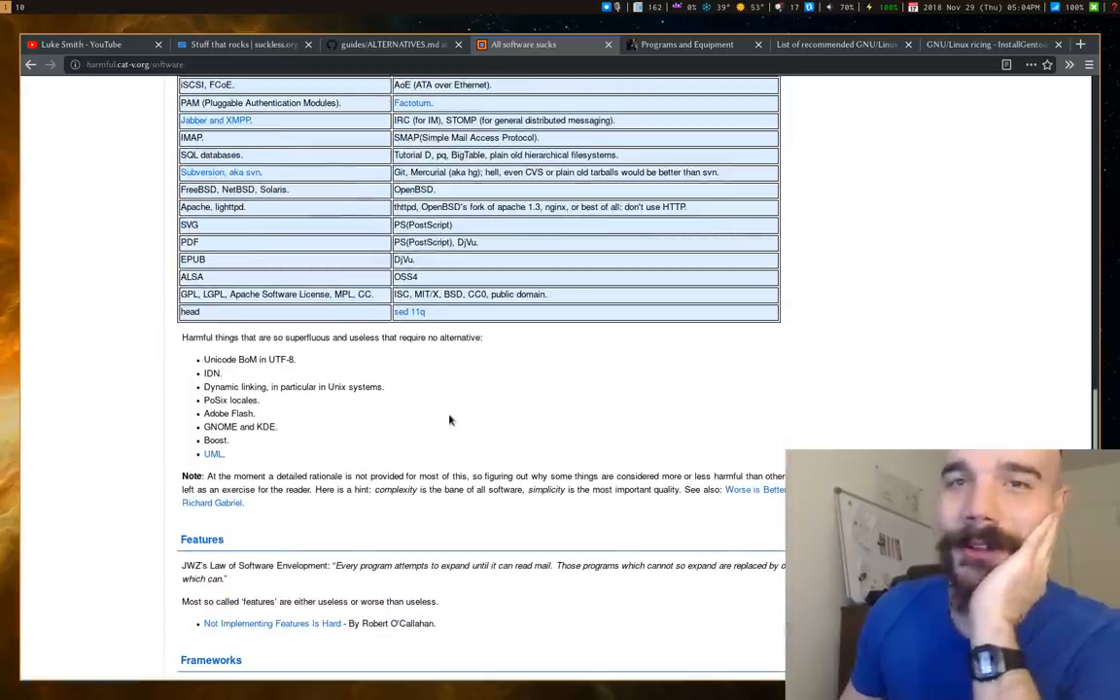
{"action": "scroll", "scroll_direction": "down", "scroll_amount": 3}
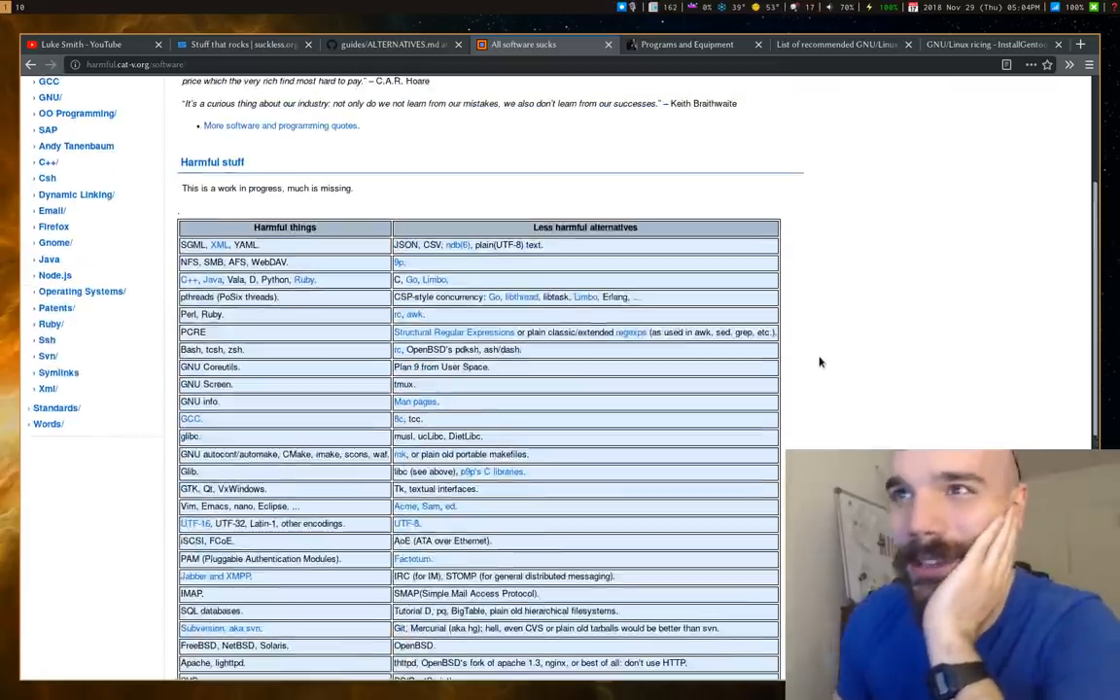
{"action": "scroll", "scroll_direction": "down", "scroll_amount": 3}
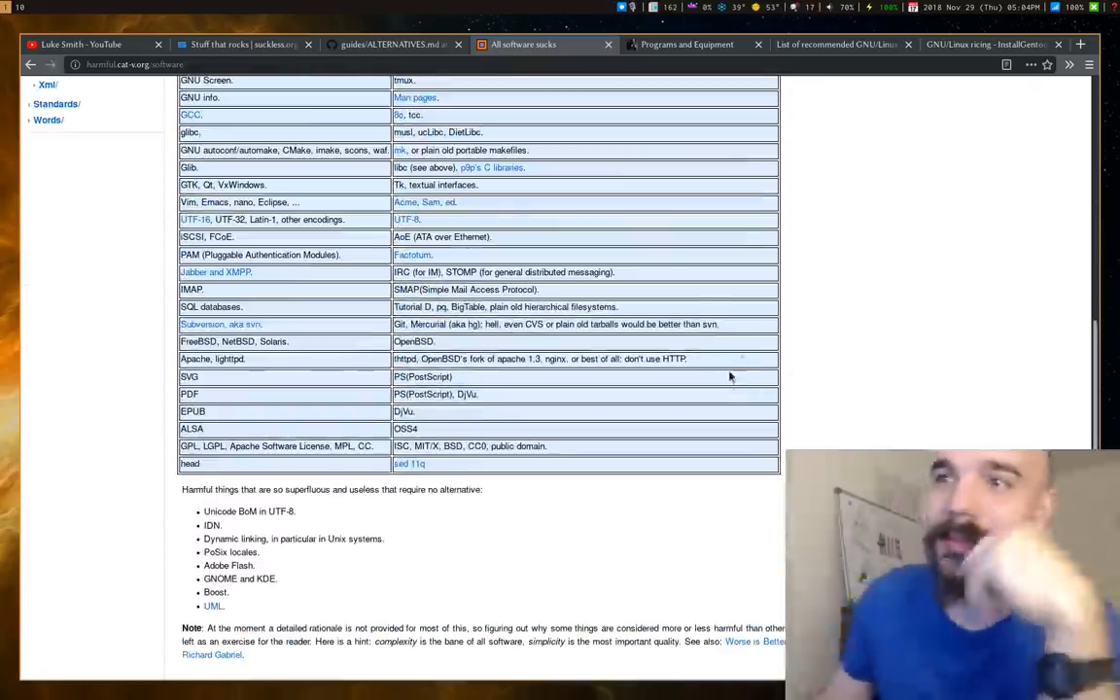
{"action": "scroll", "scroll_direction": "down", "scroll_amount": 3}
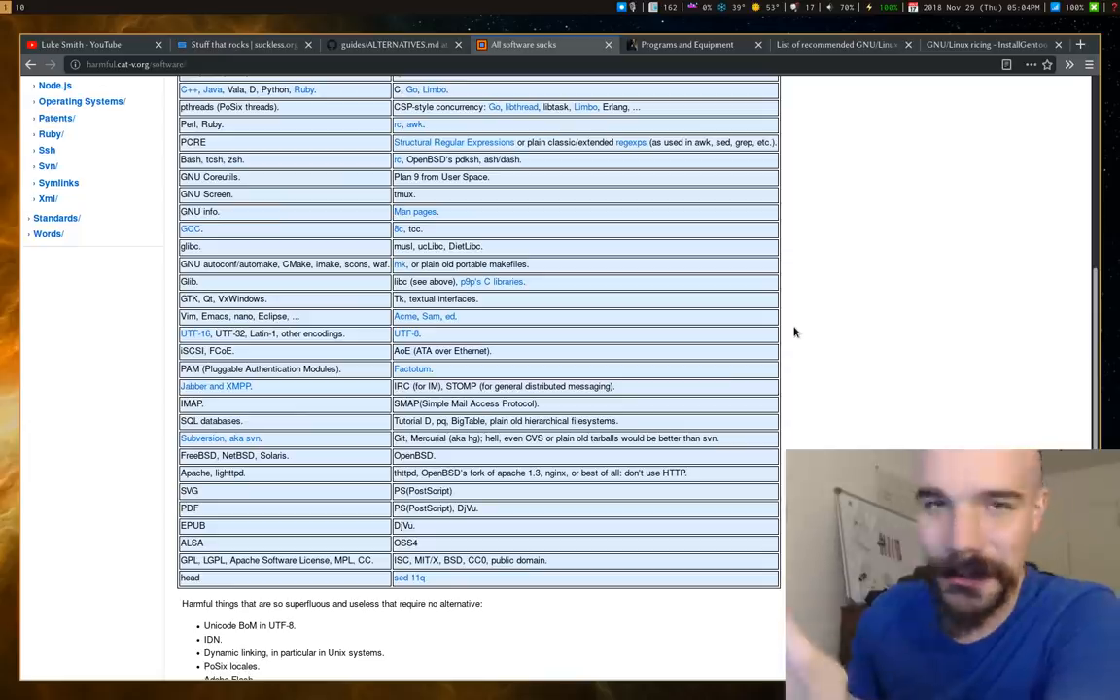
{"action": "mouse_move", "coordinate": [766, 321]}
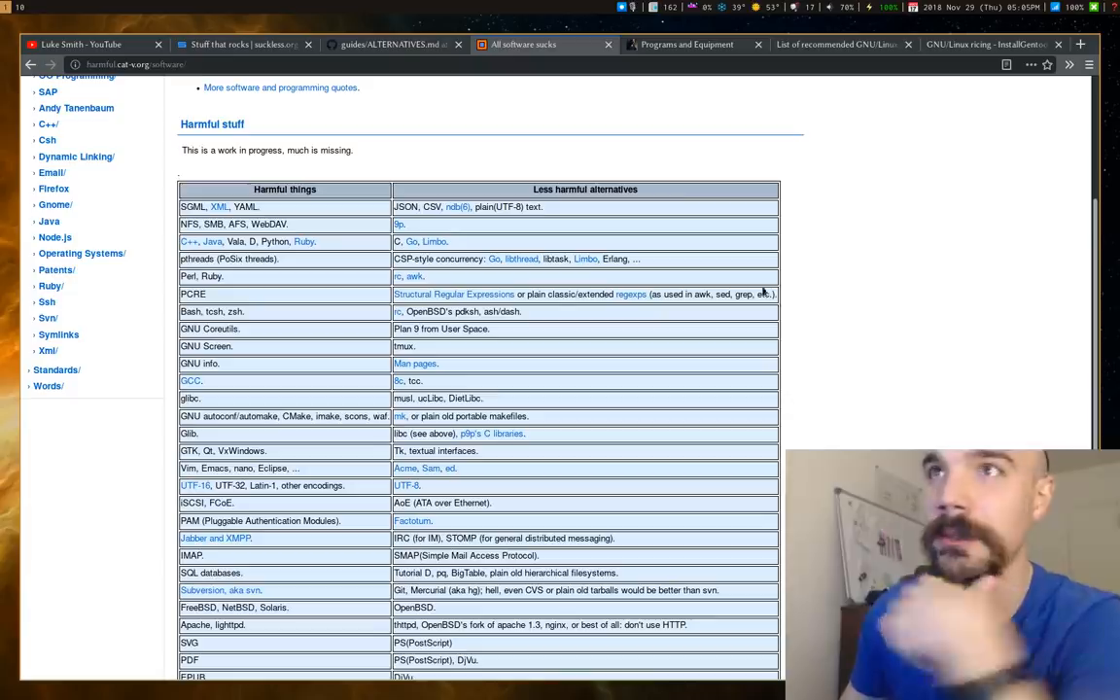
{"action": "left_click", "coordinate": [688, 42]}
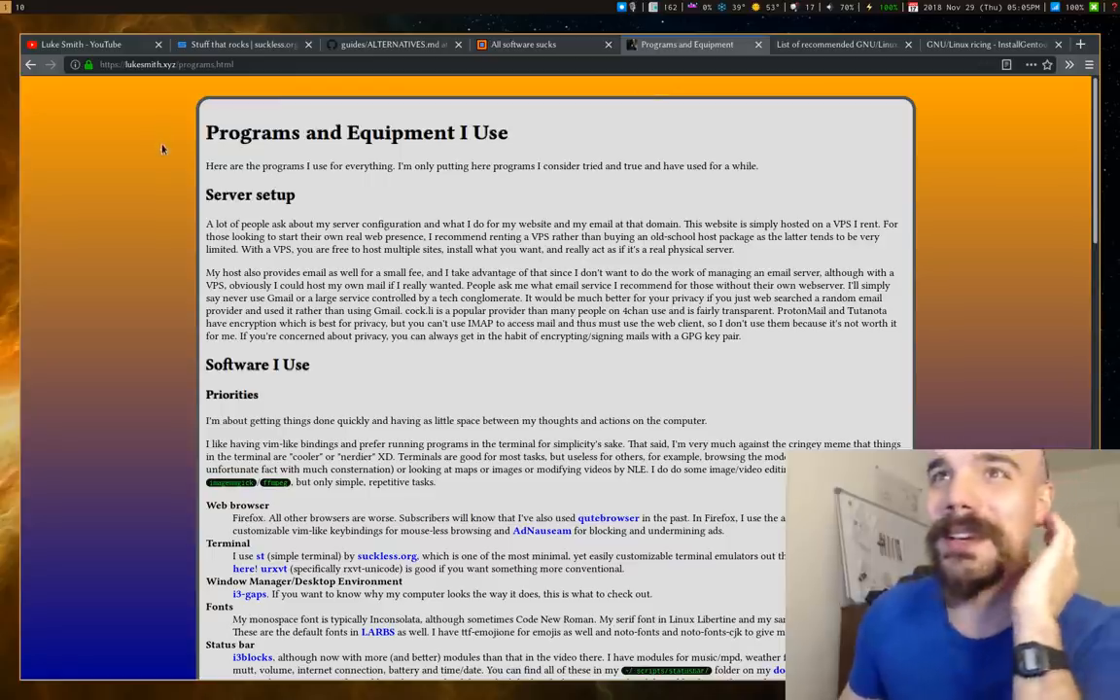
{"action": "mouse_move", "coordinate": [206, 117]}
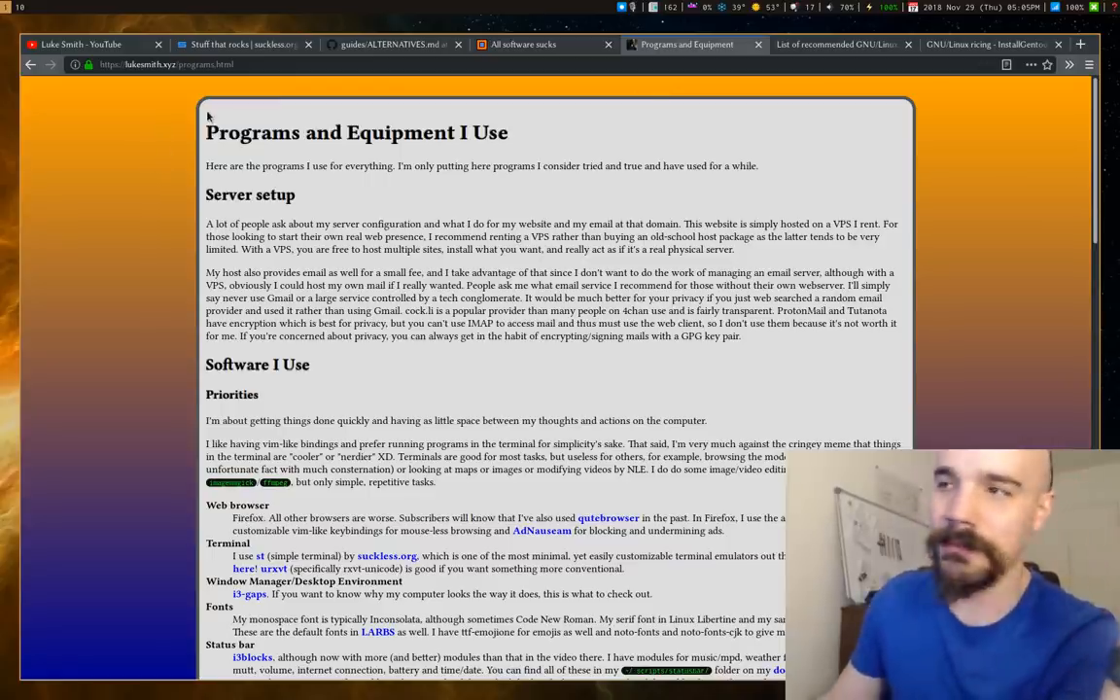
{"action": "mouse_move", "coordinate": [175, 140]}
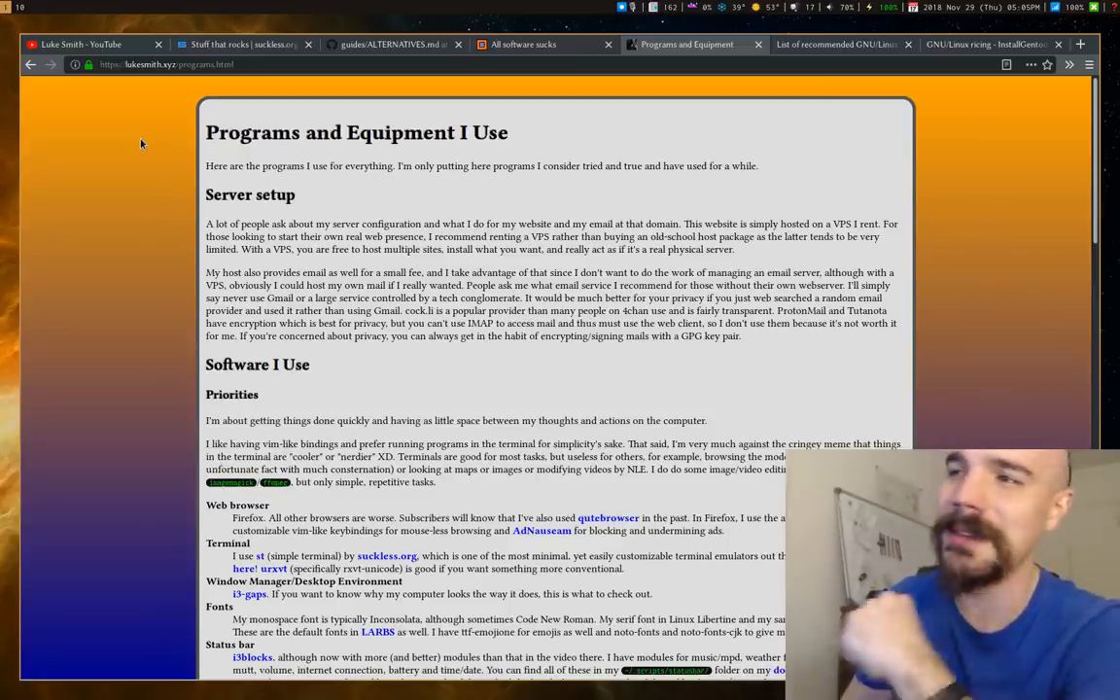
{"action": "mouse_move", "coordinate": [125, 171]}
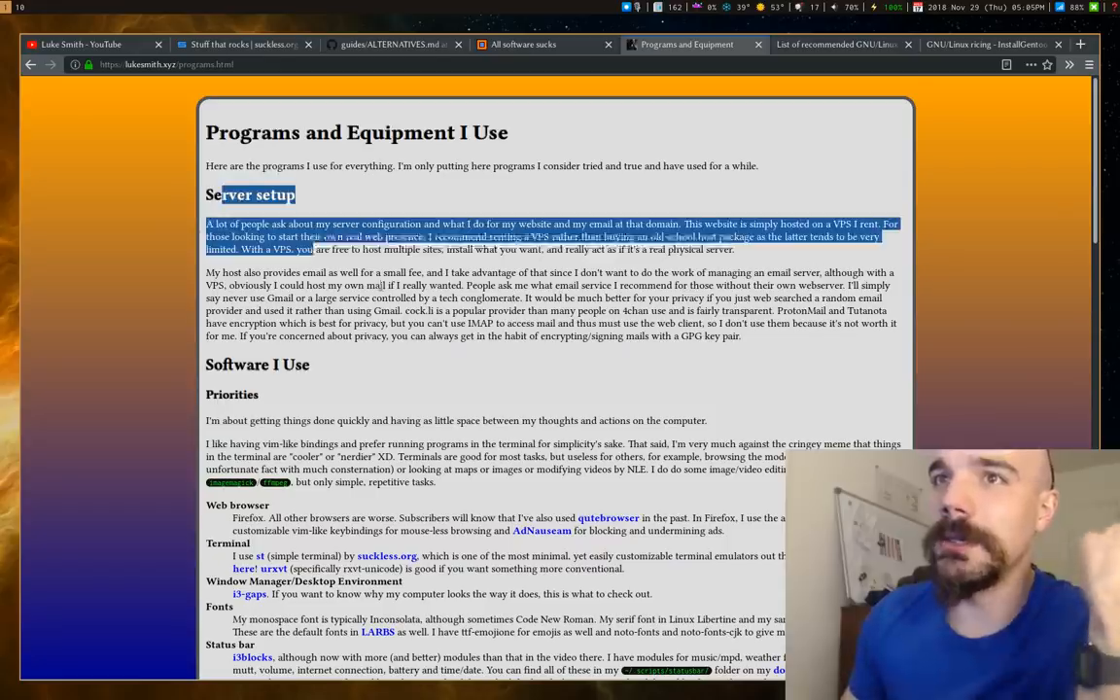
{"action": "scroll", "scroll_direction": "down", "scroll_amount": 3}
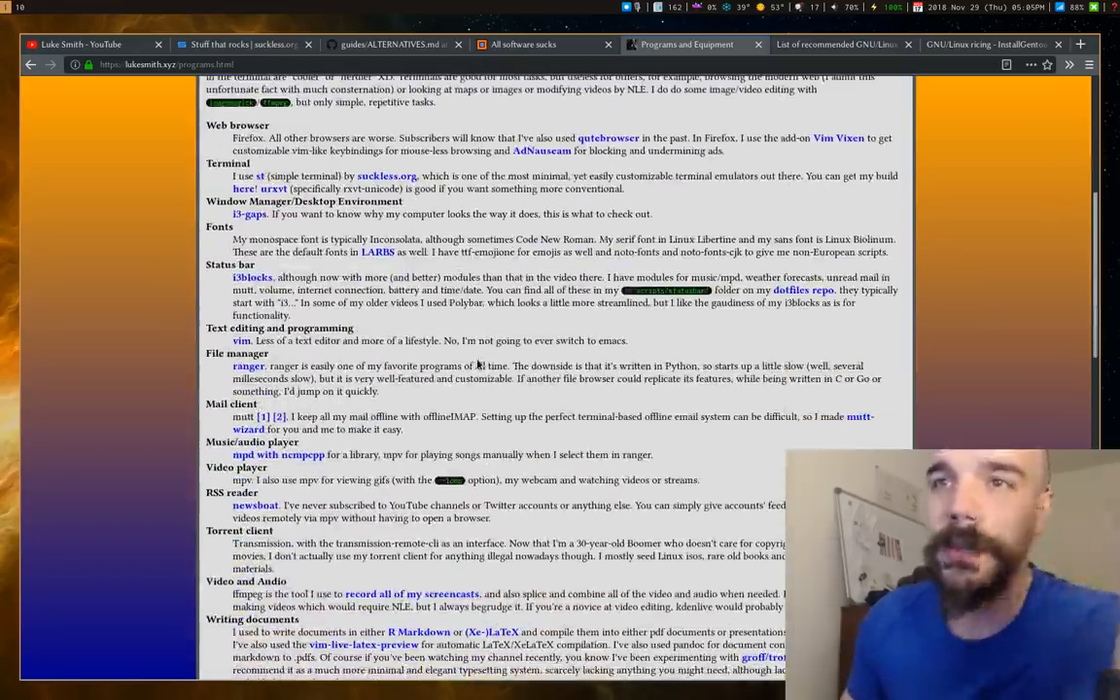
{"action": "scroll", "scroll_direction": "down", "scroll_amount": 3}
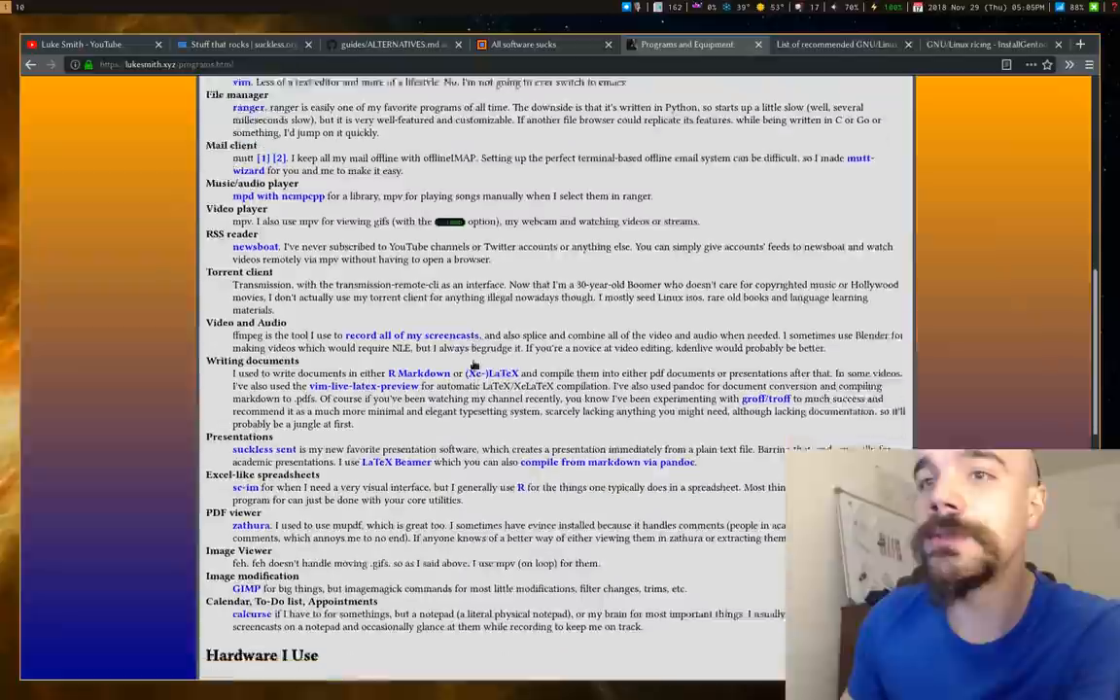
{"action": "scroll", "scroll_direction": "down", "scroll_amount": 3}
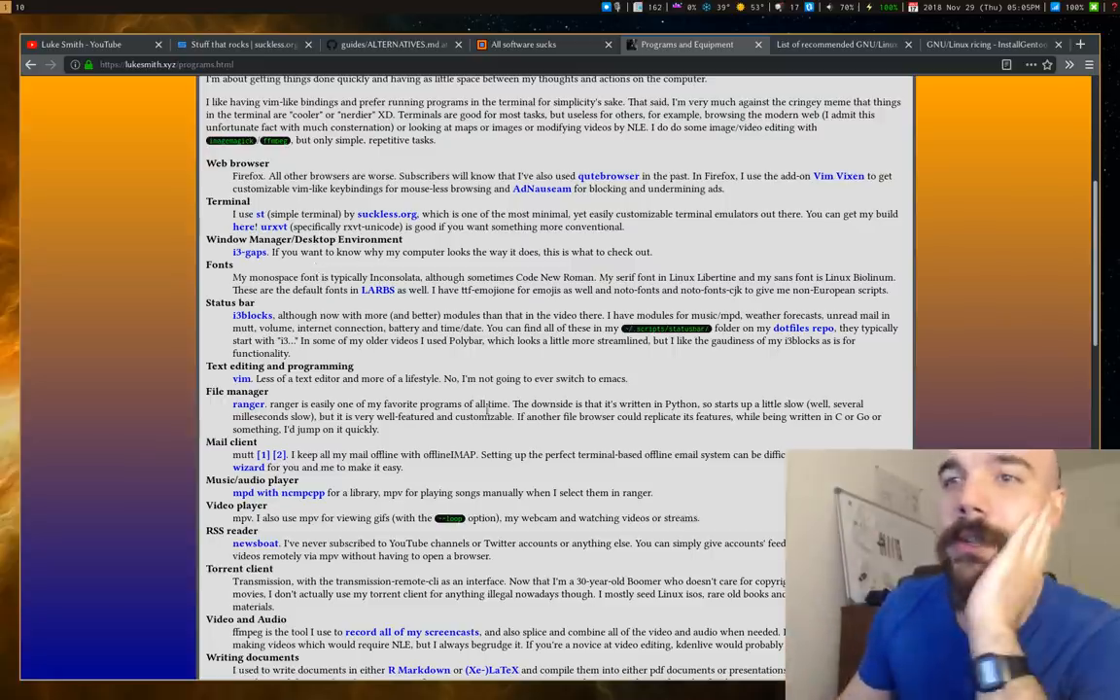
{"action": "scroll", "scroll_direction": "down", "scroll_amount": 3}
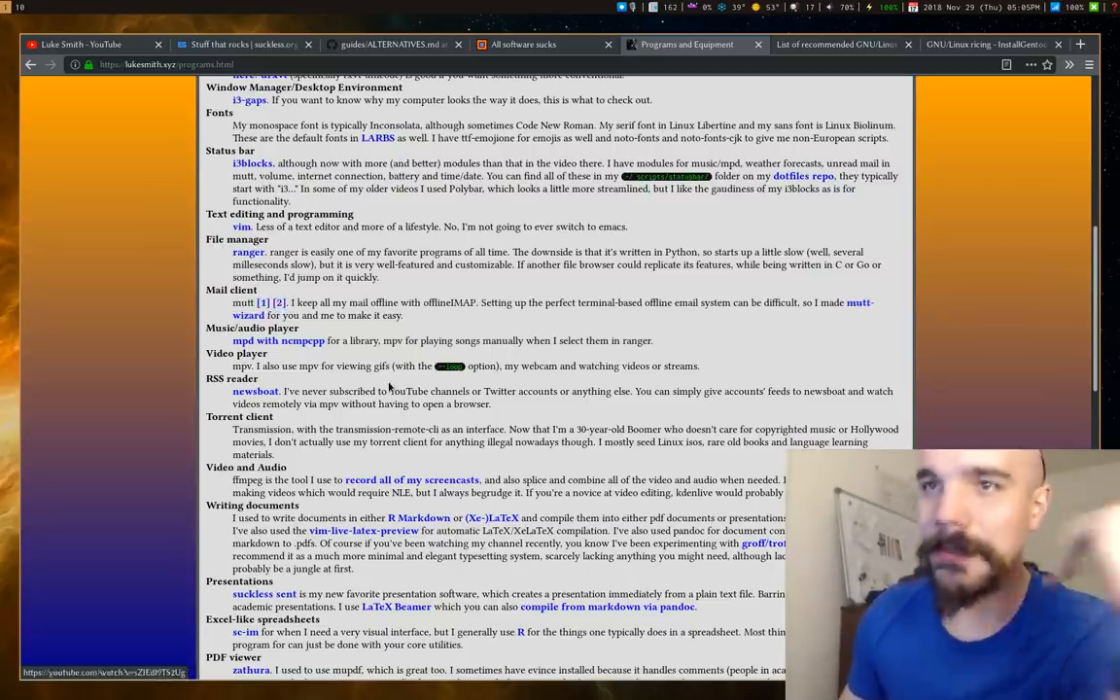
{"action": "scroll", "scroll_direction": "down", "scroll_amount": 3}
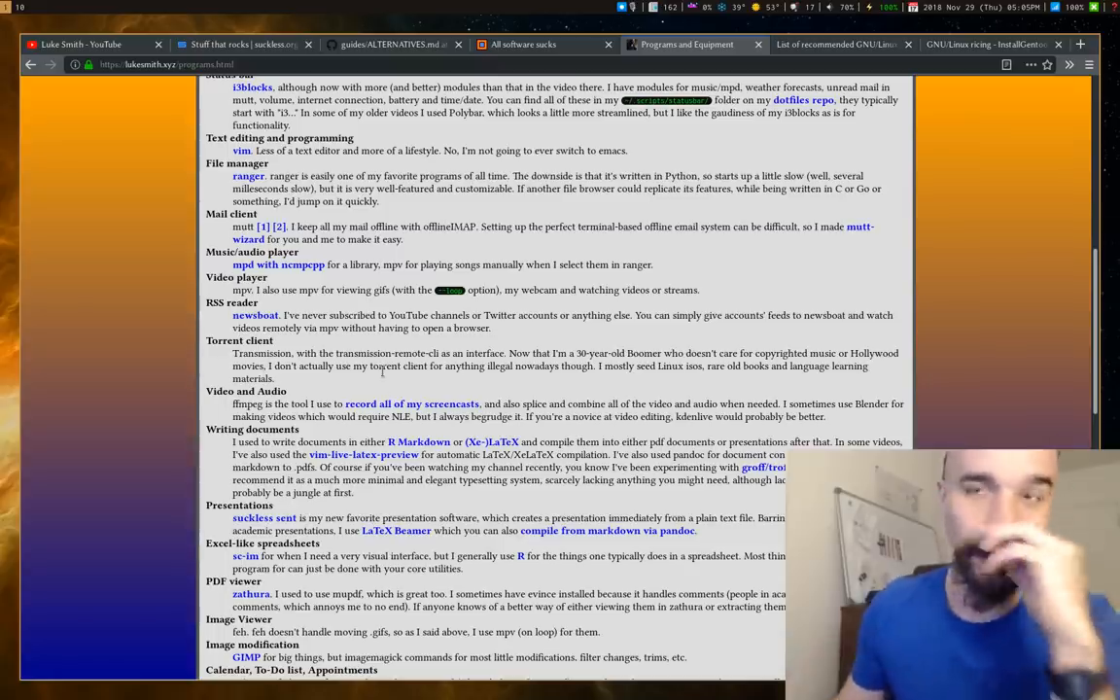
{"action": "scroll", "scroll_direction": "down", "scroll_amount": 3}
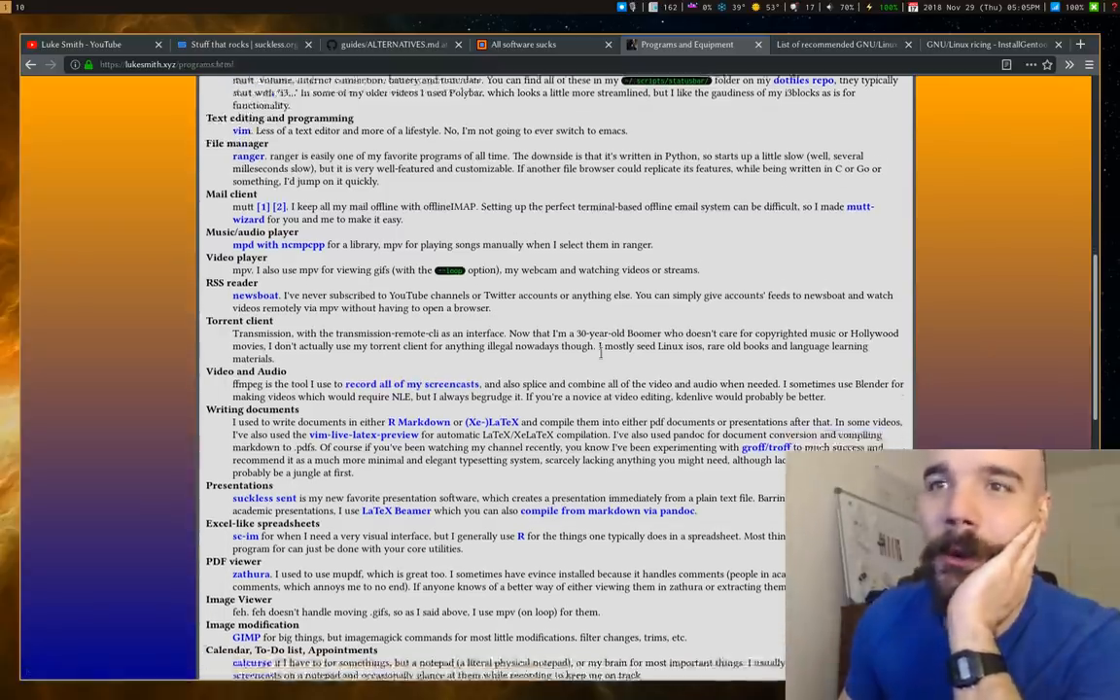
{"action": "scroll", "scroll_direction": "down", "scroll_amount": 3}
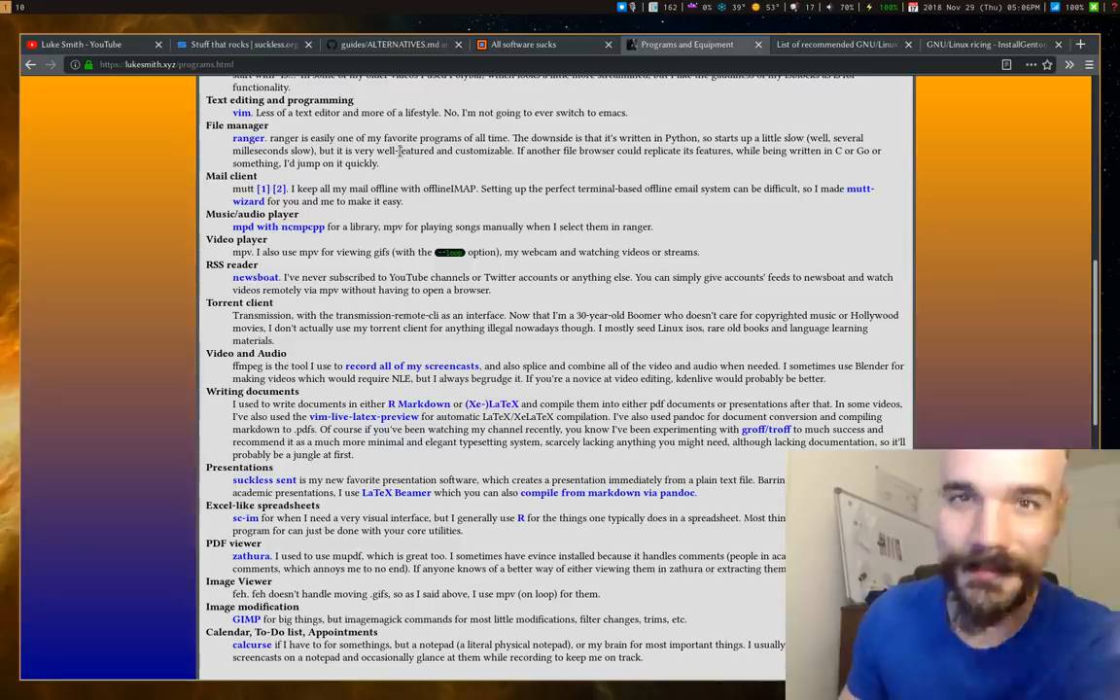
{"action": "scroll", "scroll_direction": "up", "scroll_amount": 3}
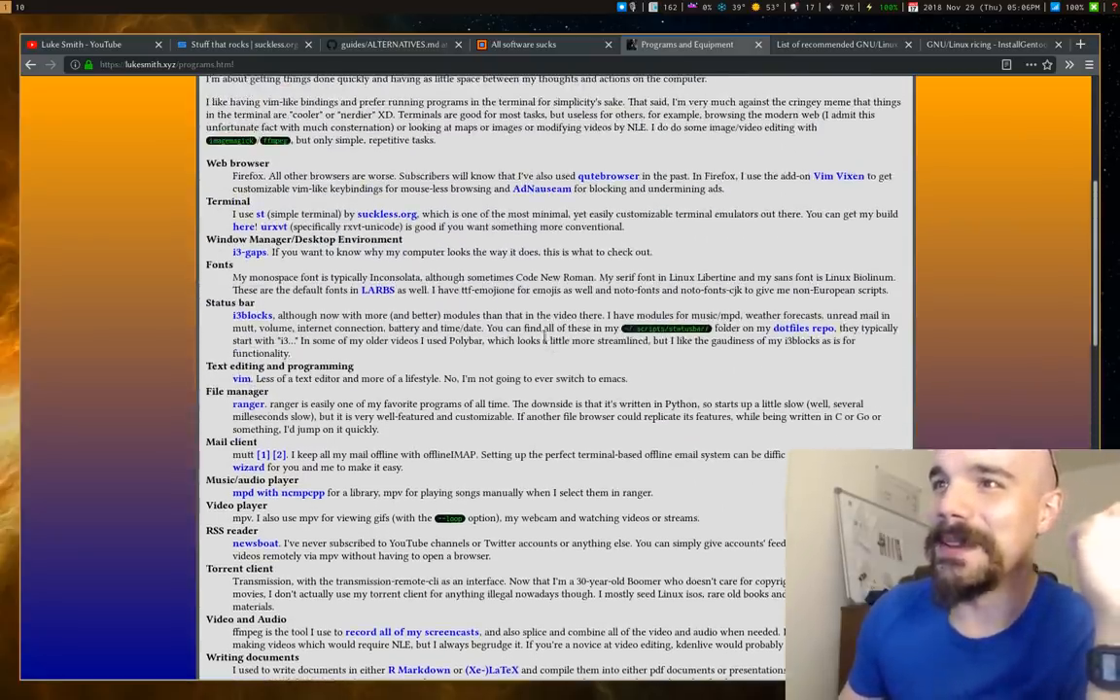
{"action": "scroll", "scroll_direction": "down", "scroll_amount": 3}
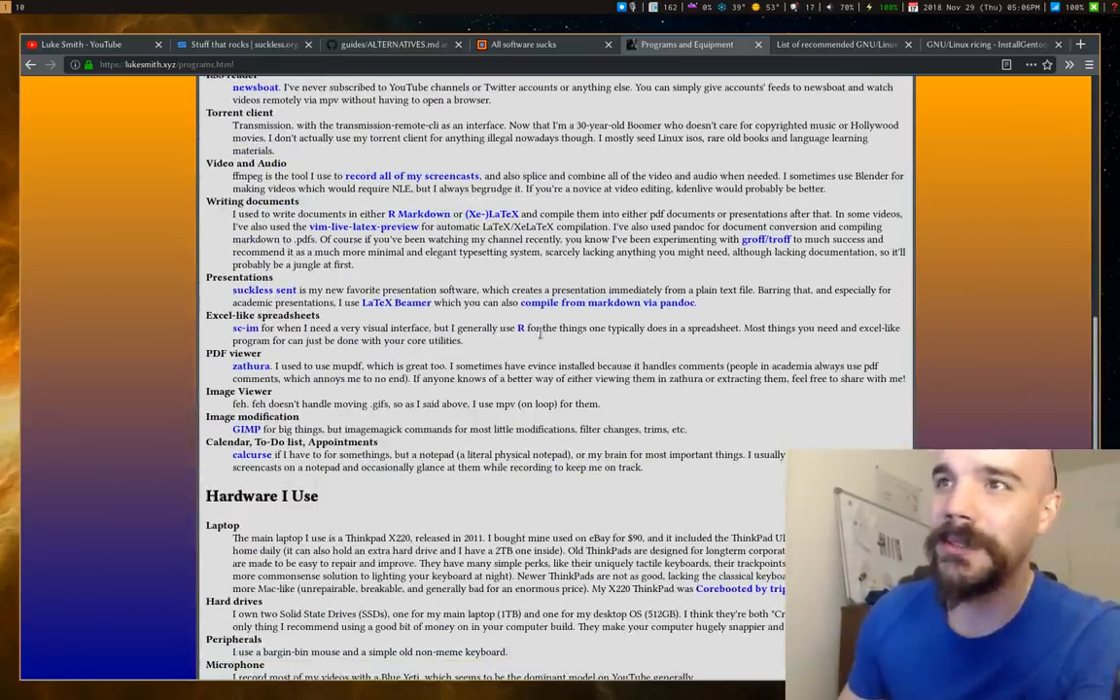
{"action": "scroll", "scroll_direction": "up", "scroll_amount": 3}
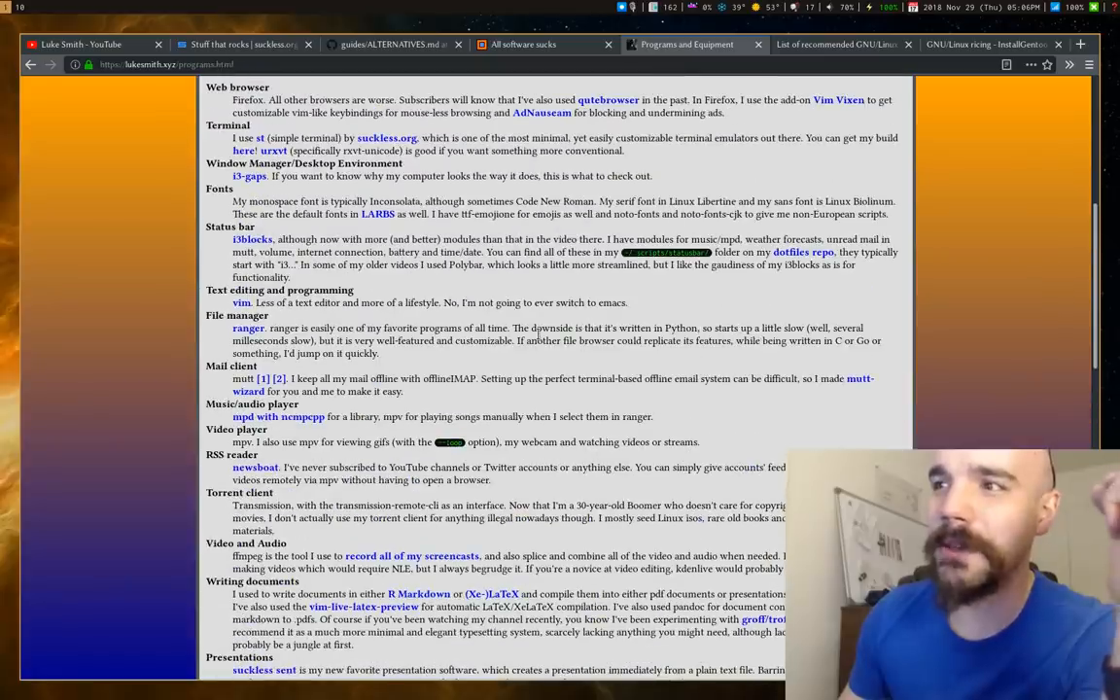
{"action": "scroll", "scroll_direction": "up", "scroll_amount": 3}
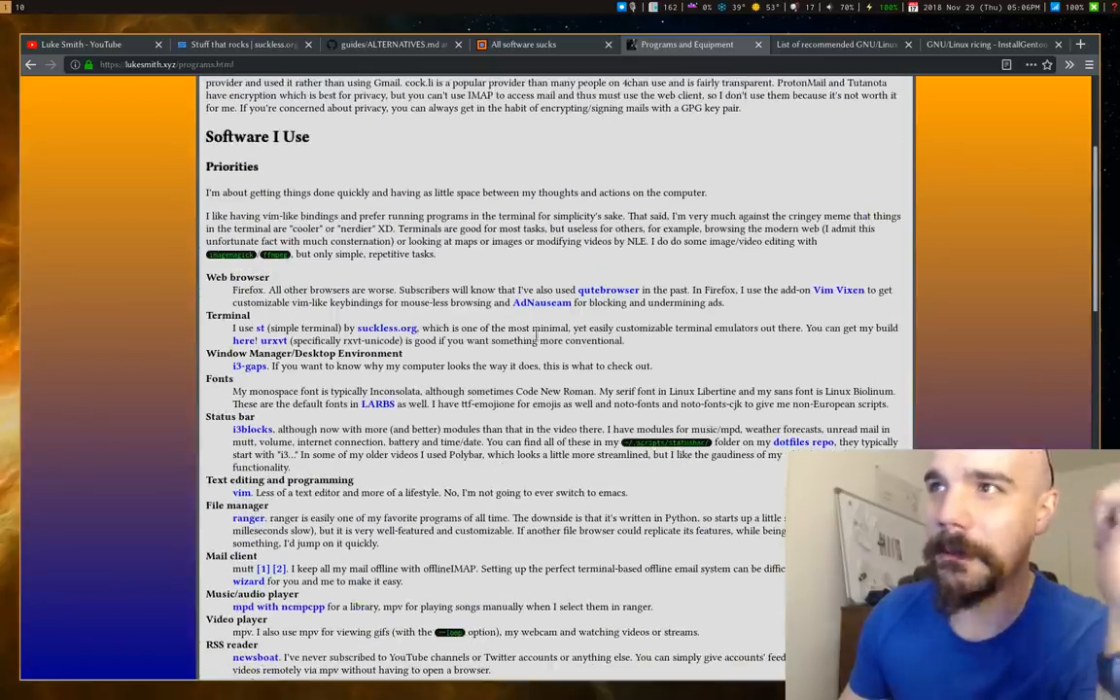
{"action": "scroll", "scroll_direction": "up", "scroll_amount": 3}
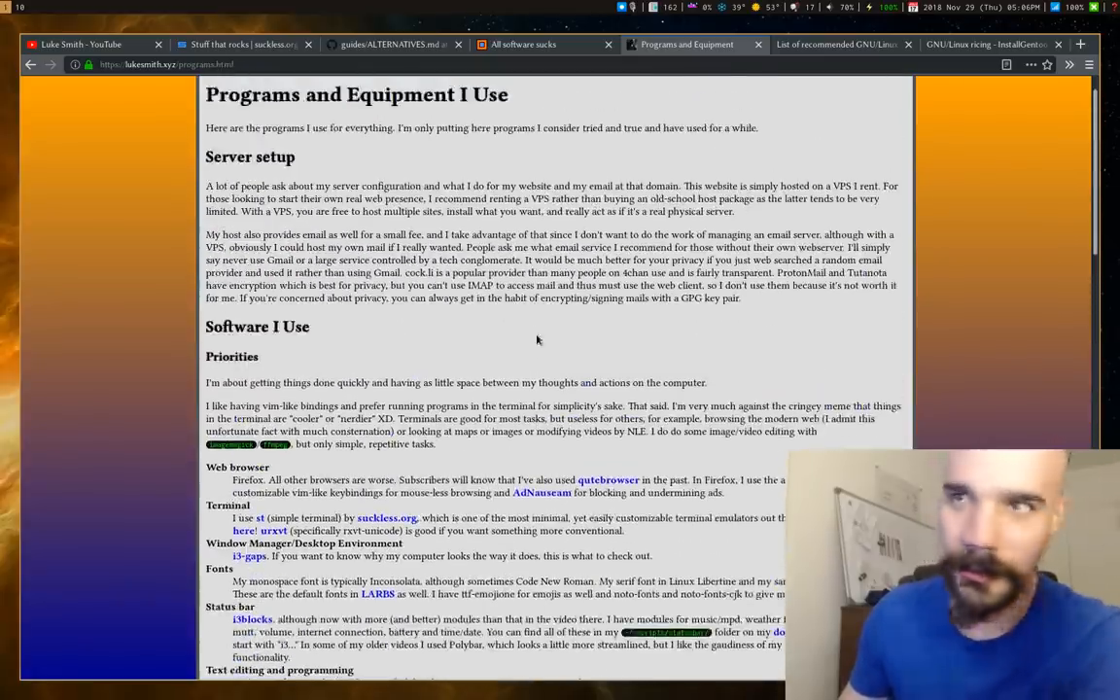
{"action": "scroll", "scroll_direction": "down", "scroll_amount": 3}
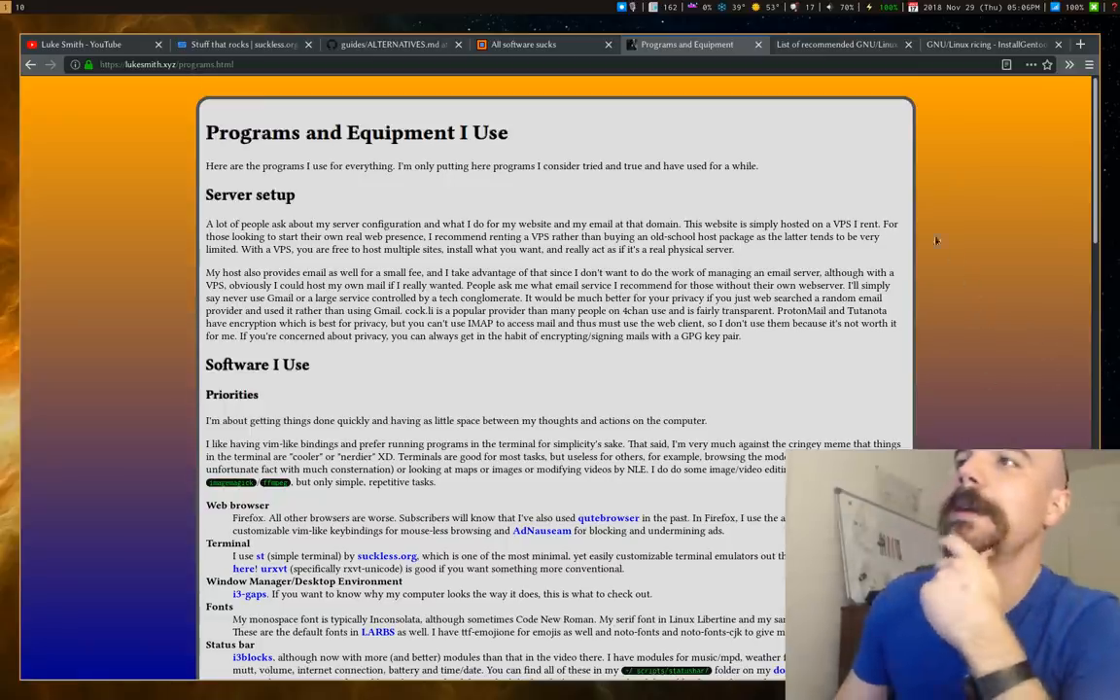
Switch to the InstallGentoo 'List of recommended GNU/Linux software' tab and start reading down.
{"action": "left_click", "coordinate": [836, 45]}
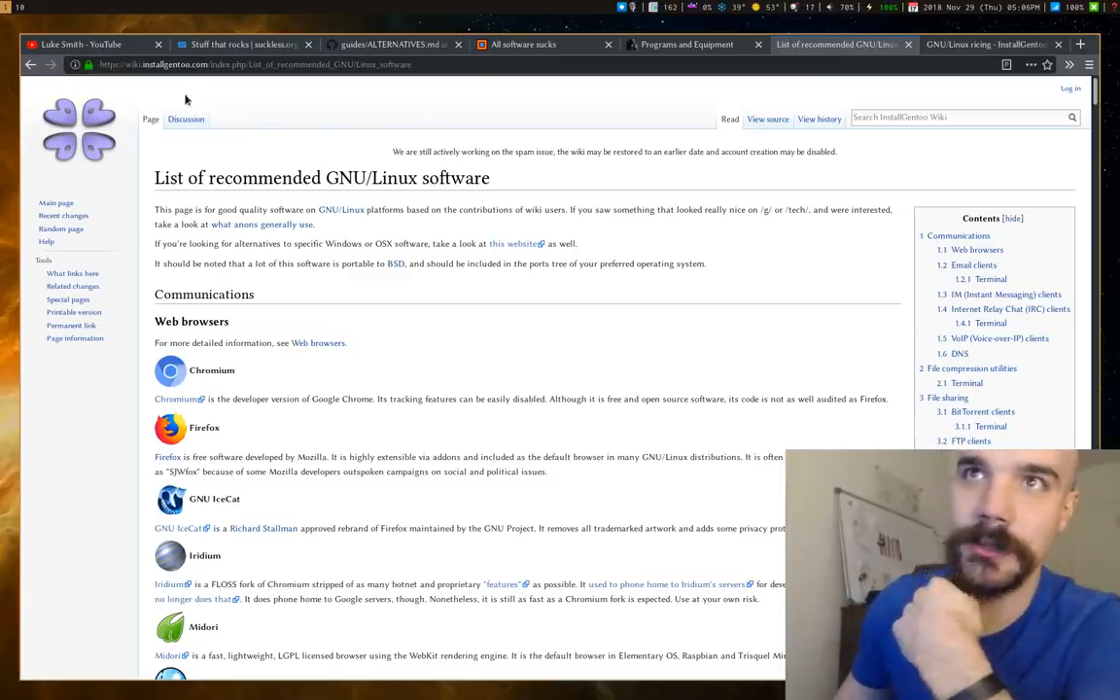
{"action": "mouse_move", "coordinate": [299, 296]}
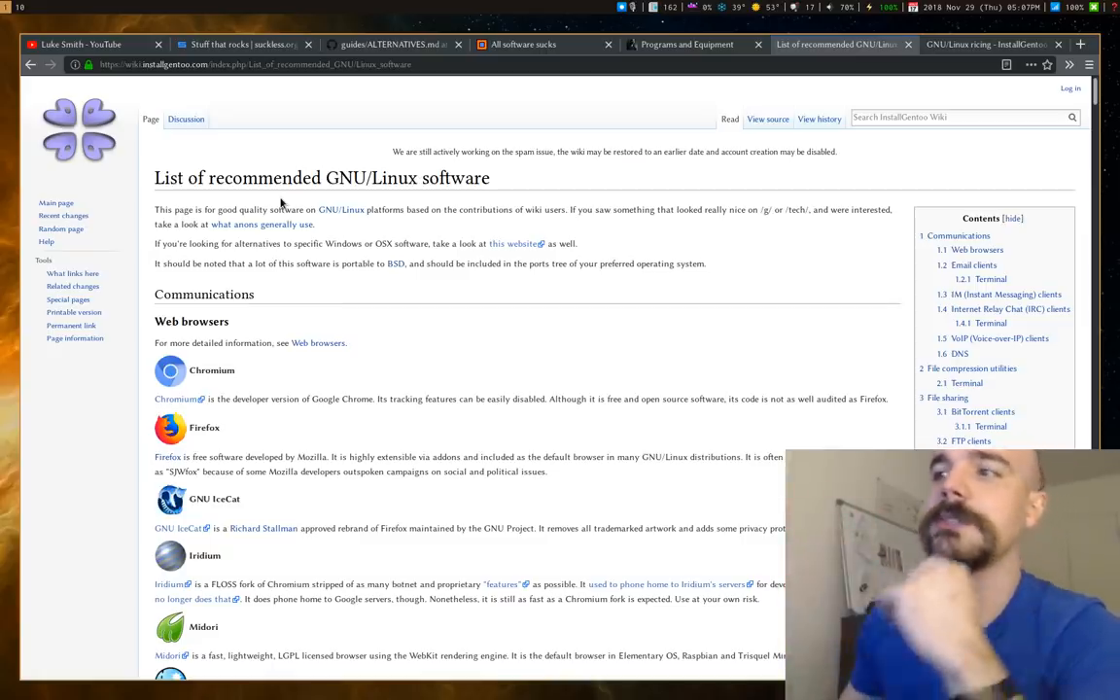
{"action": "scroll", "scroll_direction": "down", "scroll_amount": 3}
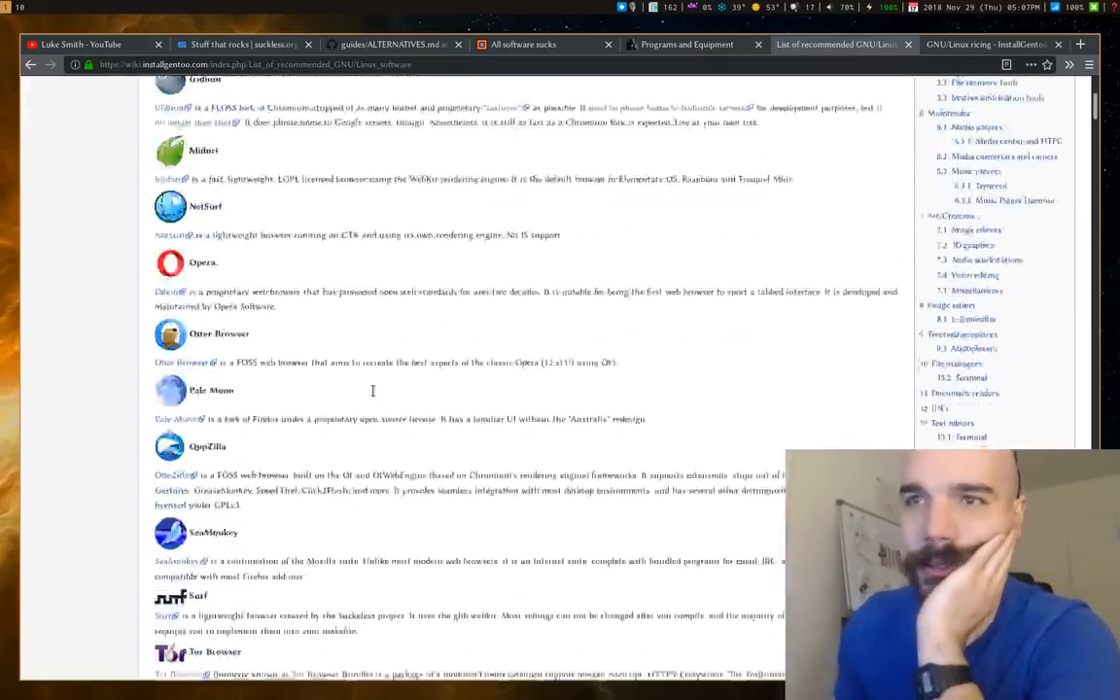
{"action": "scroll", "scroll_direction": "down", "scroll_amount": 3}
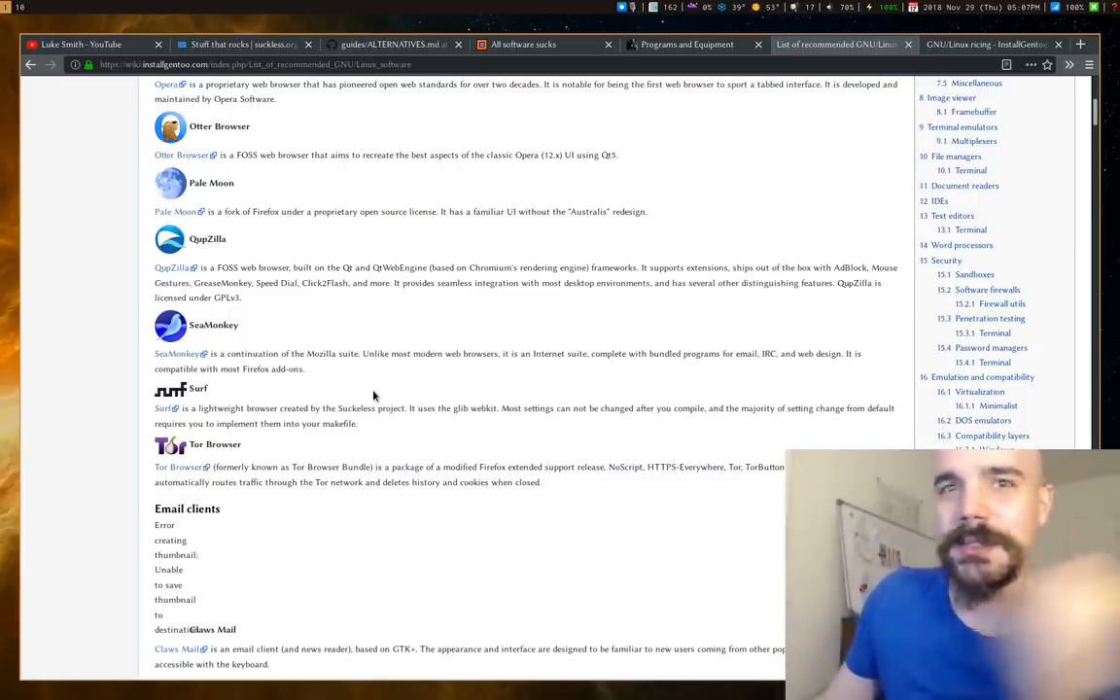
{"action": "scroll", "scroll_direction": "down", "scroll_amount": 3}
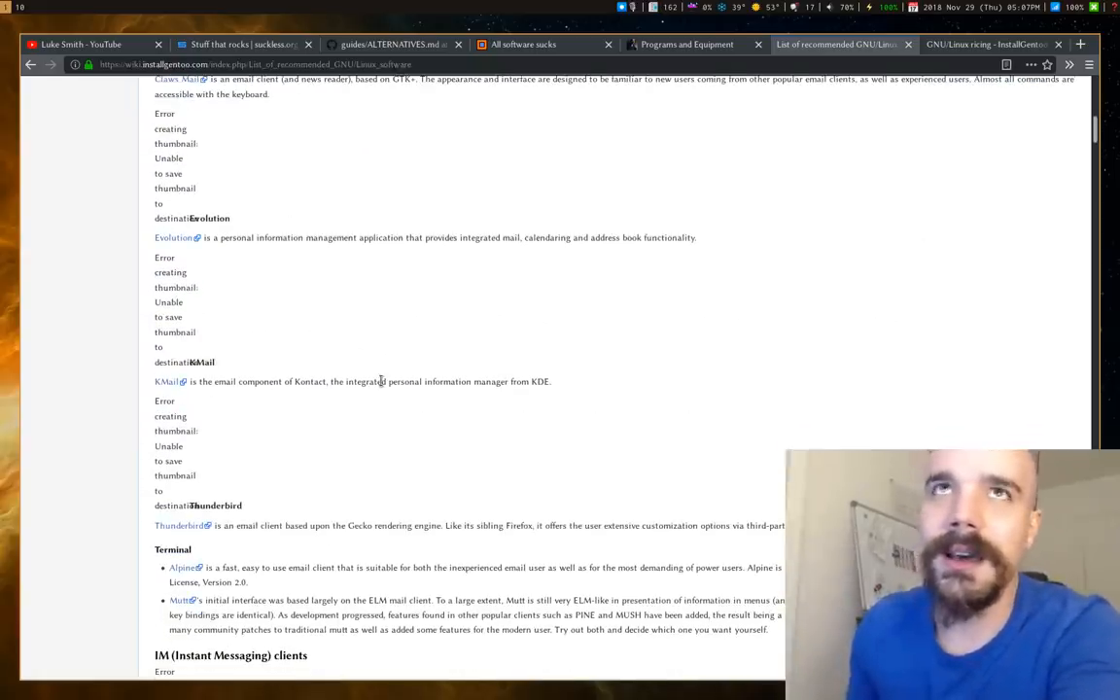
{"action": "scroll", "scroll_direction": "down", "scroll_amount": 3}
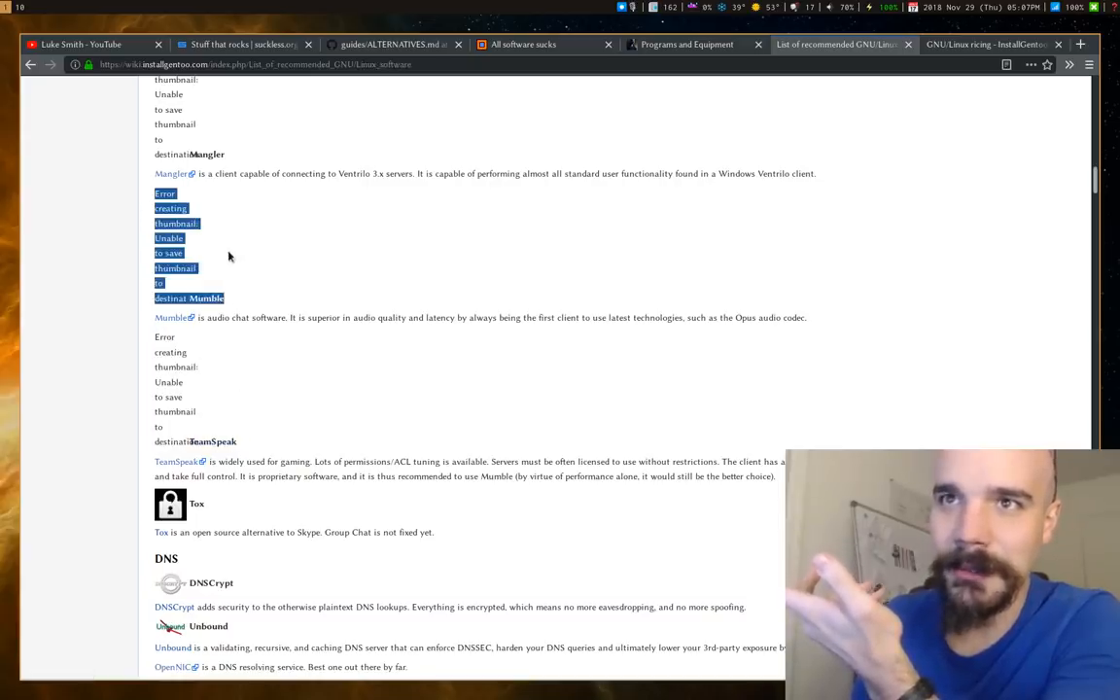
{"action": "scroll", "scroll_direction": "down", "scroll_amount": 3}
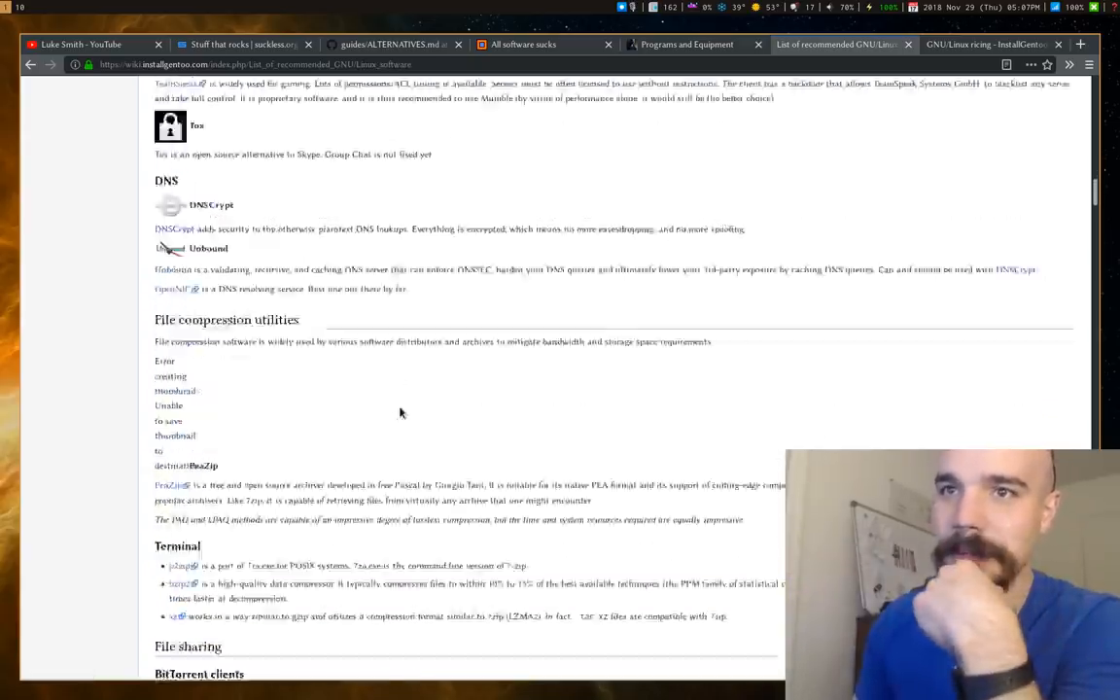
Scroll on through media converters and music players down to MPD.
{"action": "scroll", "scroll_direction": "down", "scroll_amount": 3}
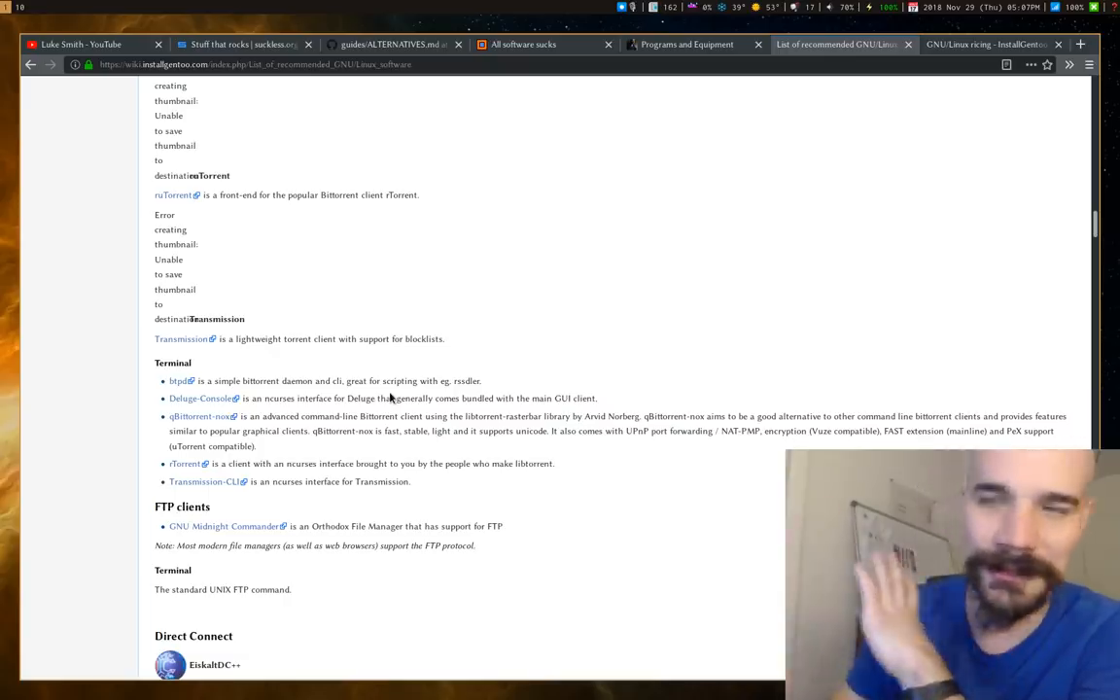
{"action": "scroll", "scroll_direction": "down", "scroll_amount": 3}
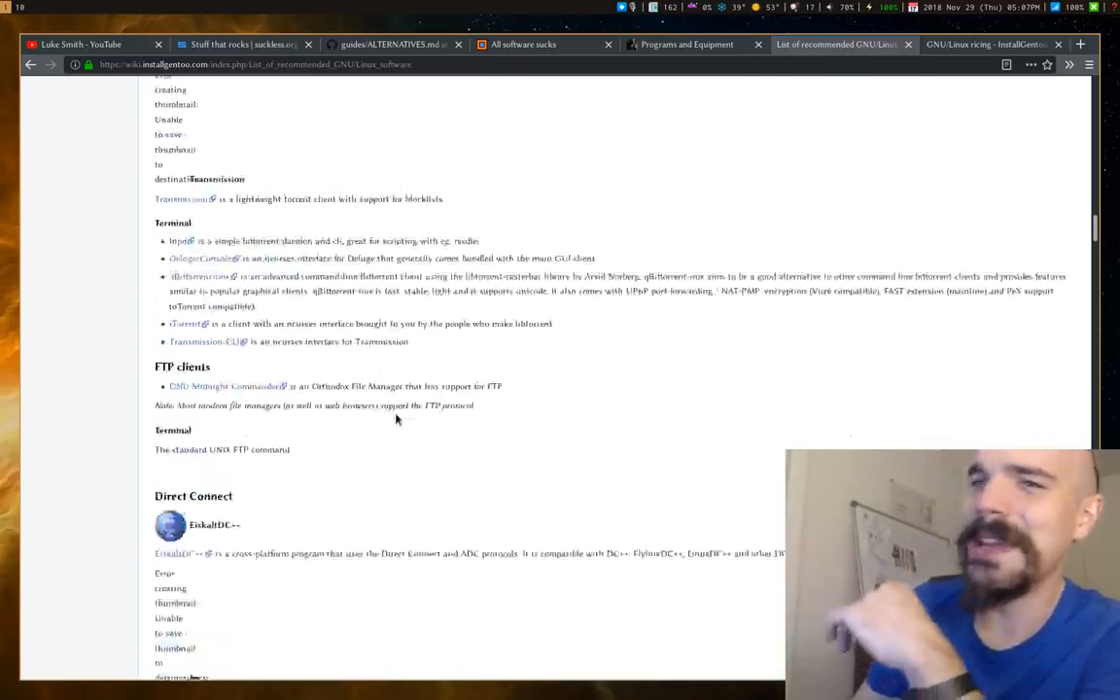
{"action": "scroll", "scroll_direction": "down", "scroll_amount": 3}
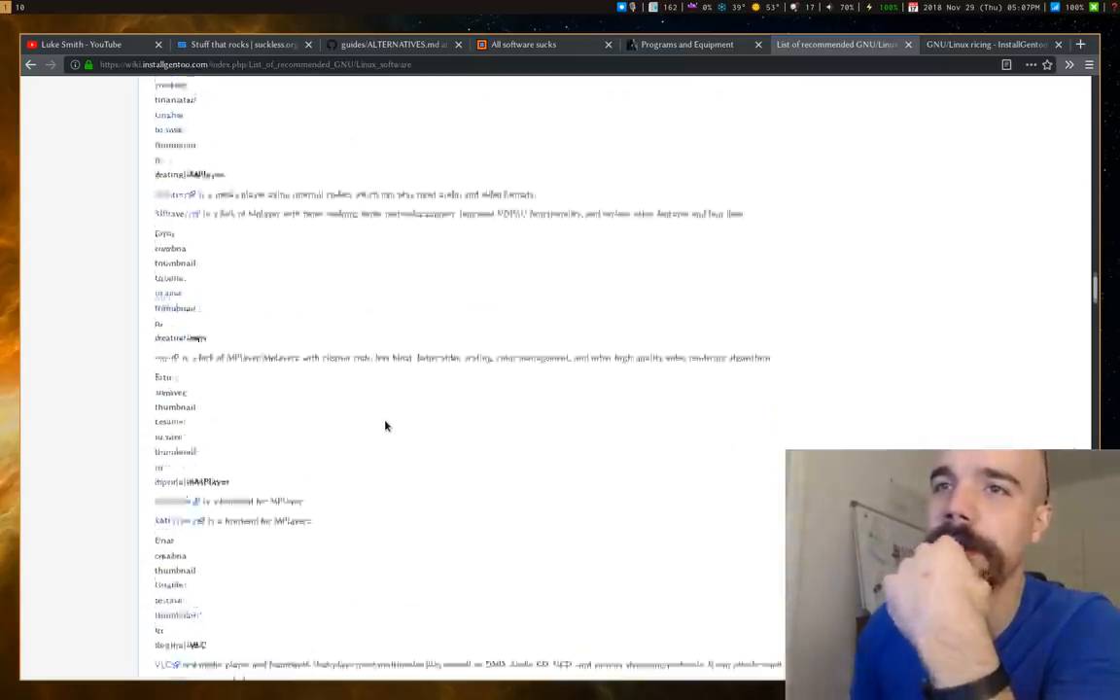
{"action": "scroll", "scroll_direction": "down", "scroll_amount": 3}
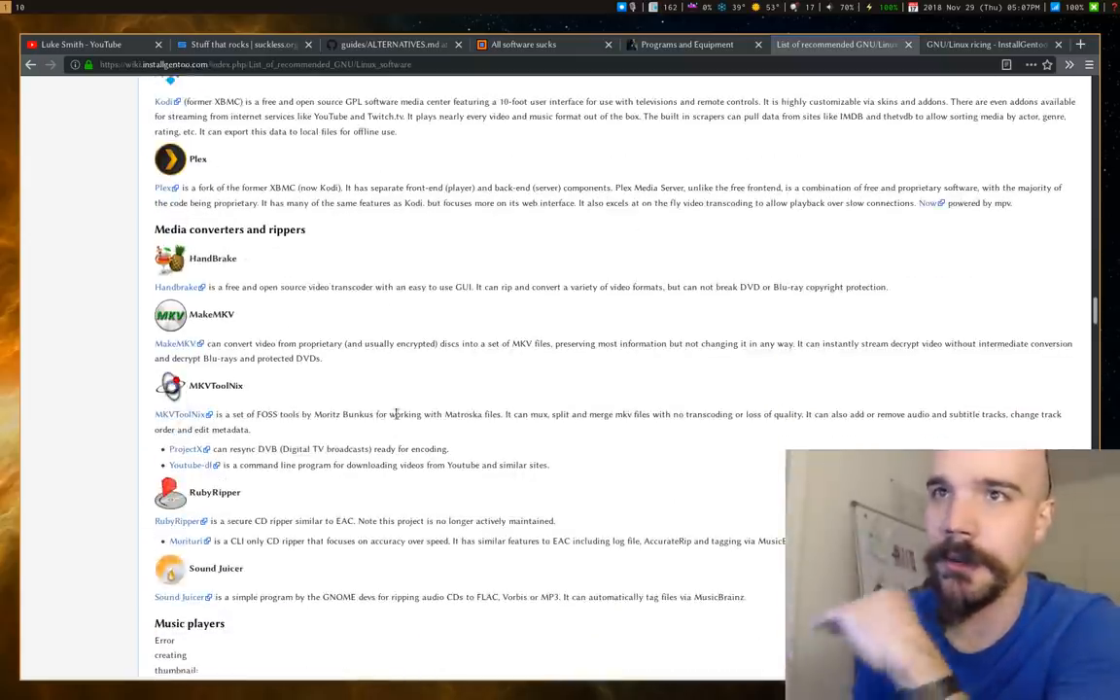
{"action": "scroll", "scroll_direction": "down", "scroll_amount": 3}
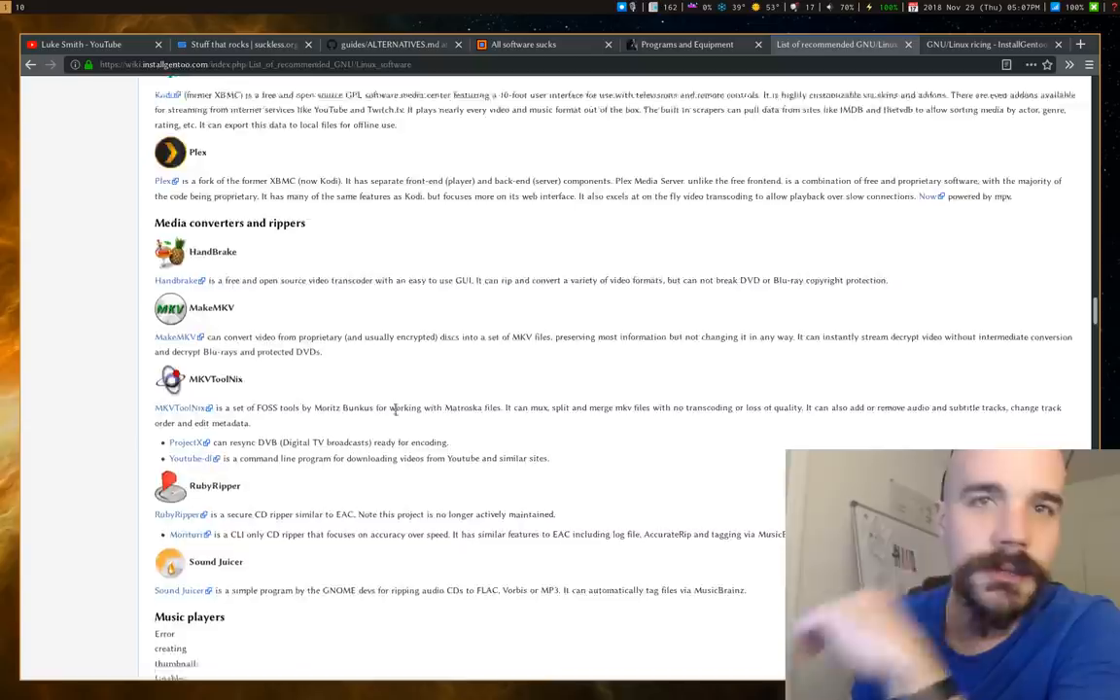
{"action": "scroll", "scroll_direction": "down", "scroll_amount": 3}
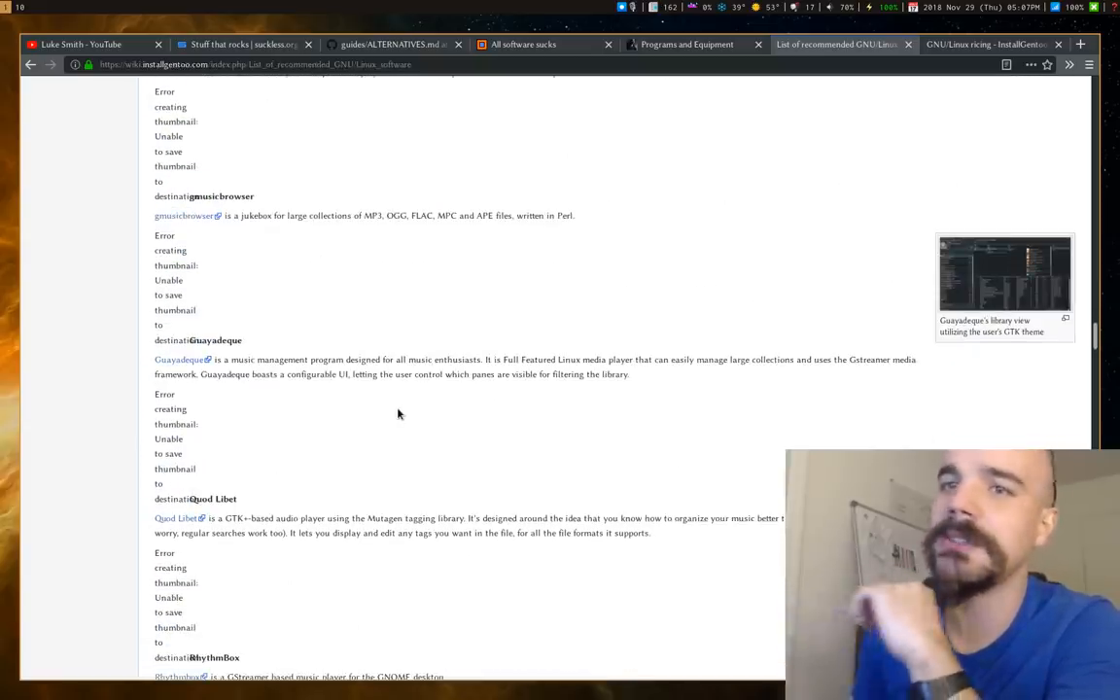
{"action": "mouse_move", "coordinate": [392, 418]}
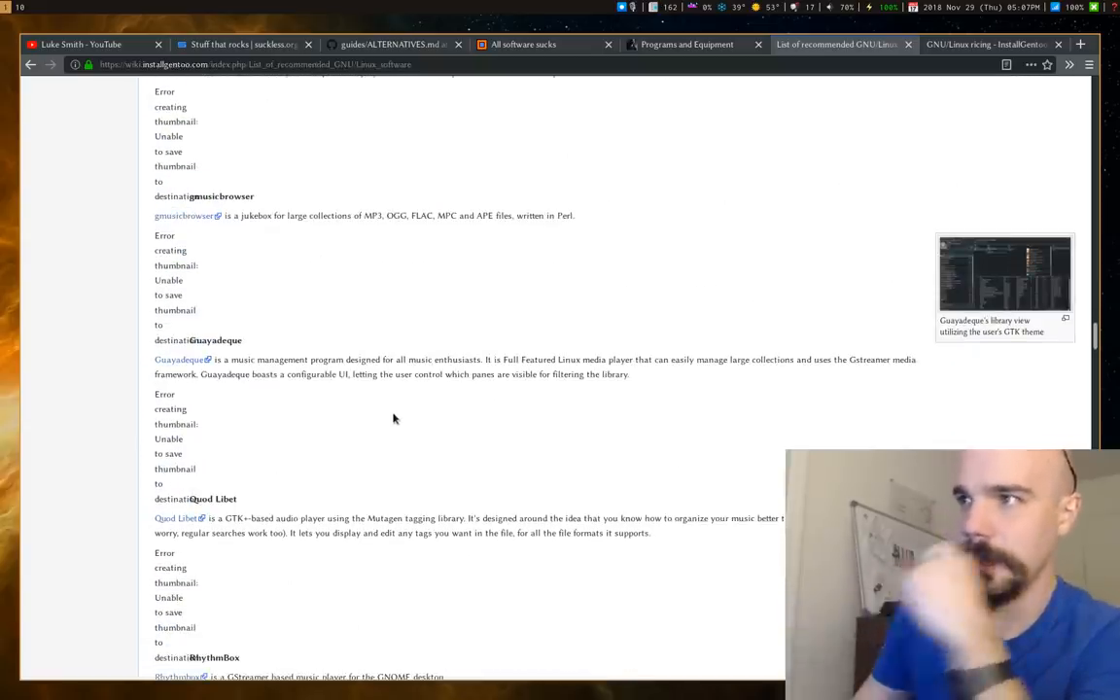
{"action": "scroll", "scroll_direction": "down", "scroll_amount": 3}
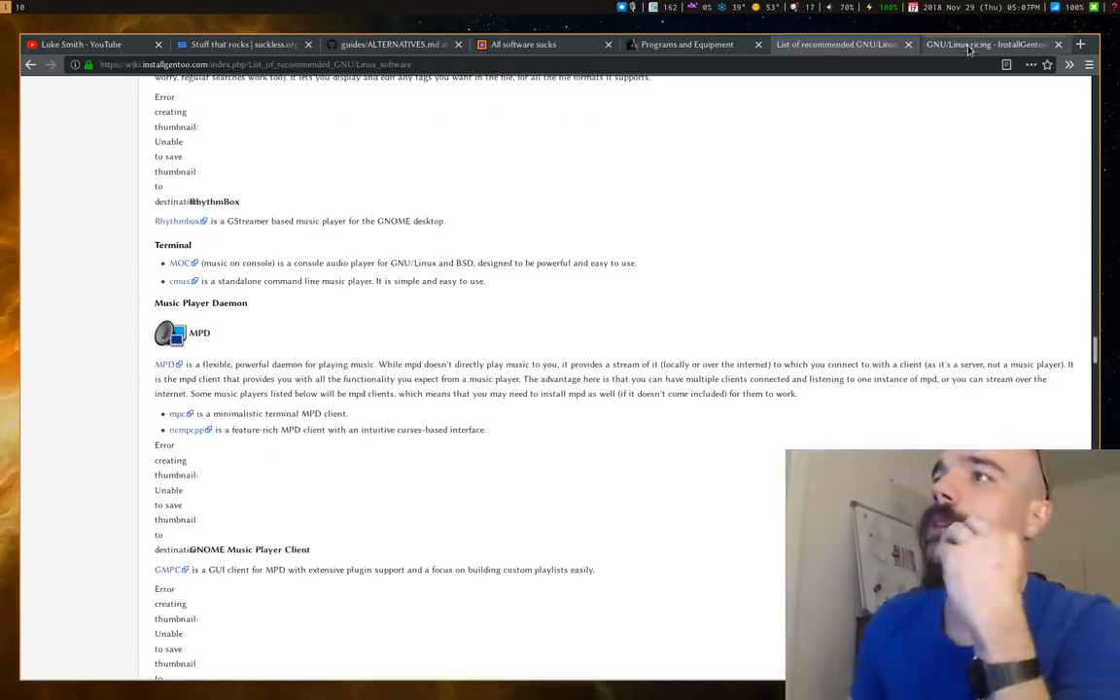
View the InstallGentoo 'GNU/Linux ricing' page down to 'What does /g/ use?'.
{"action": "left_click", "coordinate": [983, 43]}
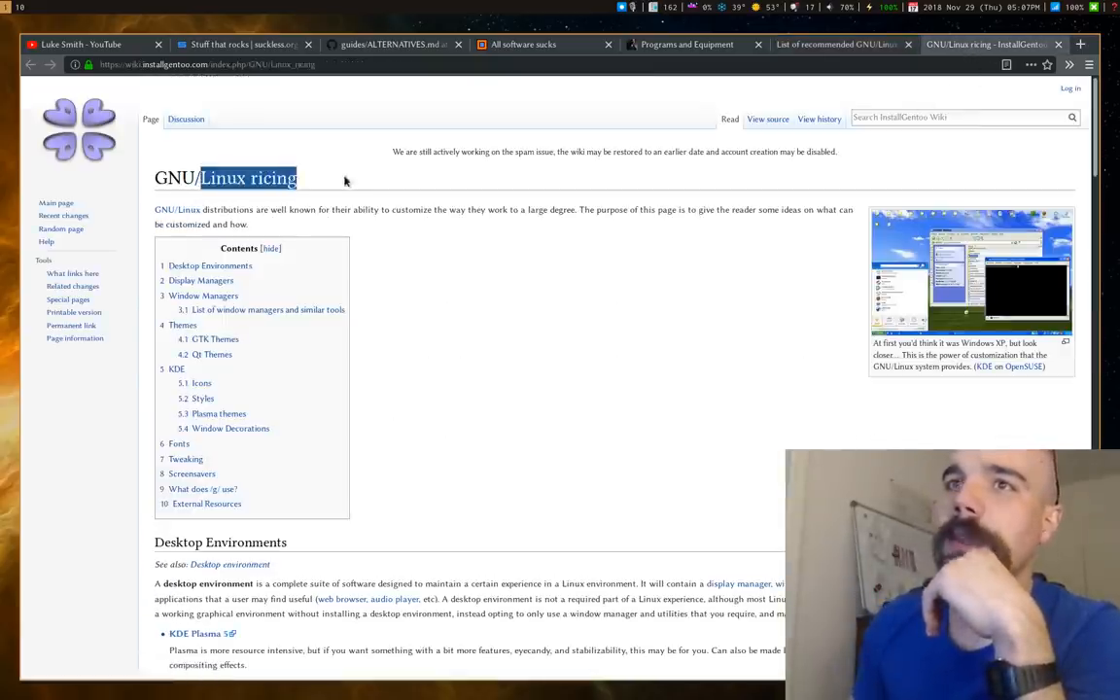
{"action": "scroll", "scroll_direction": "down", "scroll_amount": 3}
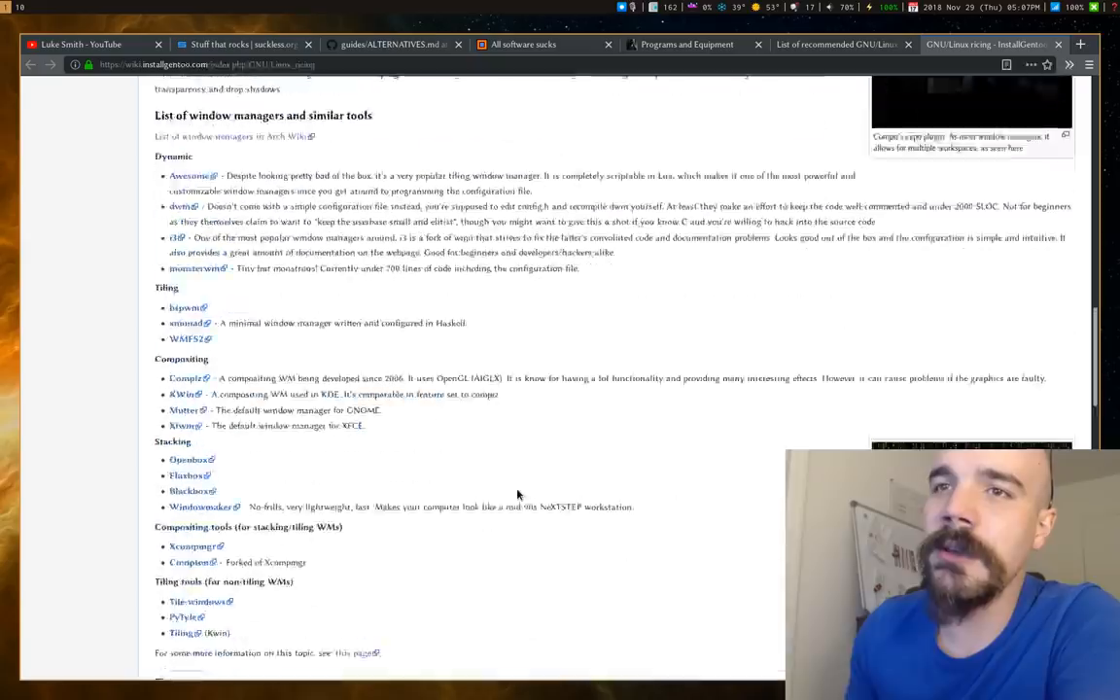
{"action": "scroll", "scroll_direction": "down", "scroll_amount": 3}
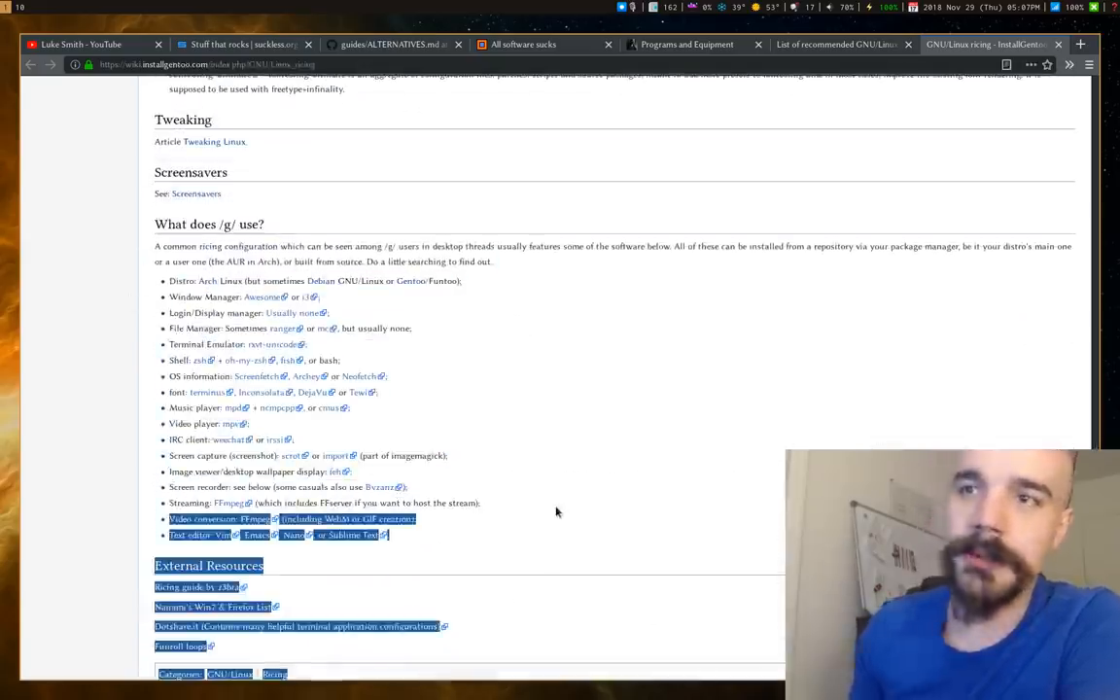
{"action": "left_click", "coordinate": [519, 529]}
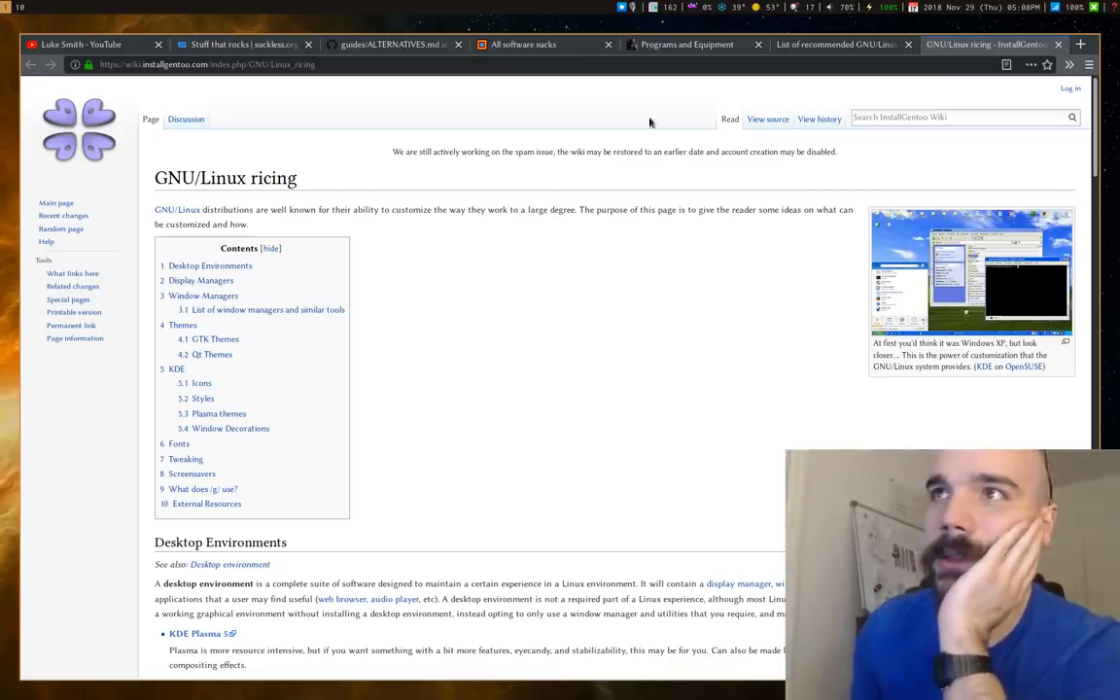
Return to the 'Programs and Equipment I Use' lukesmith.xyz tab.
{"action": "left_click", "coordinate": [689, 42]}
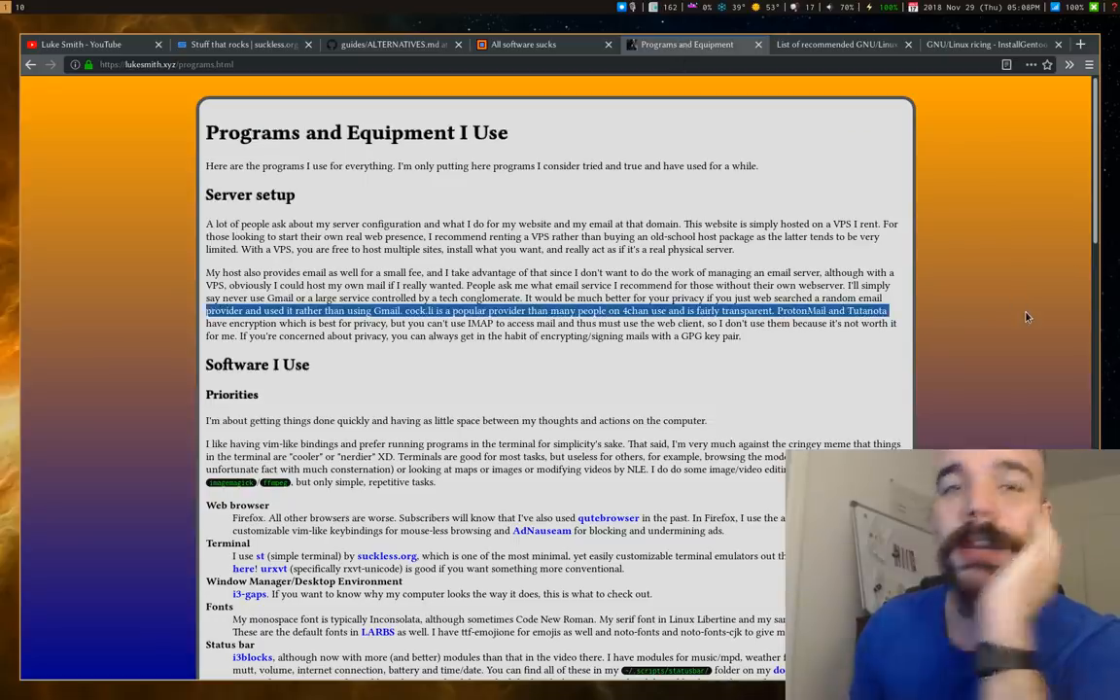